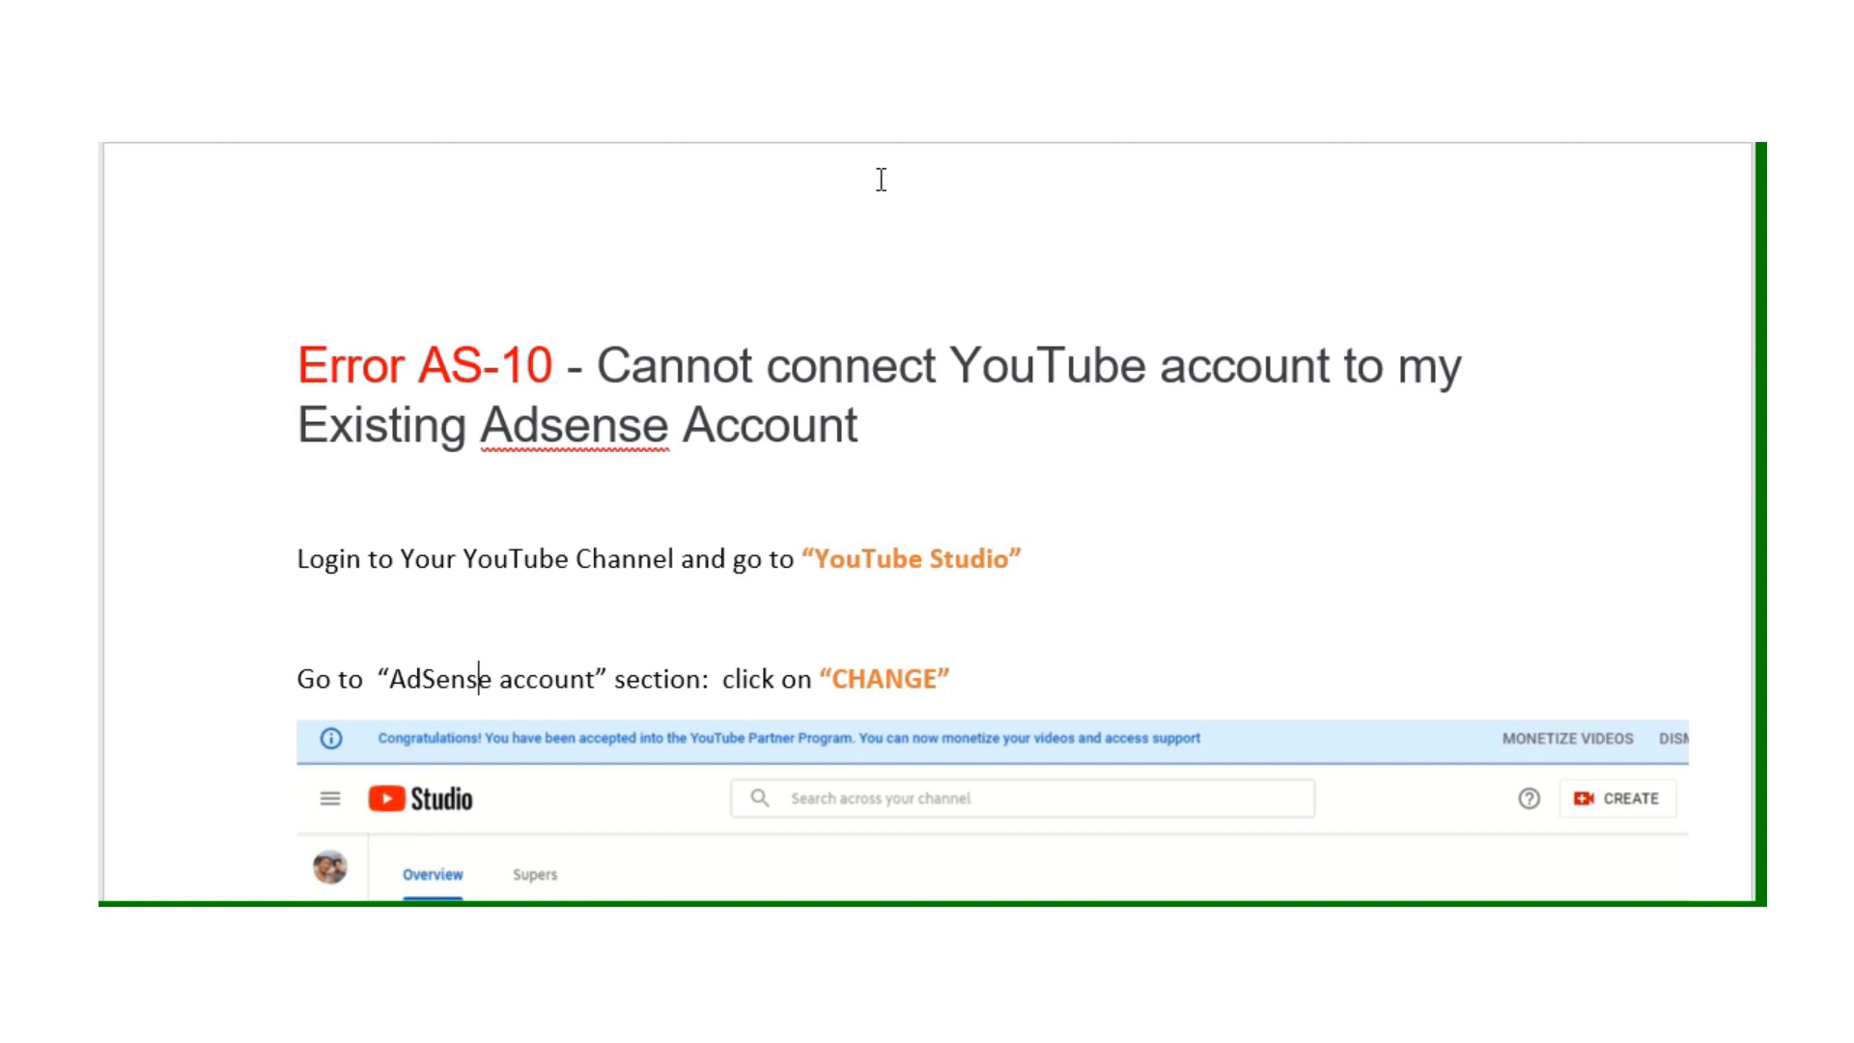
mouse_move(919, 175)
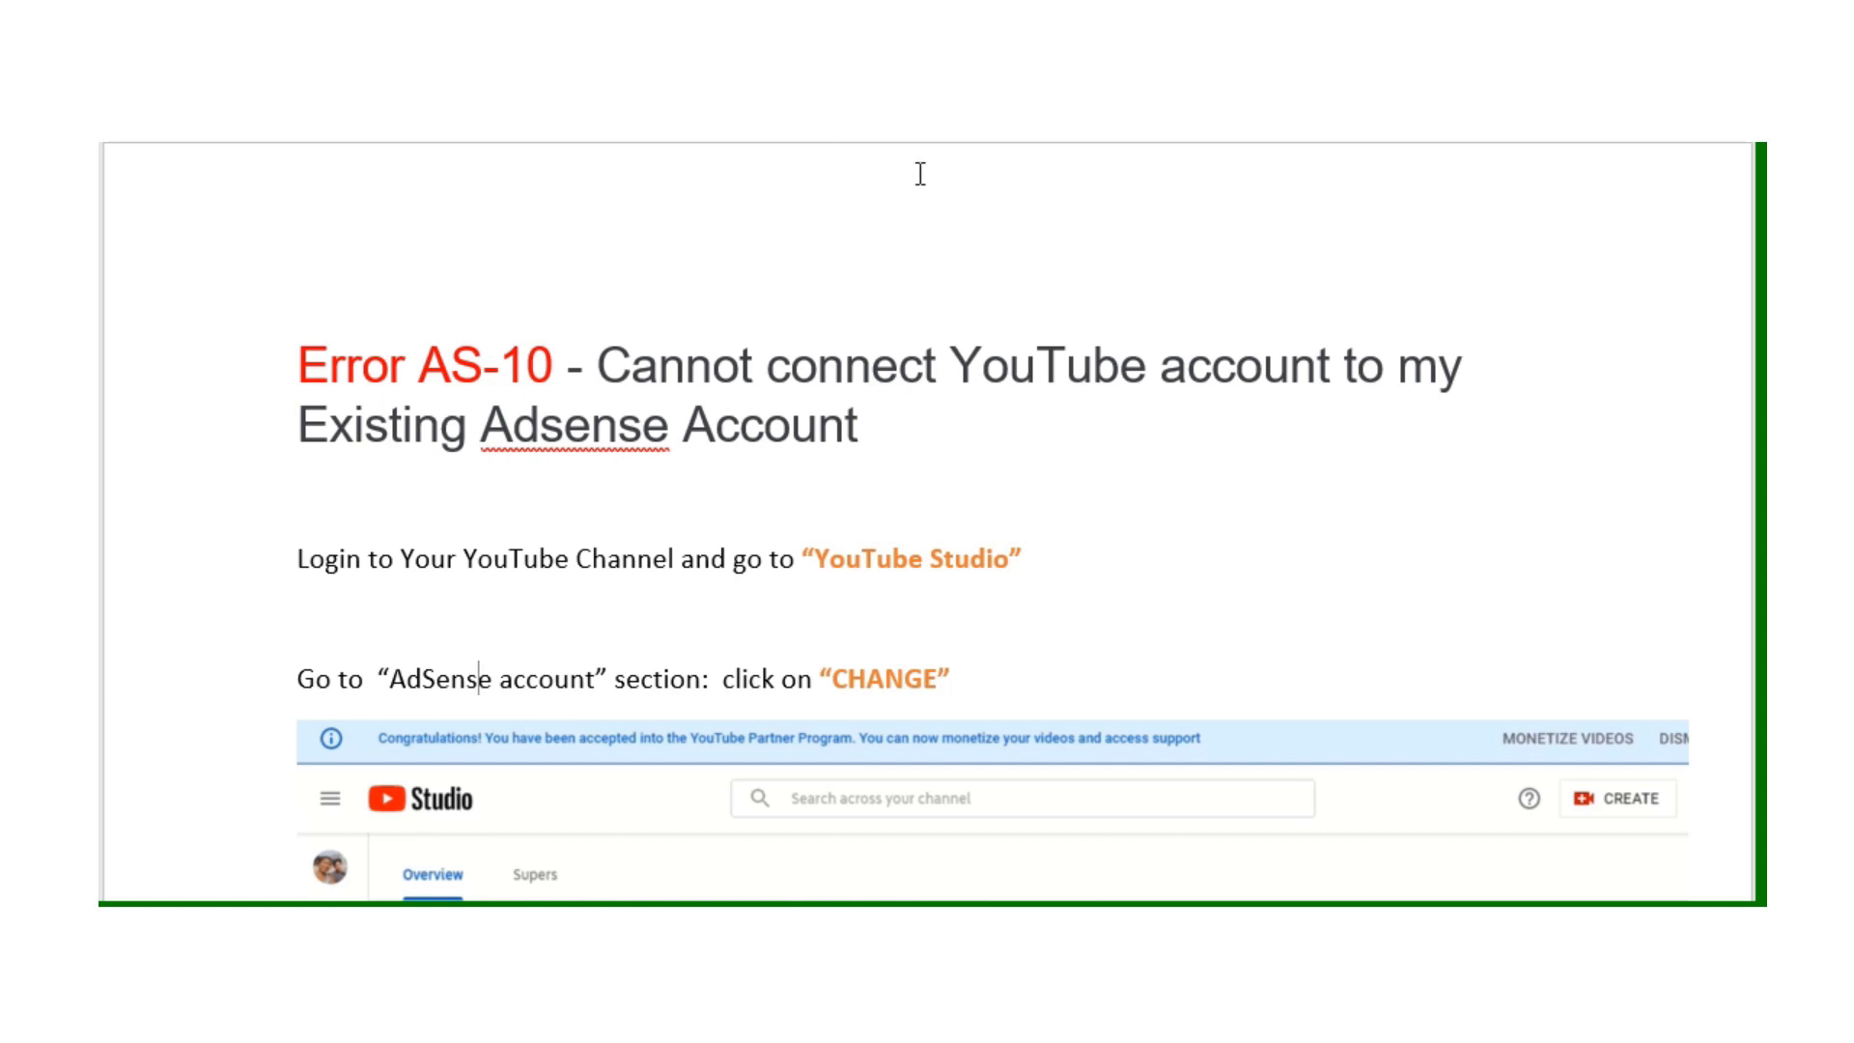
mouse_move(803, 315)
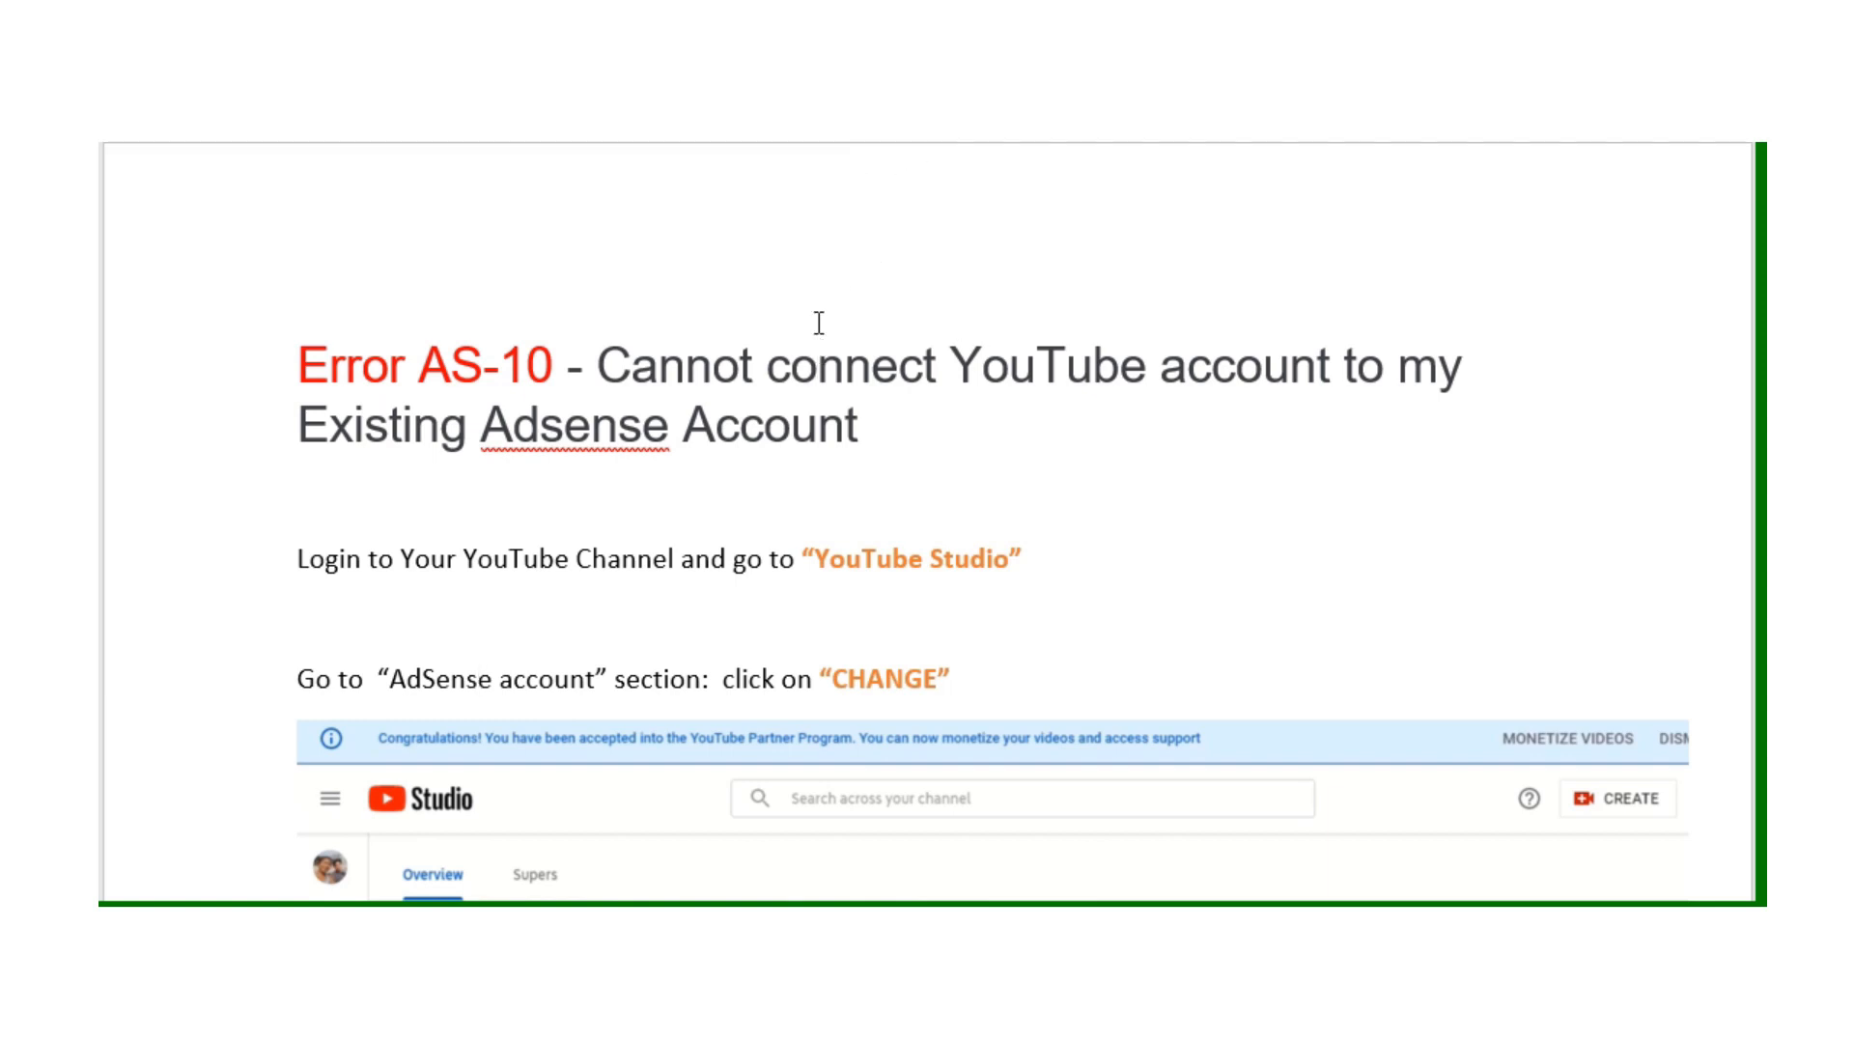
mouse_move(566, 697)
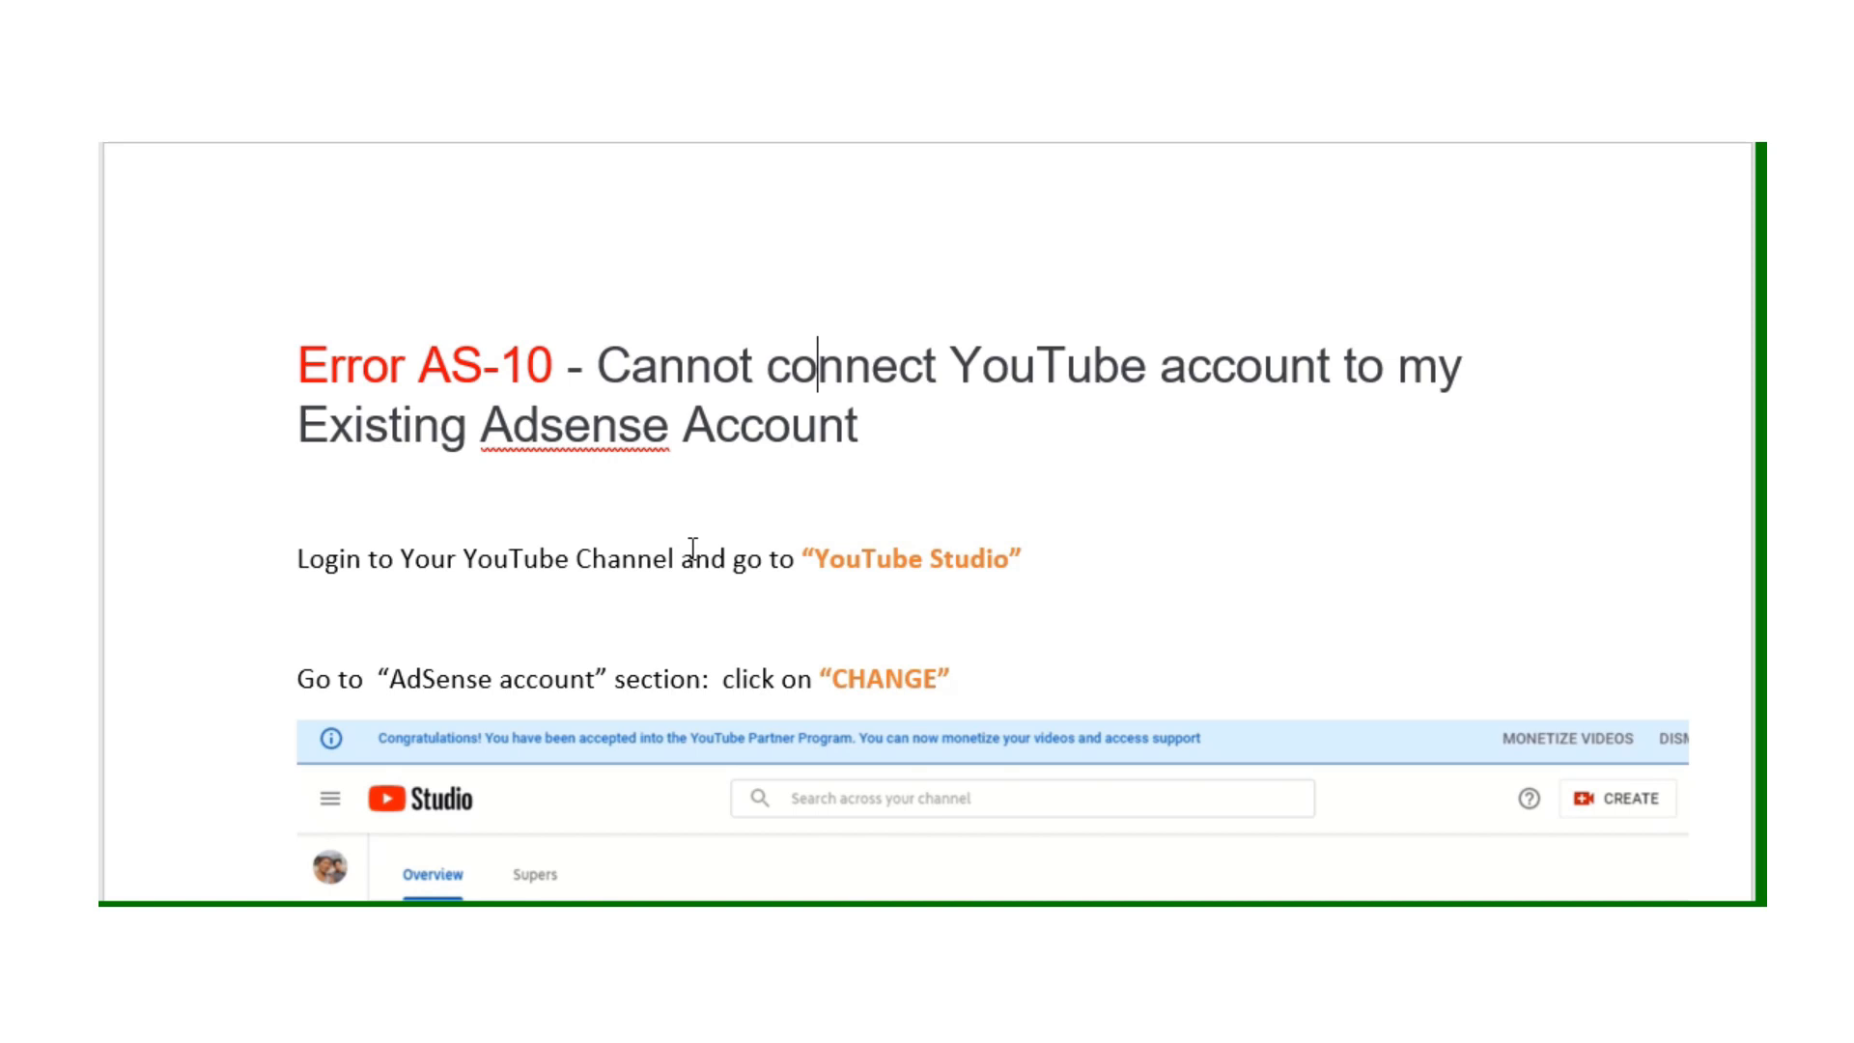
scroll("down", 3)
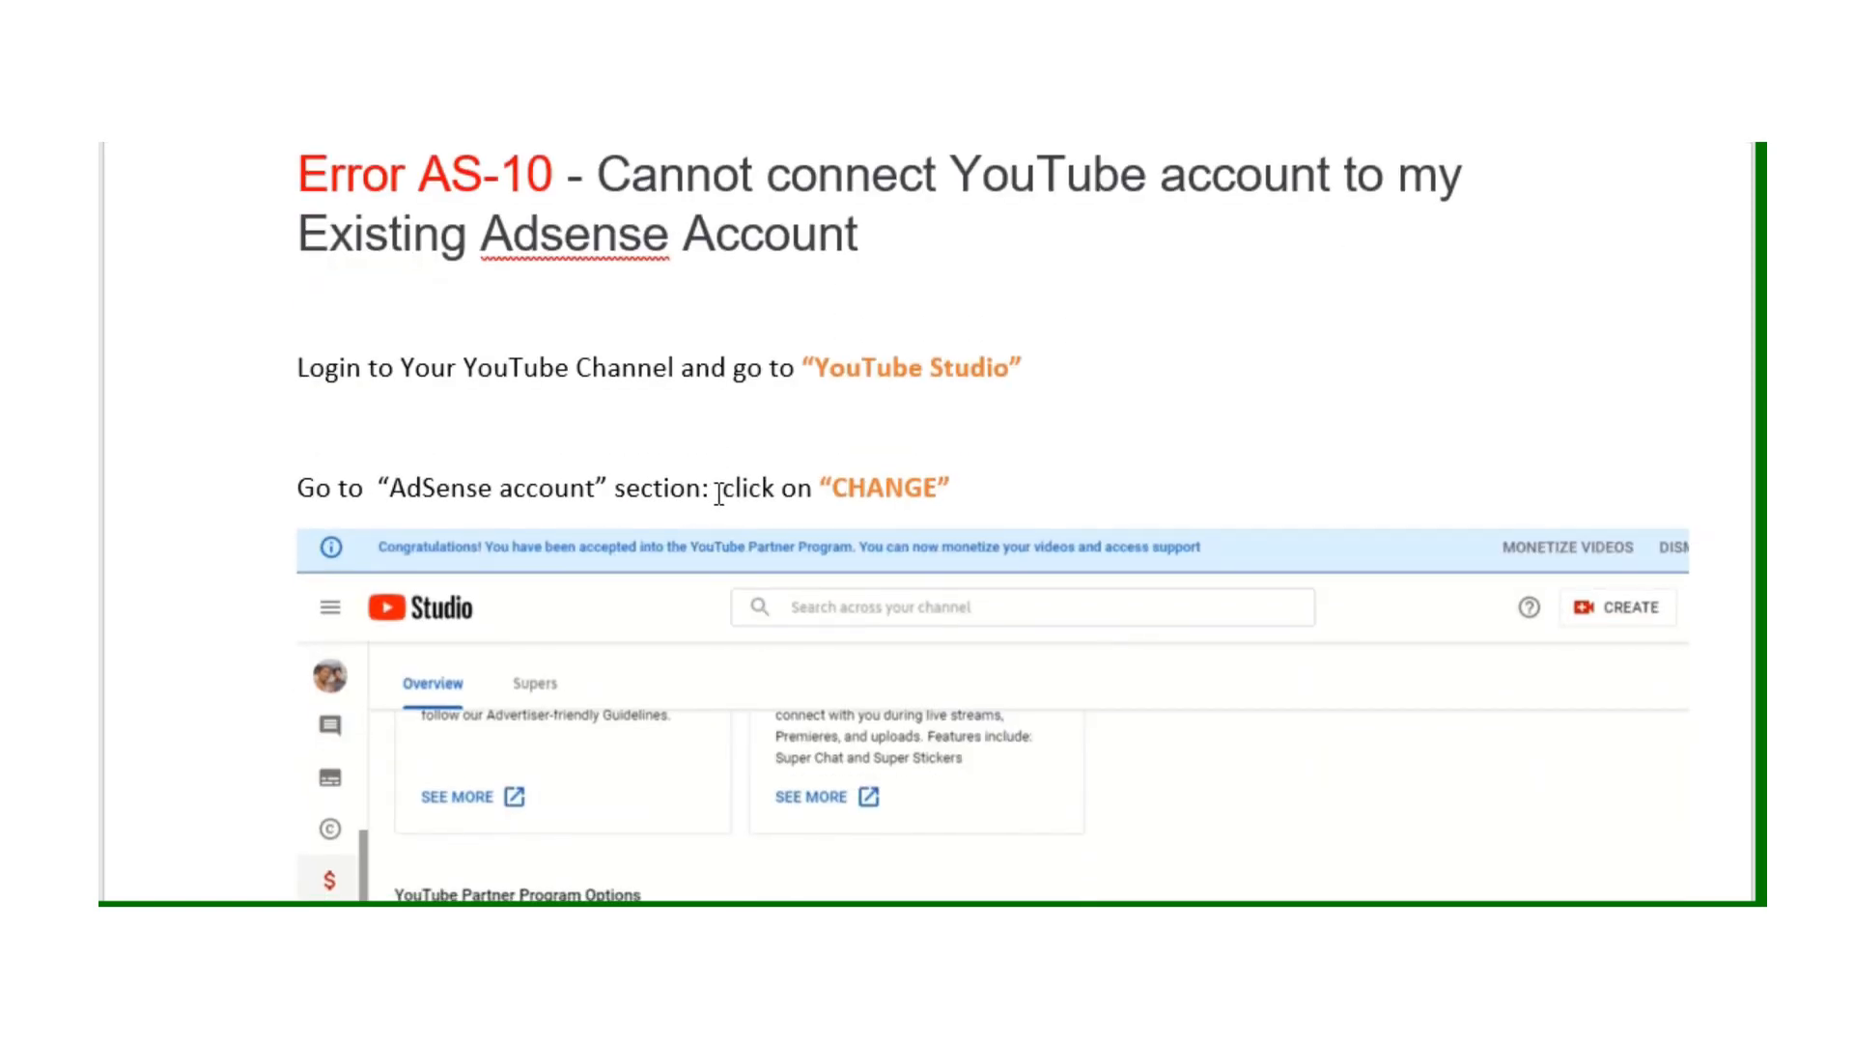
scroll("down", 3)
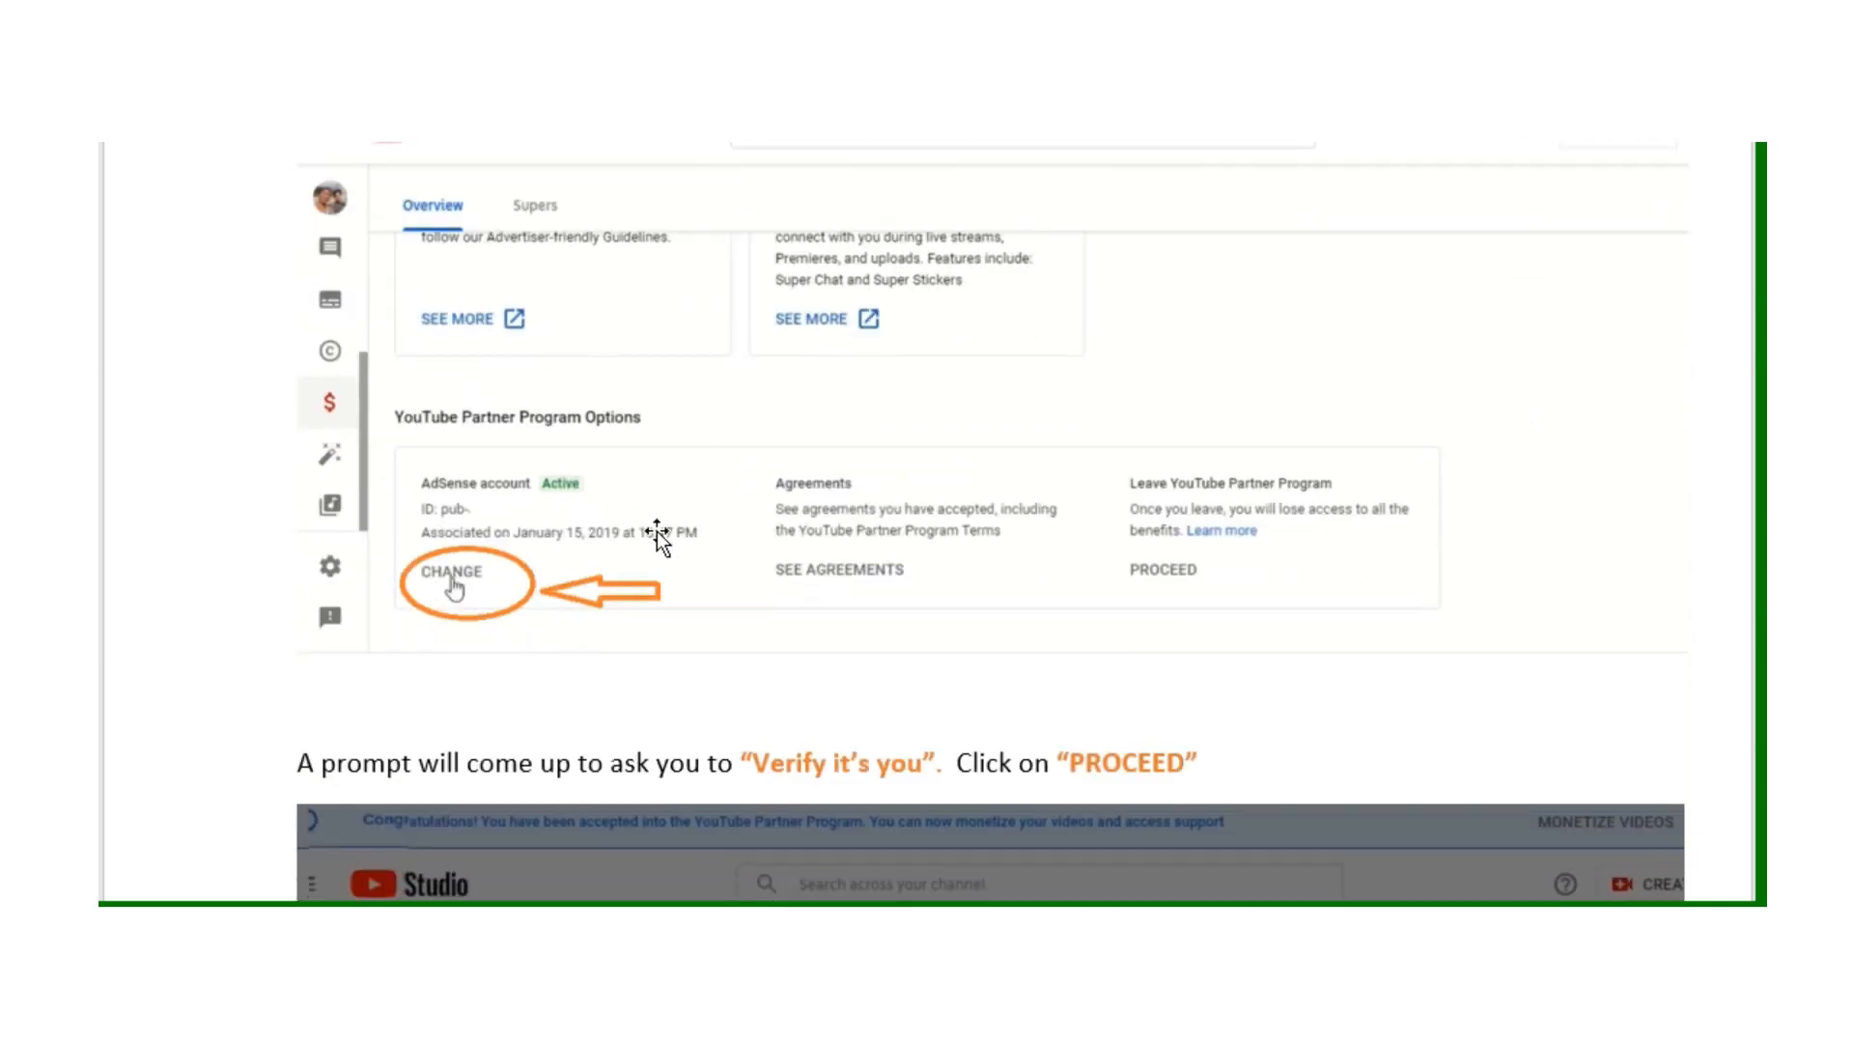
mouse_move(506, 657)
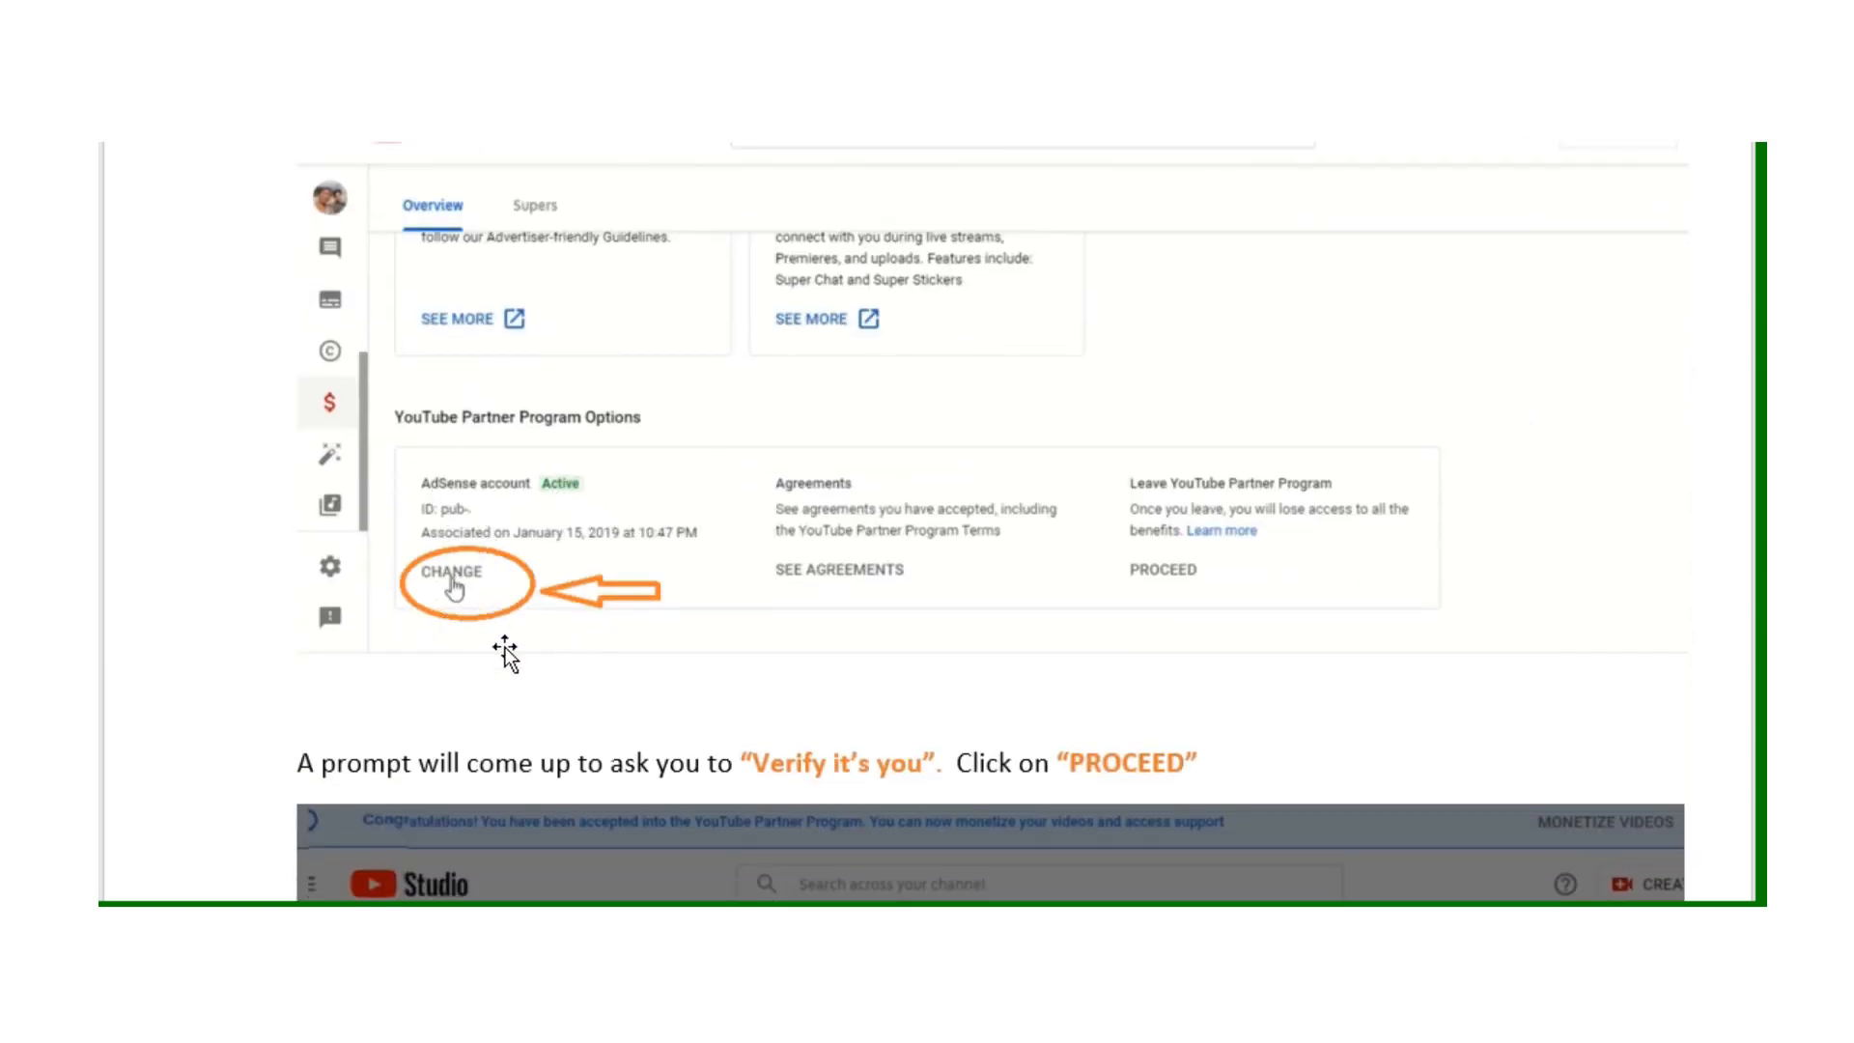
mouse_move(525, 593)
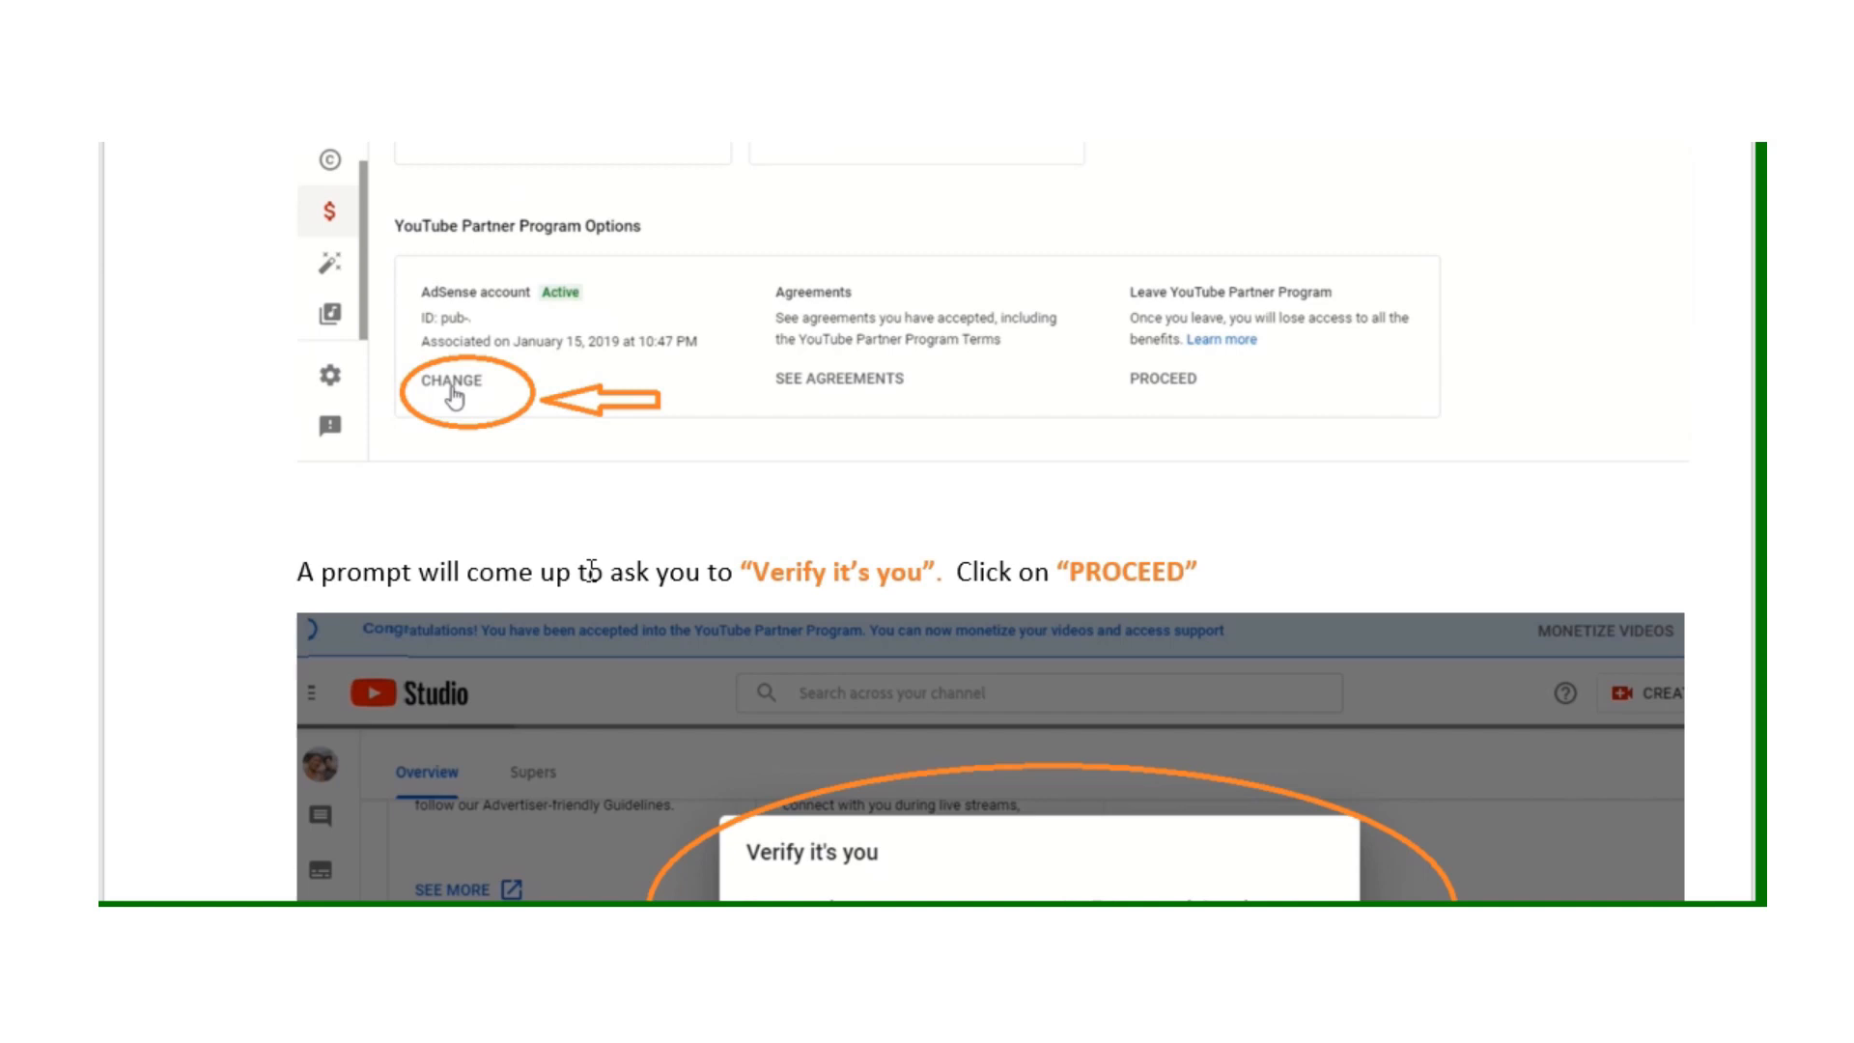
scroll("down", 3)
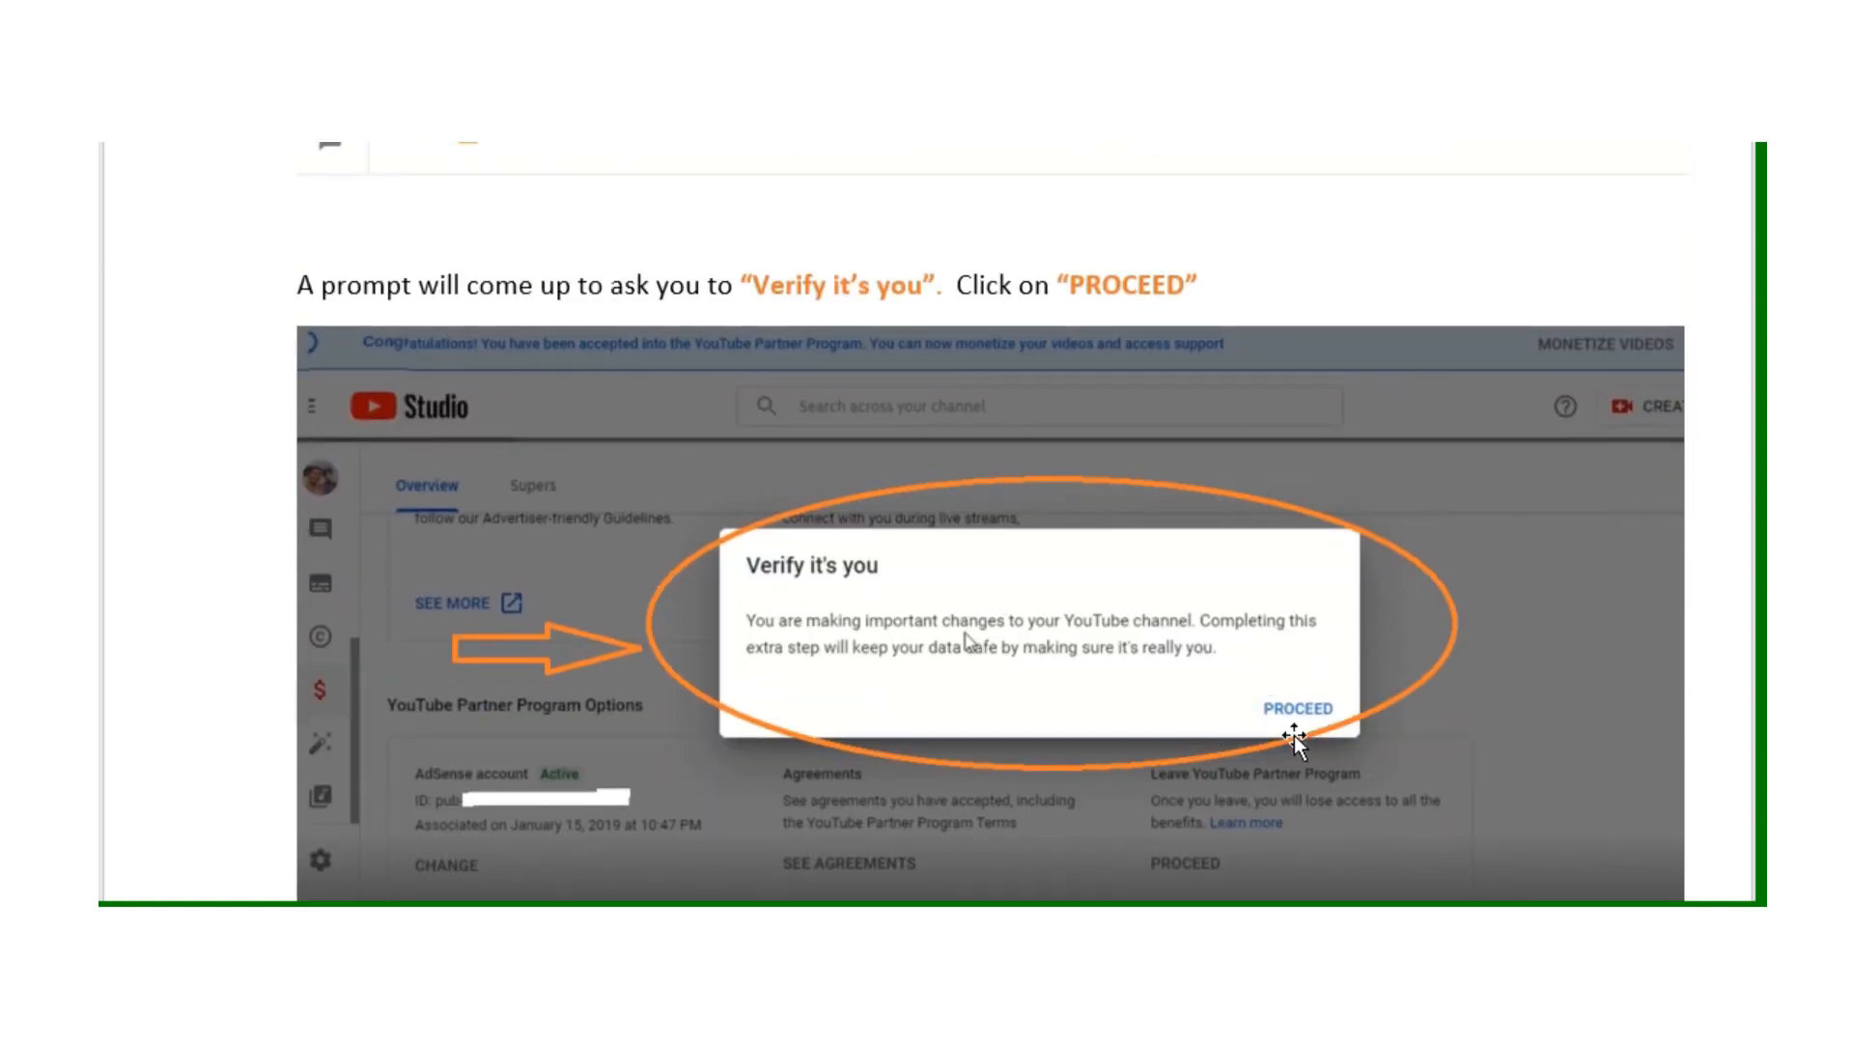
mouse_move(1307, 614)
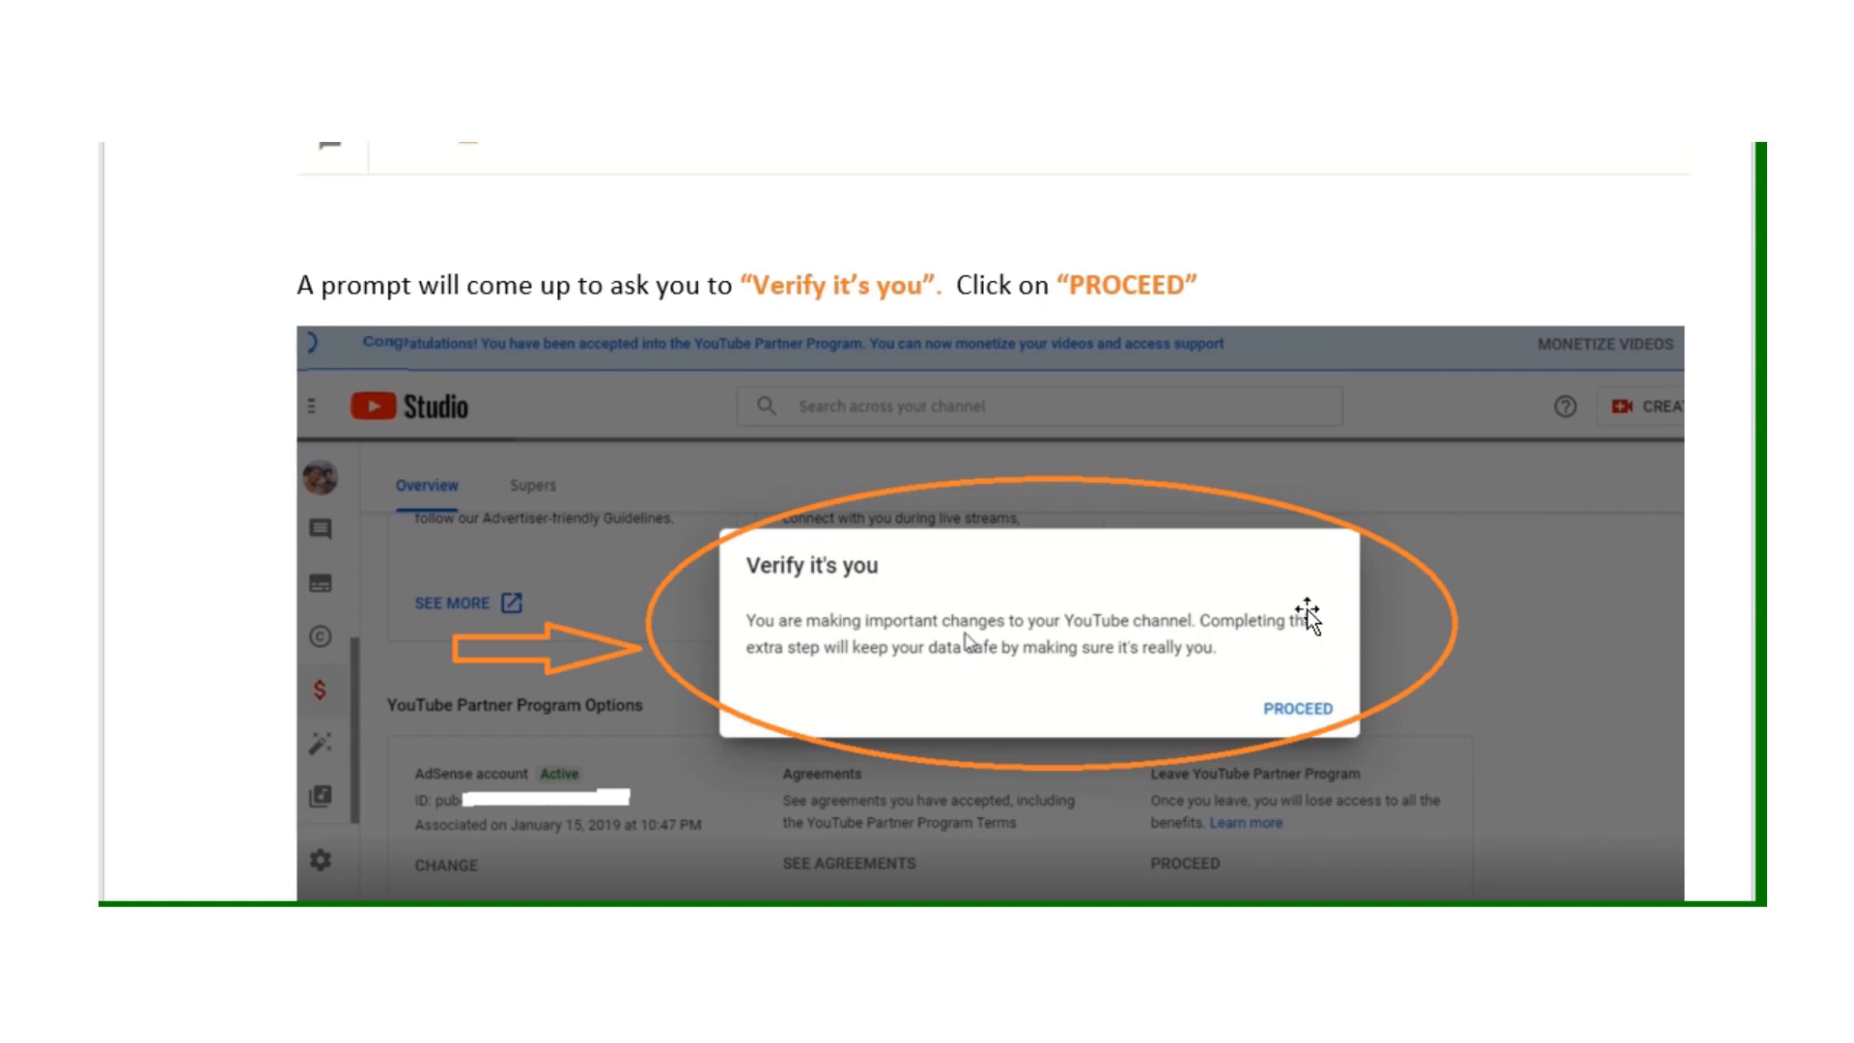
scroll("down", 3)
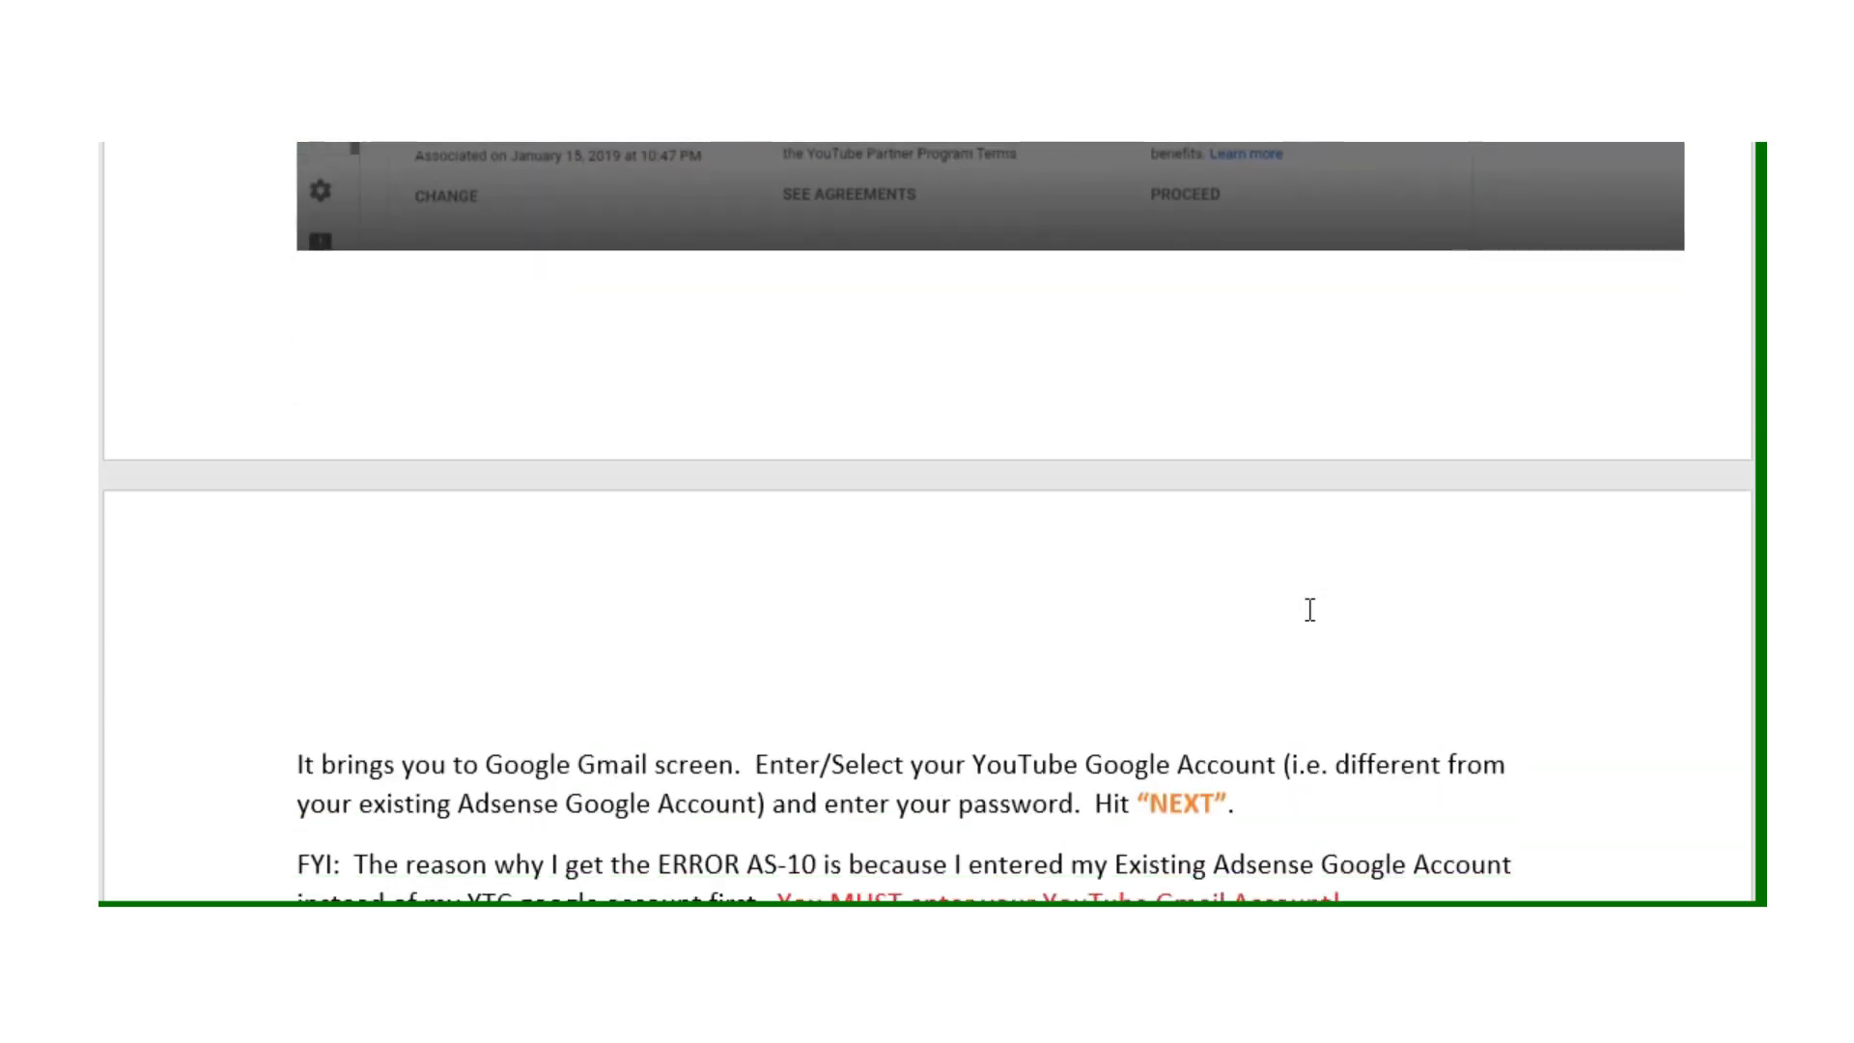
scroll("down", 3)
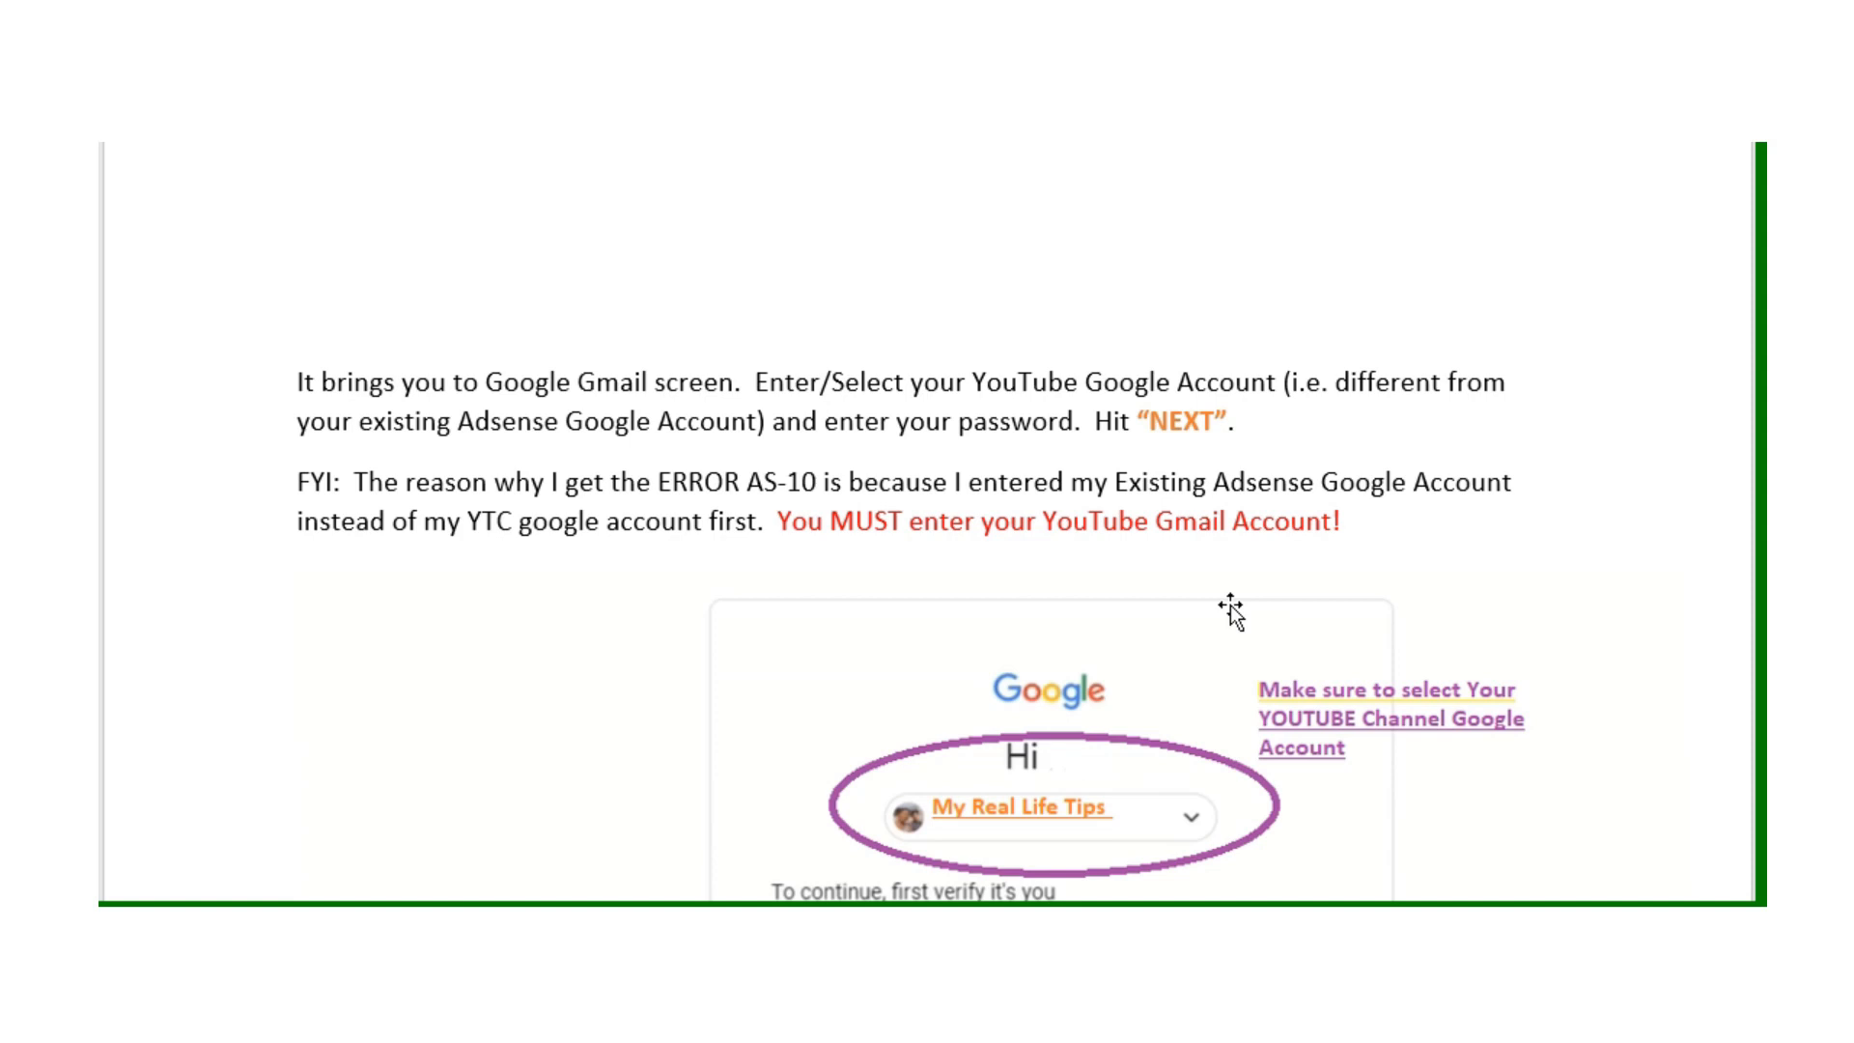
scroll("down", 3)
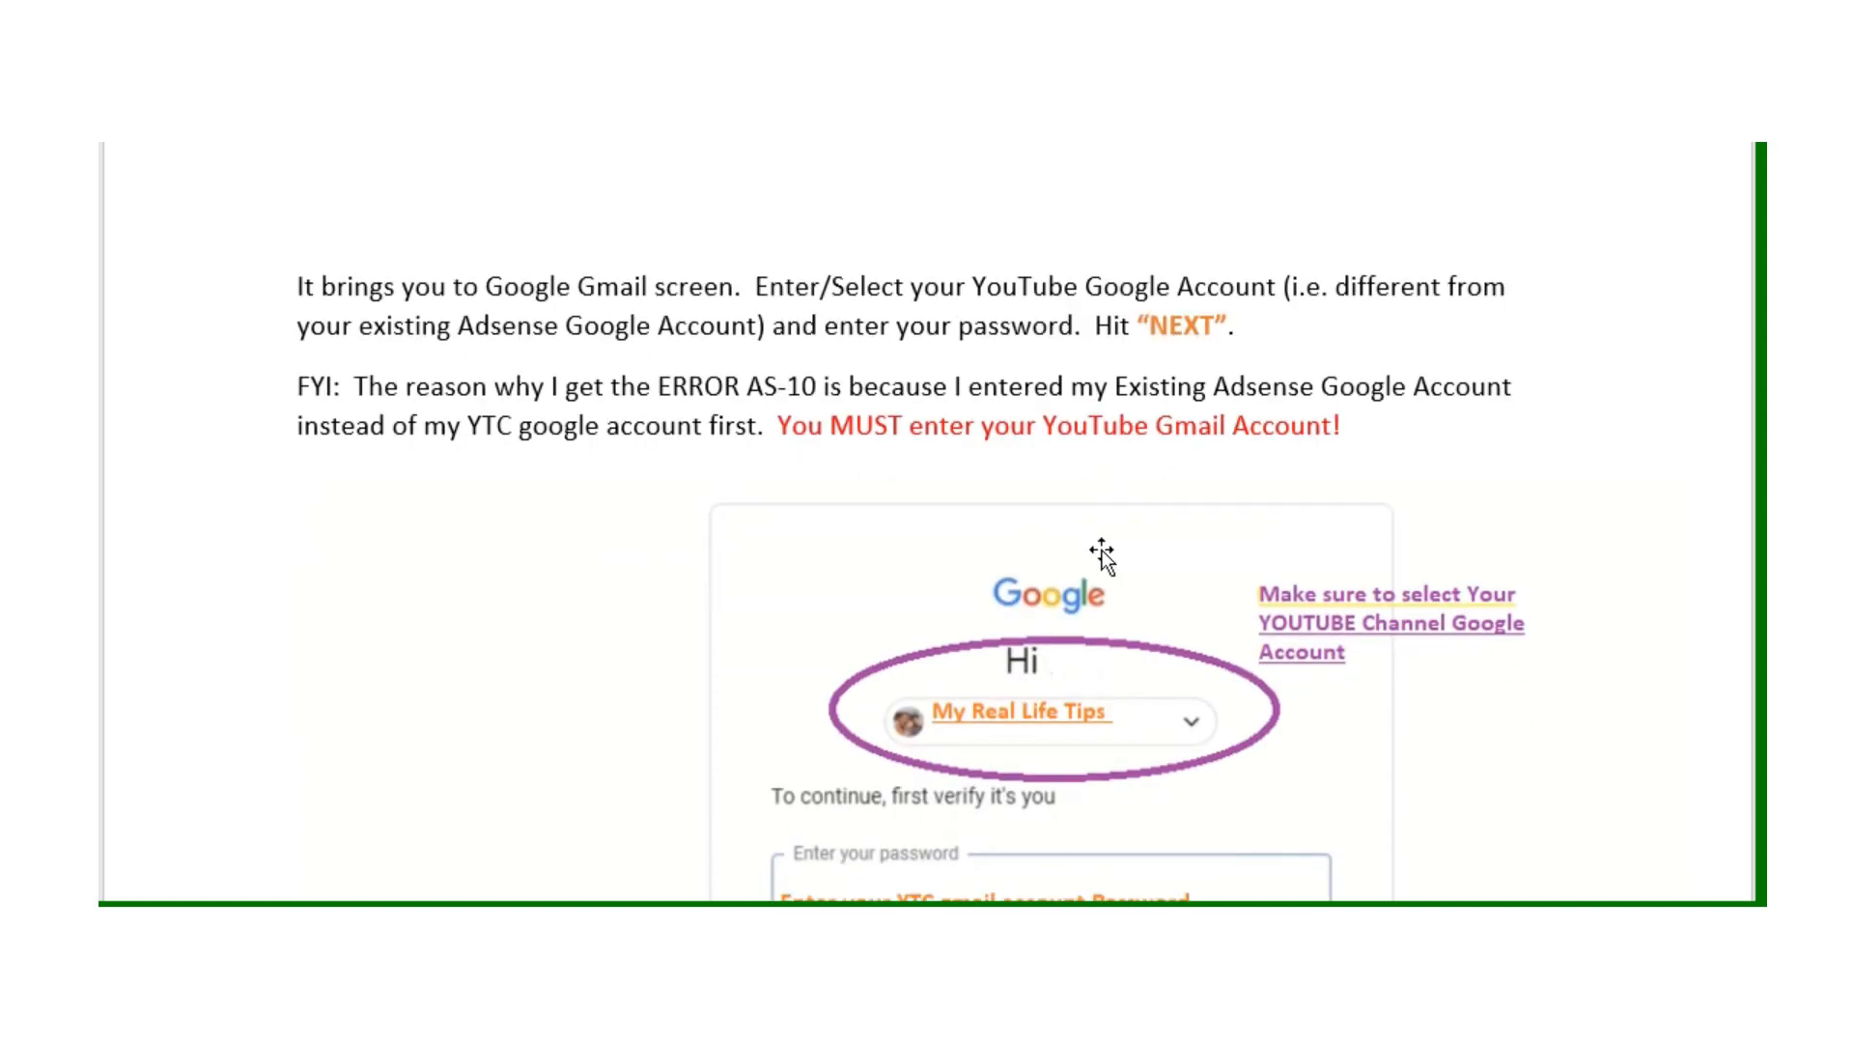
mouse_move(1141, 753)
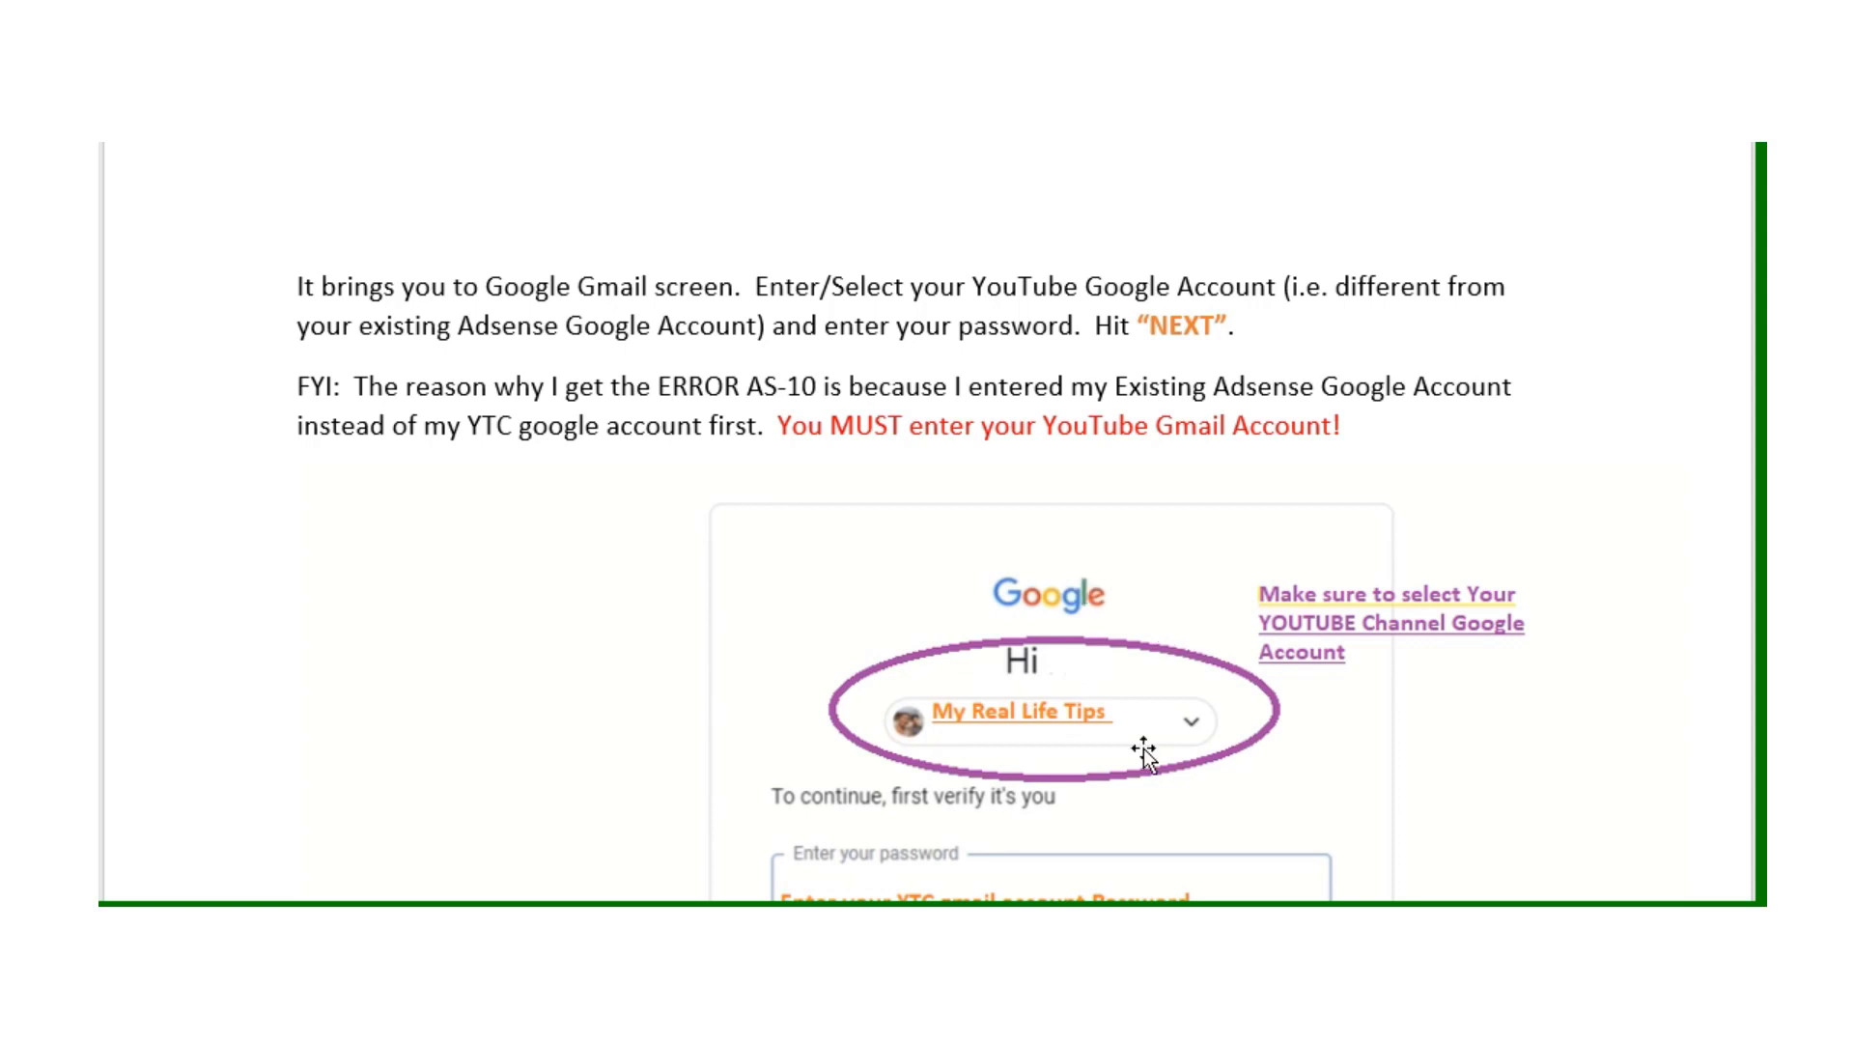
scroll("down", 3)
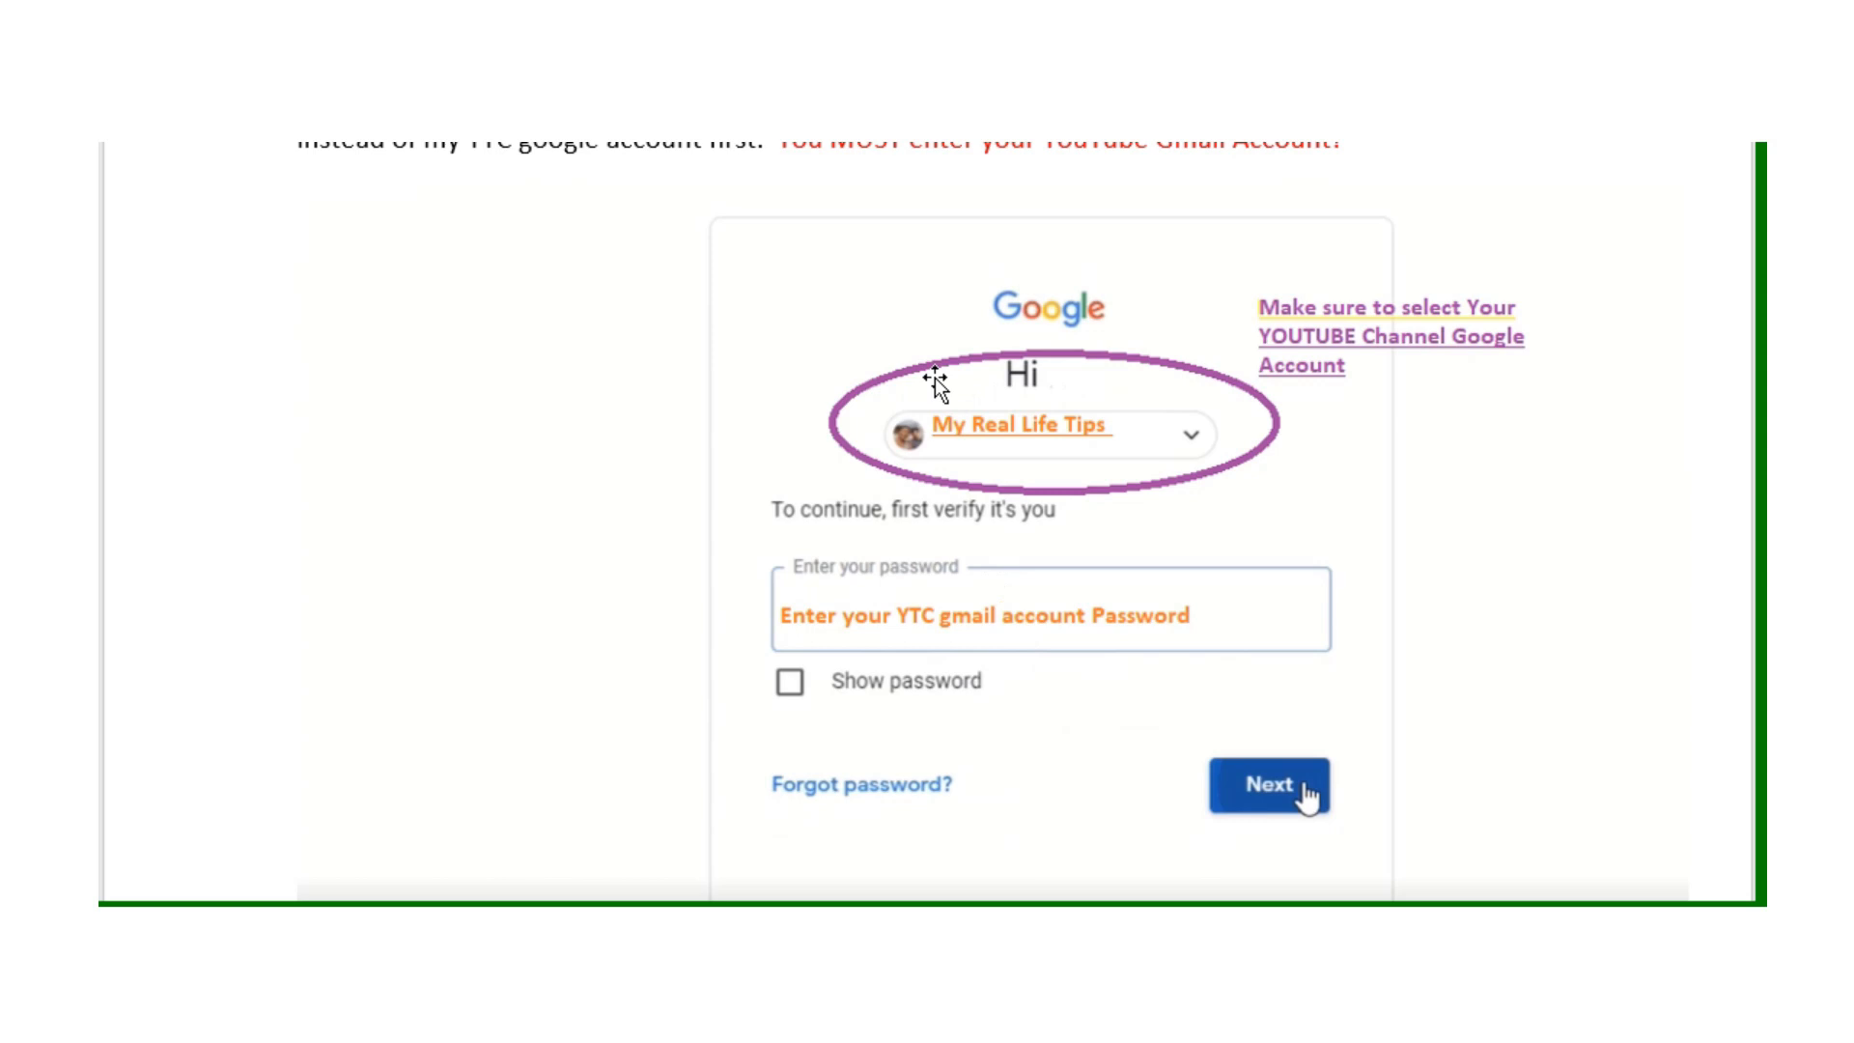
mouse_move(892, 490)
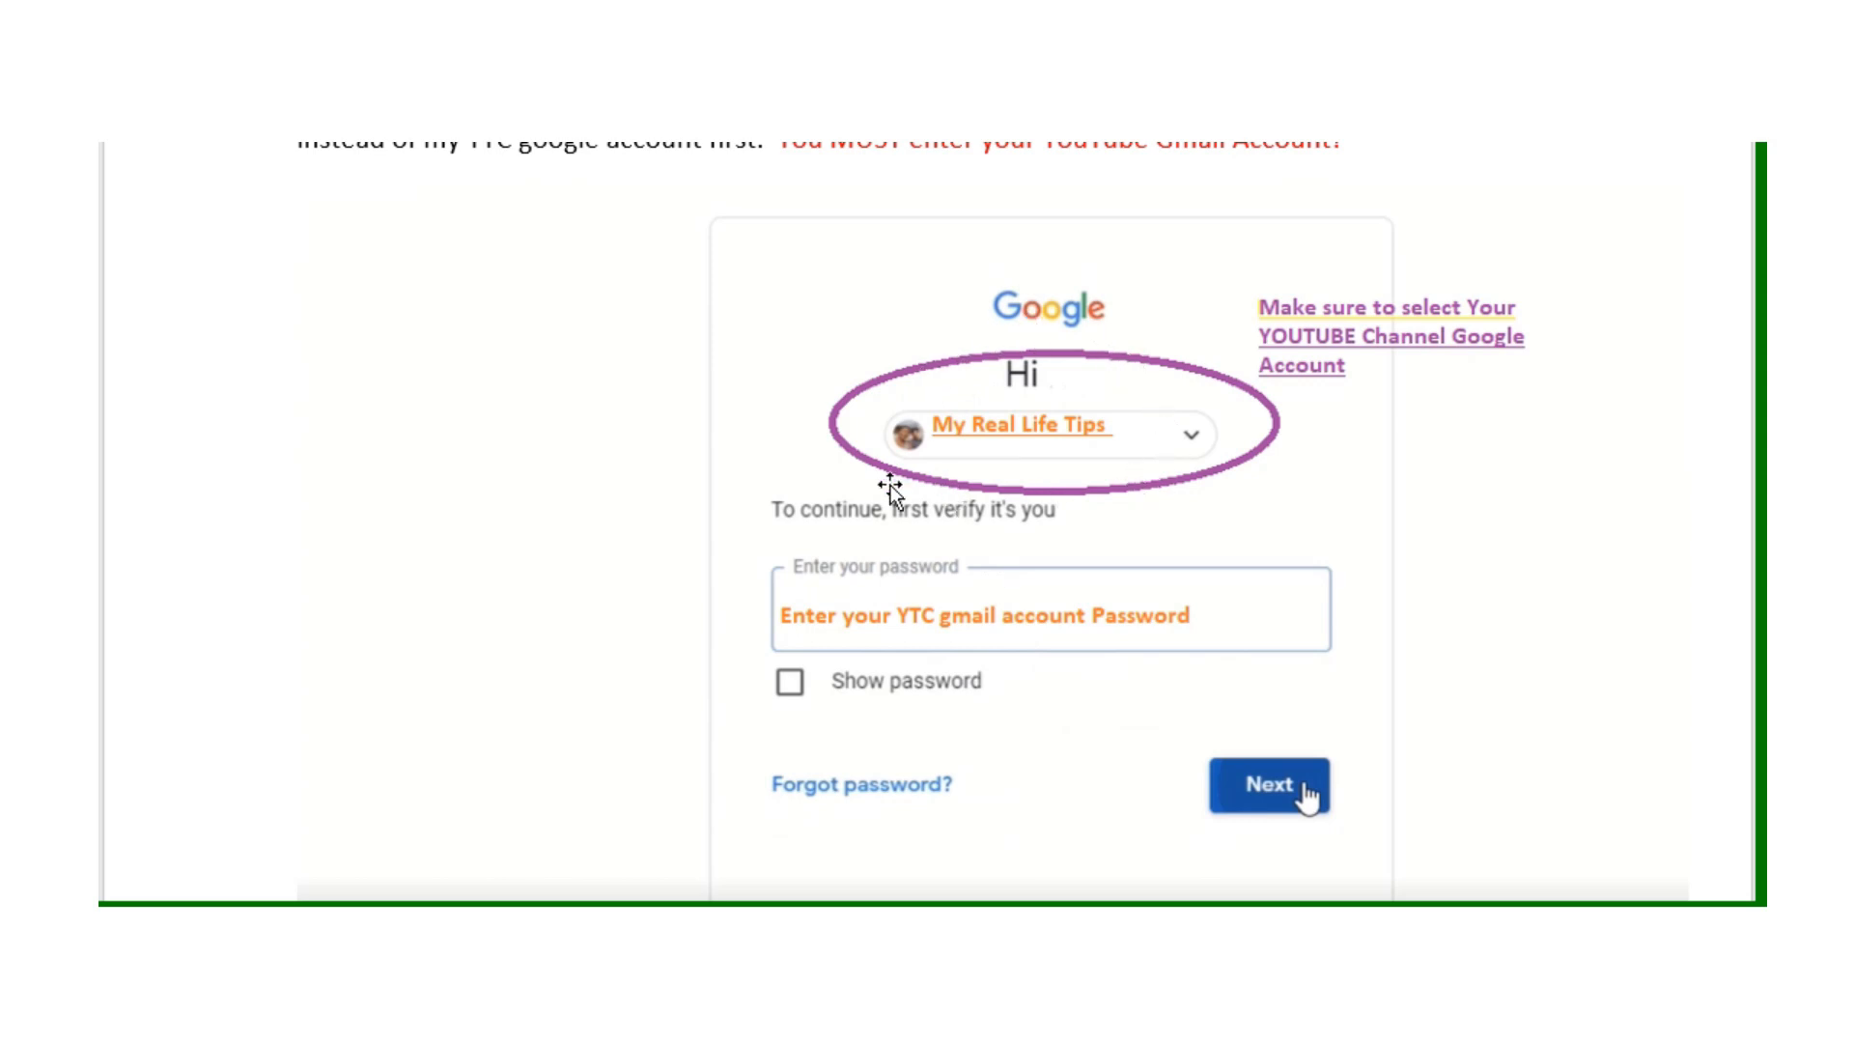
mouse_move(1085, 473)
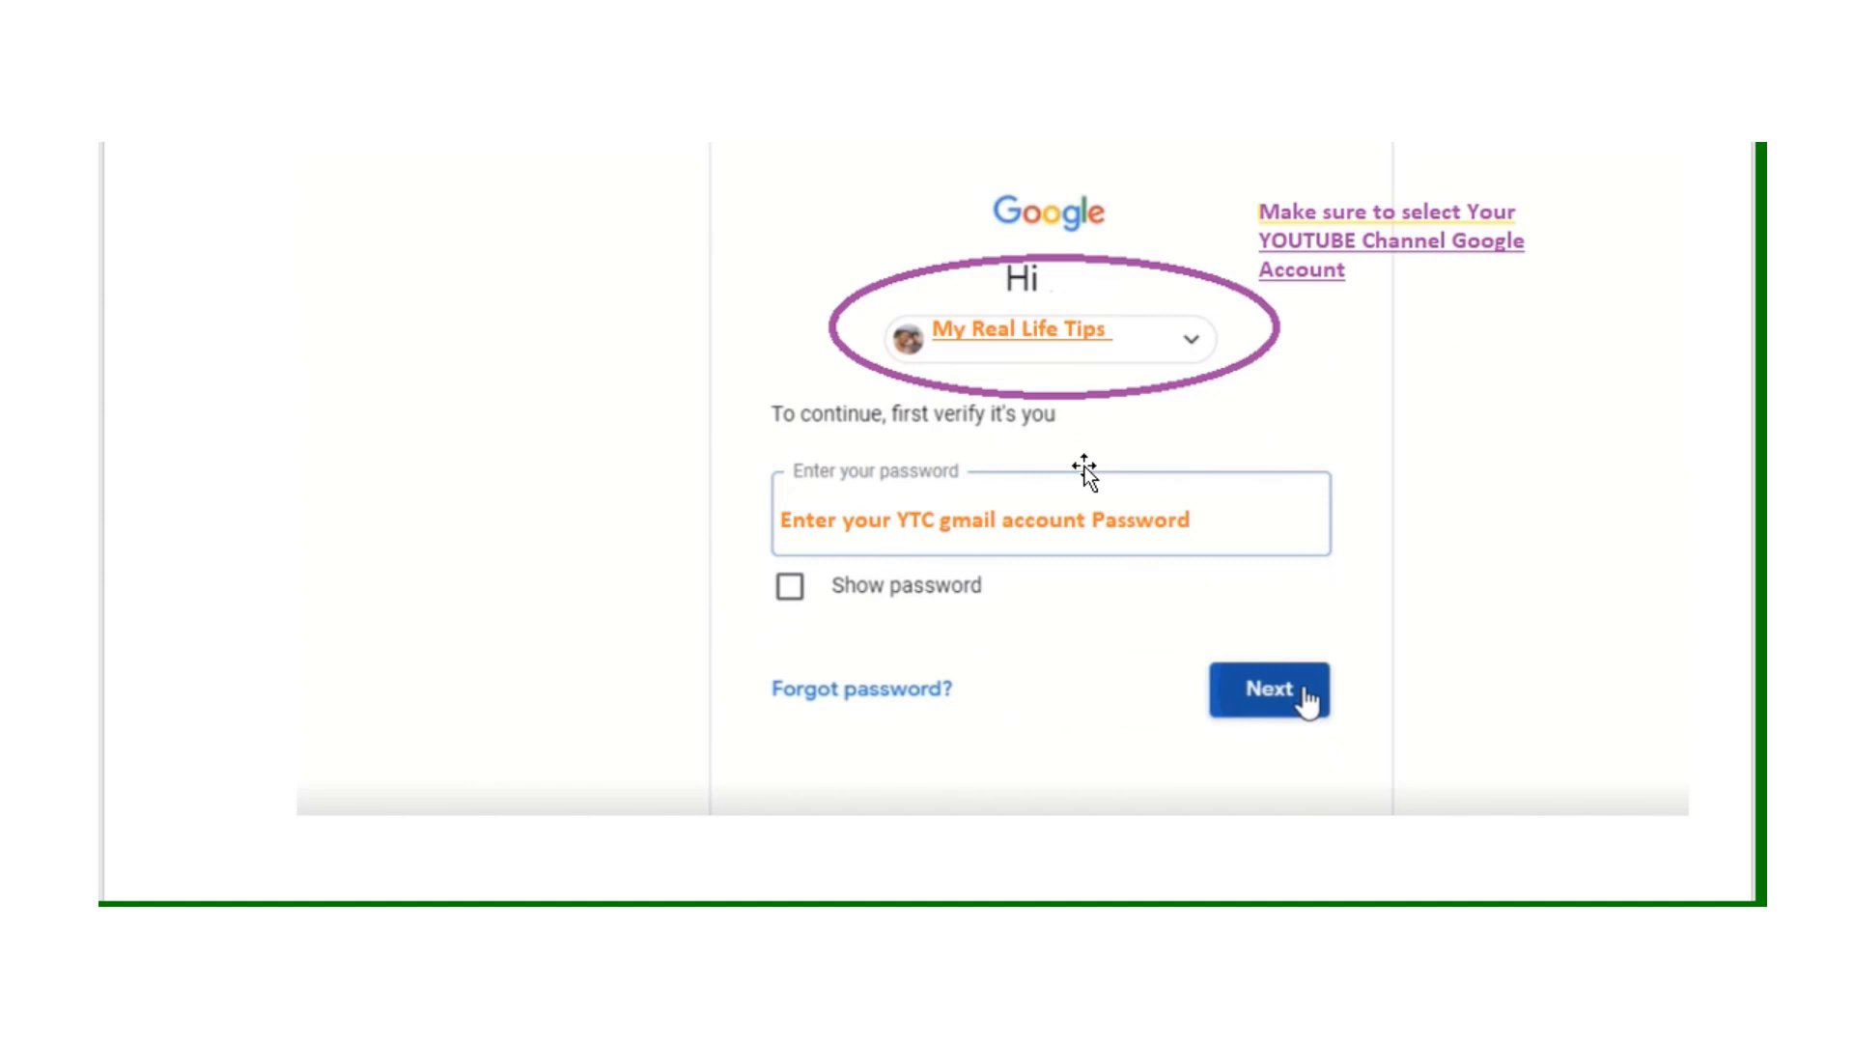
mouse_move(1425, 755)
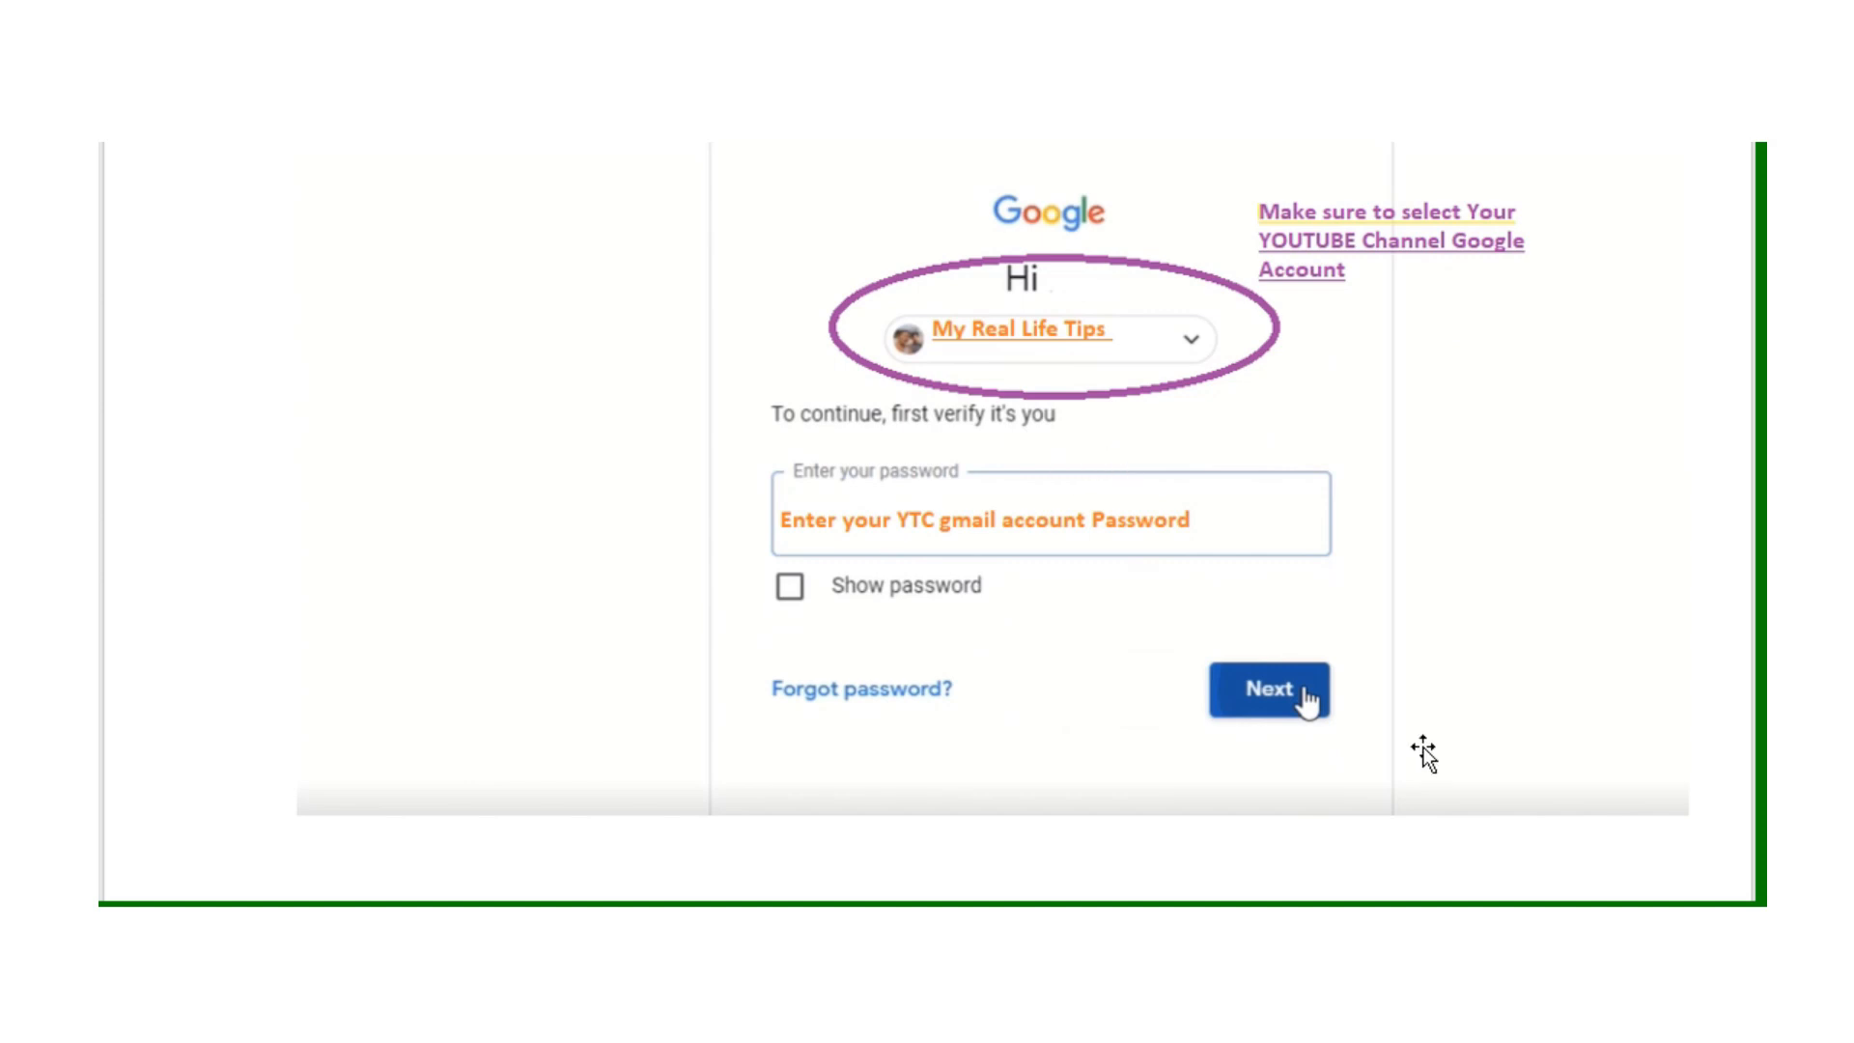
scroll("down", 3)
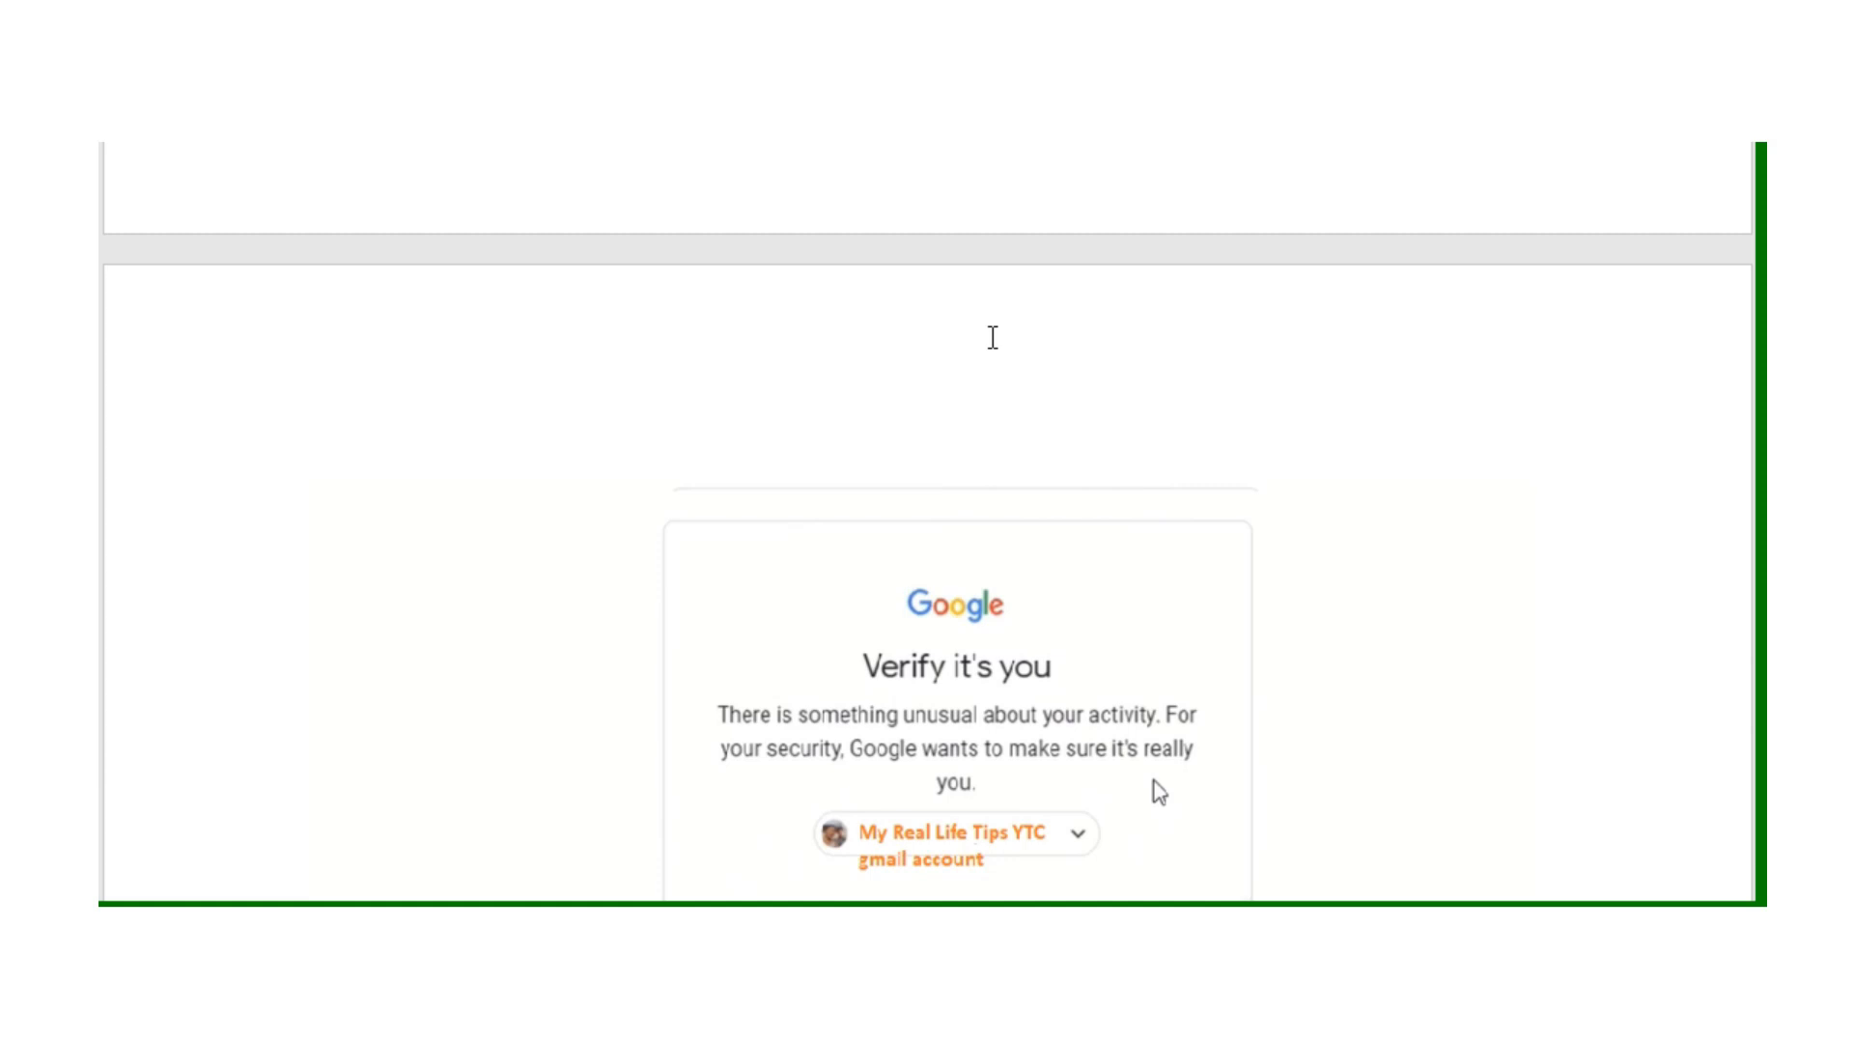
scroll("down", 3)
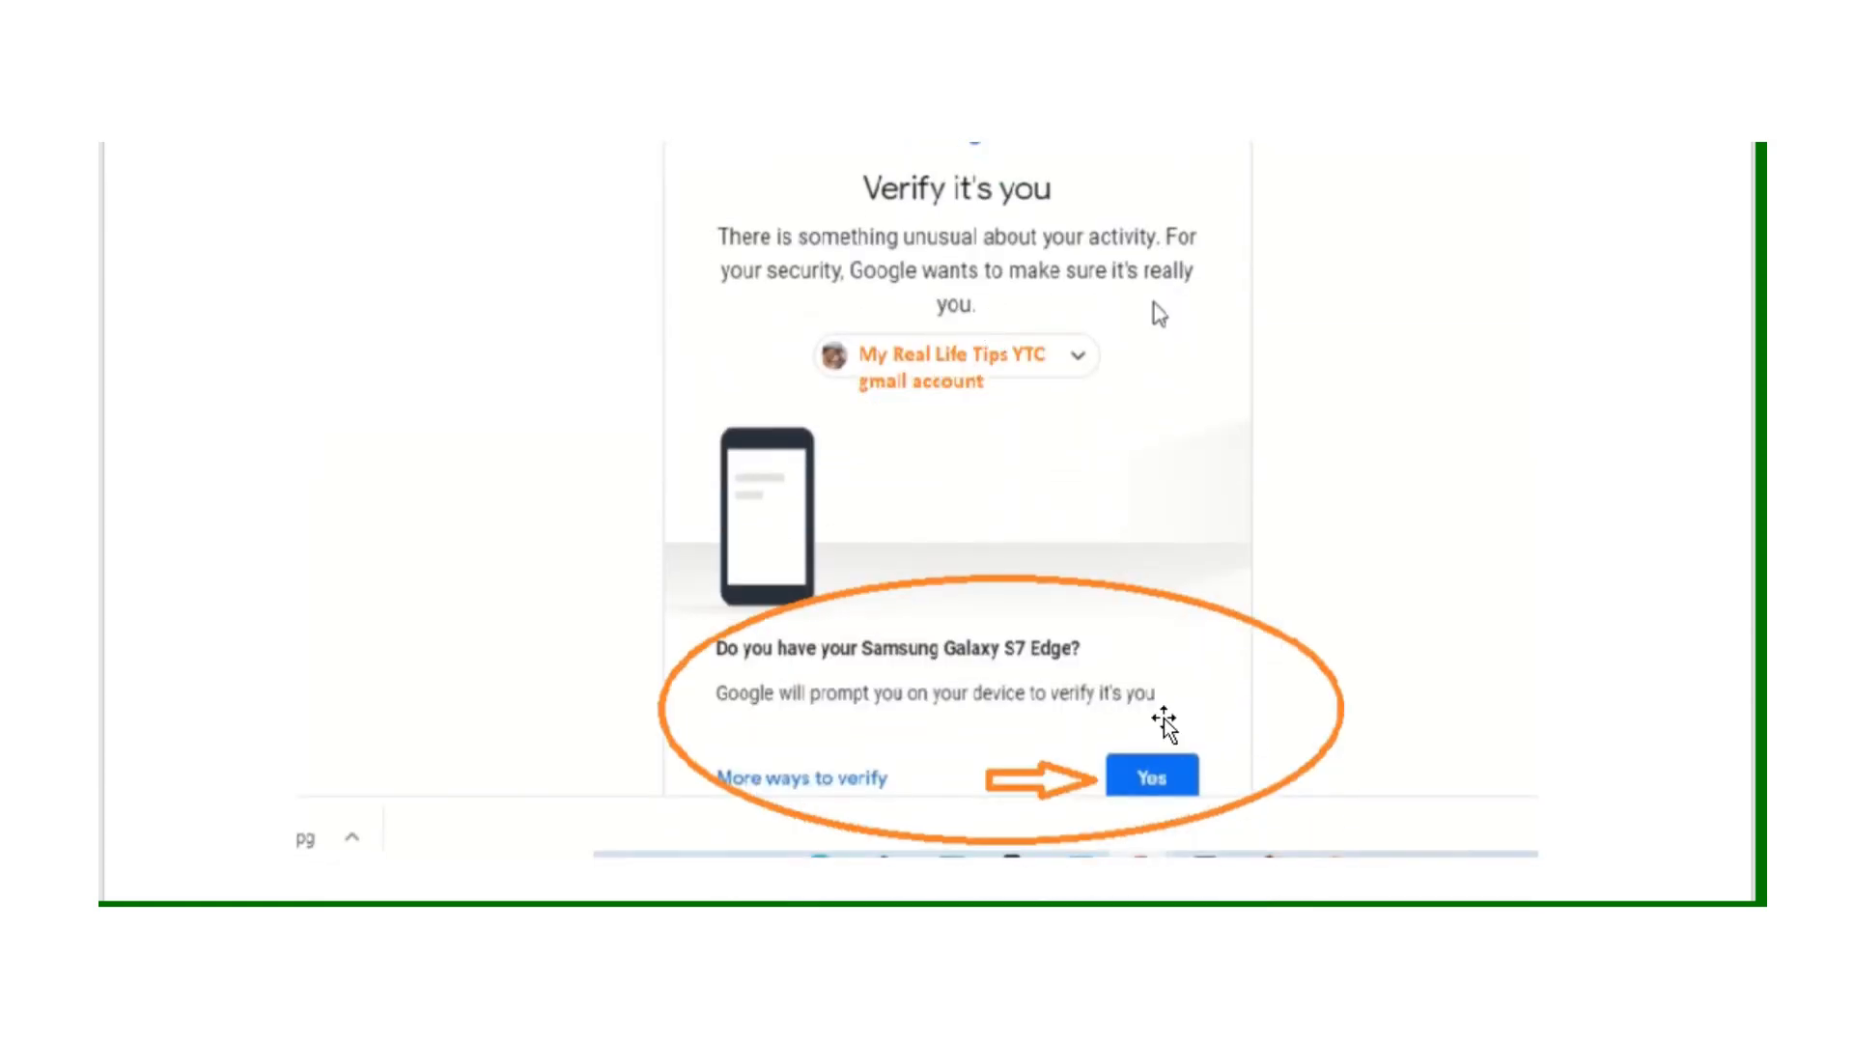
mouse_move(1084, 824)
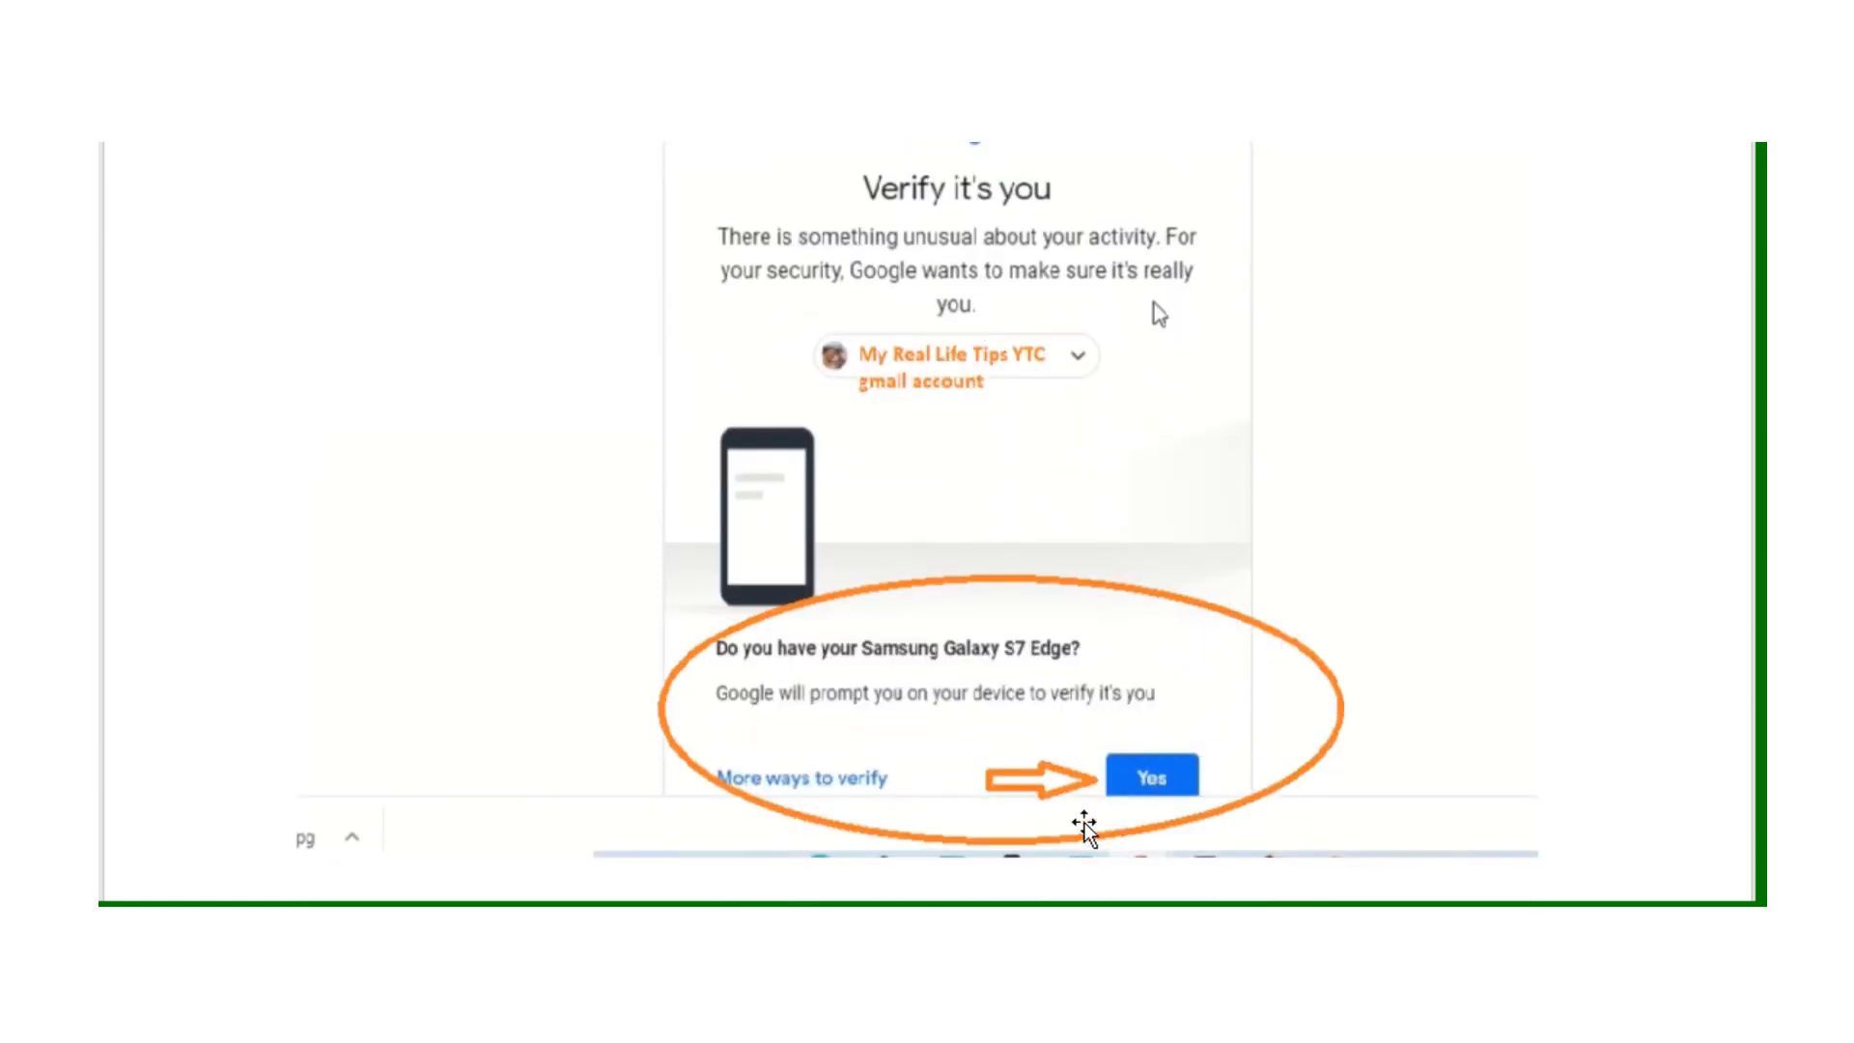
scroll("down", 3)
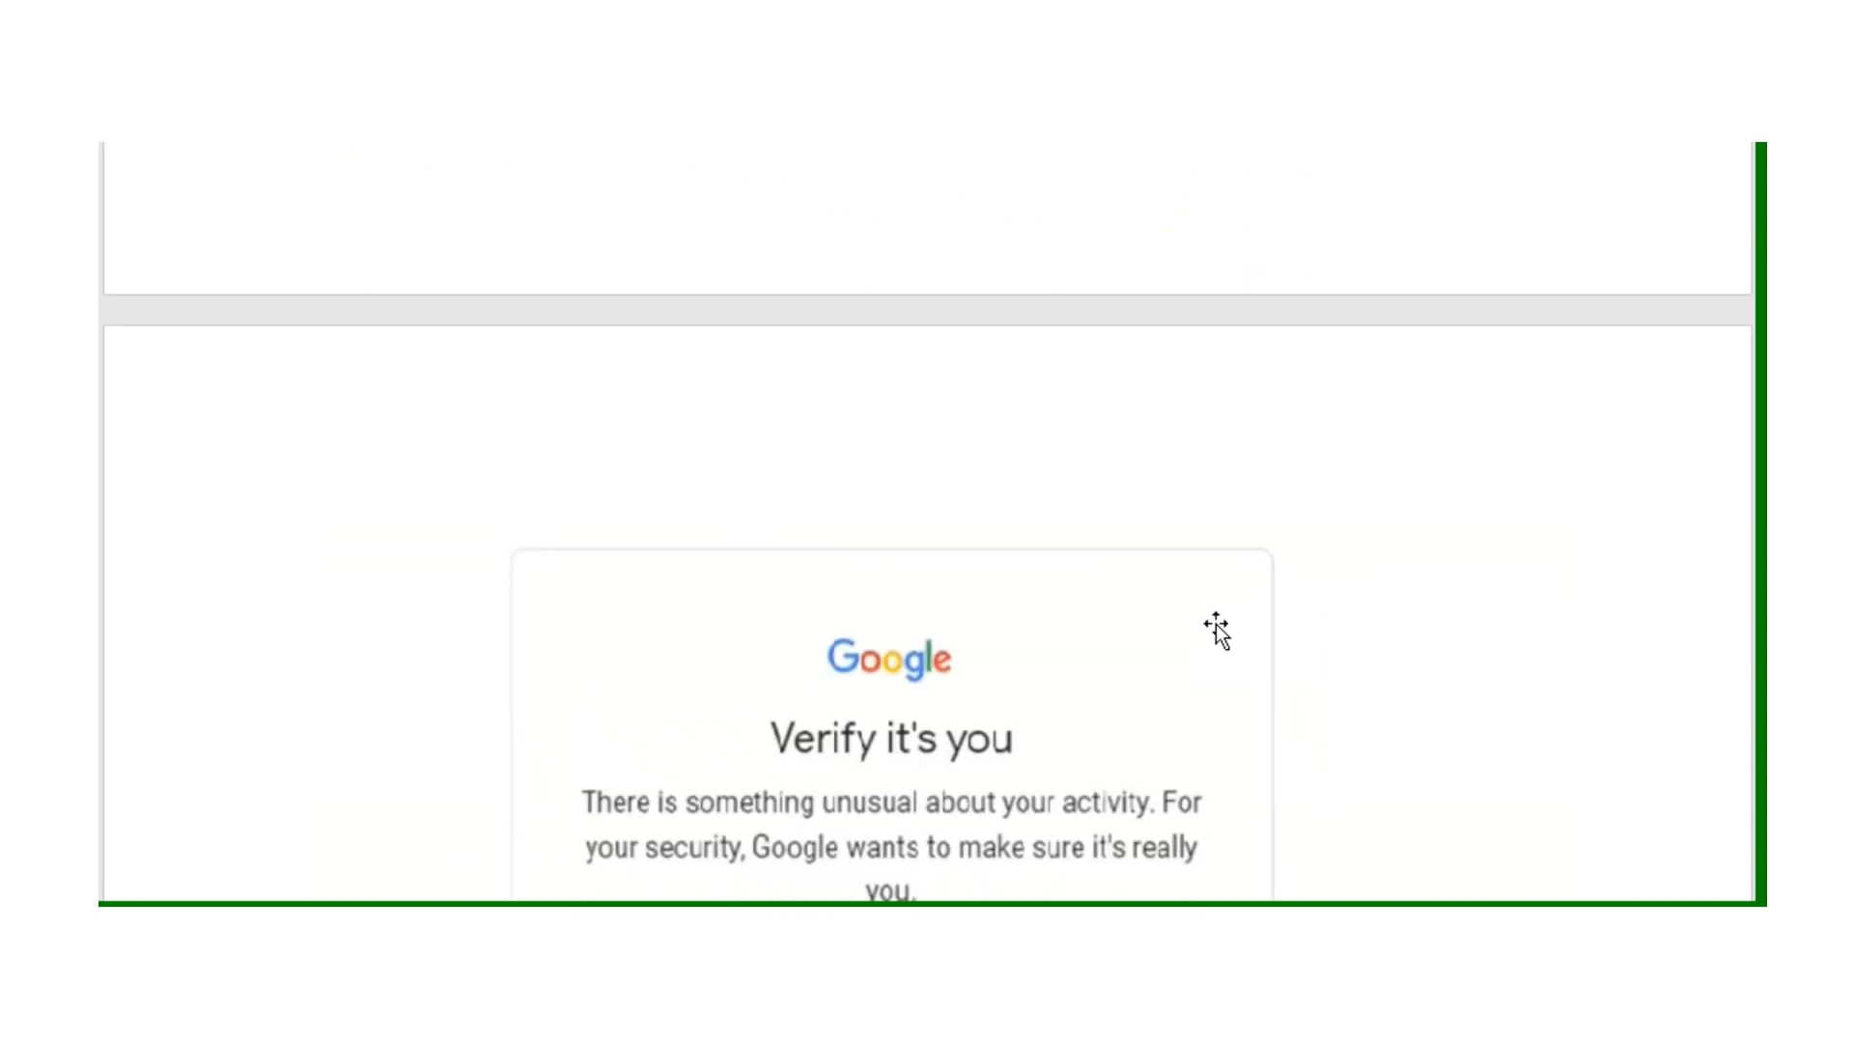
scroll("down", 3)
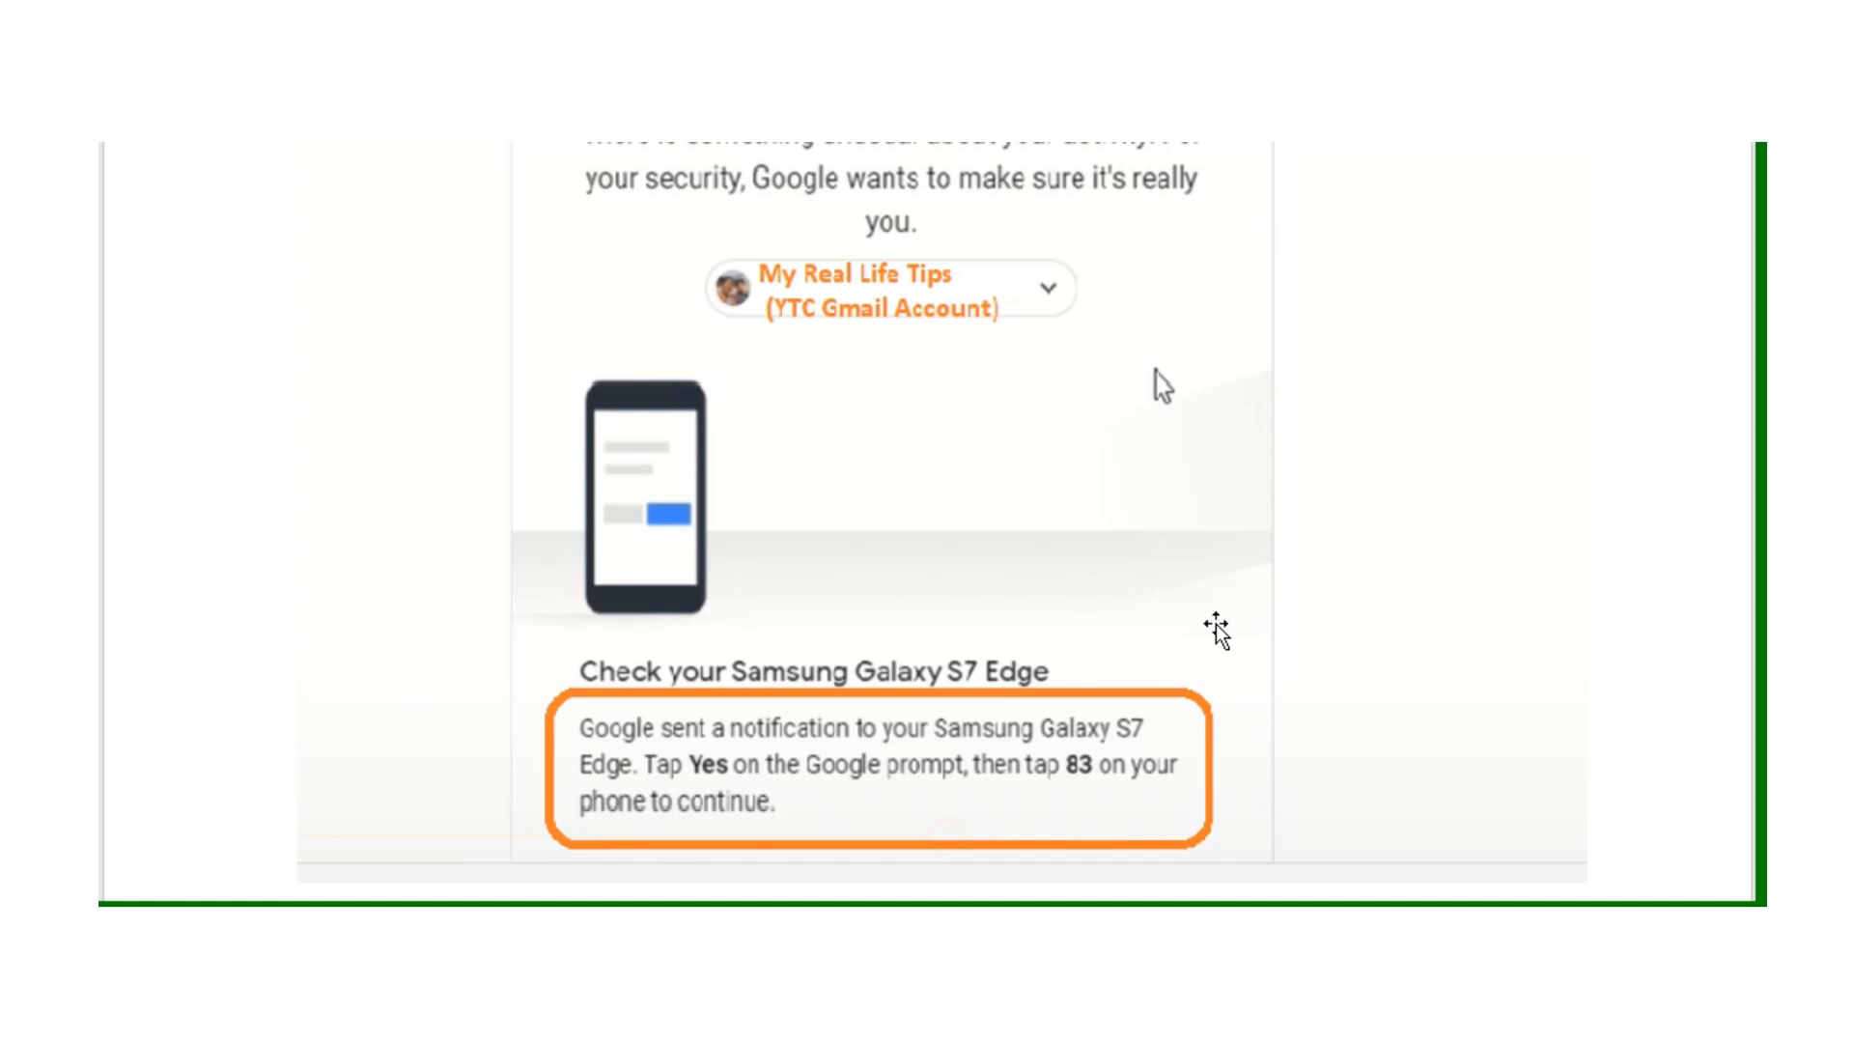
mouse_move(935, 371)
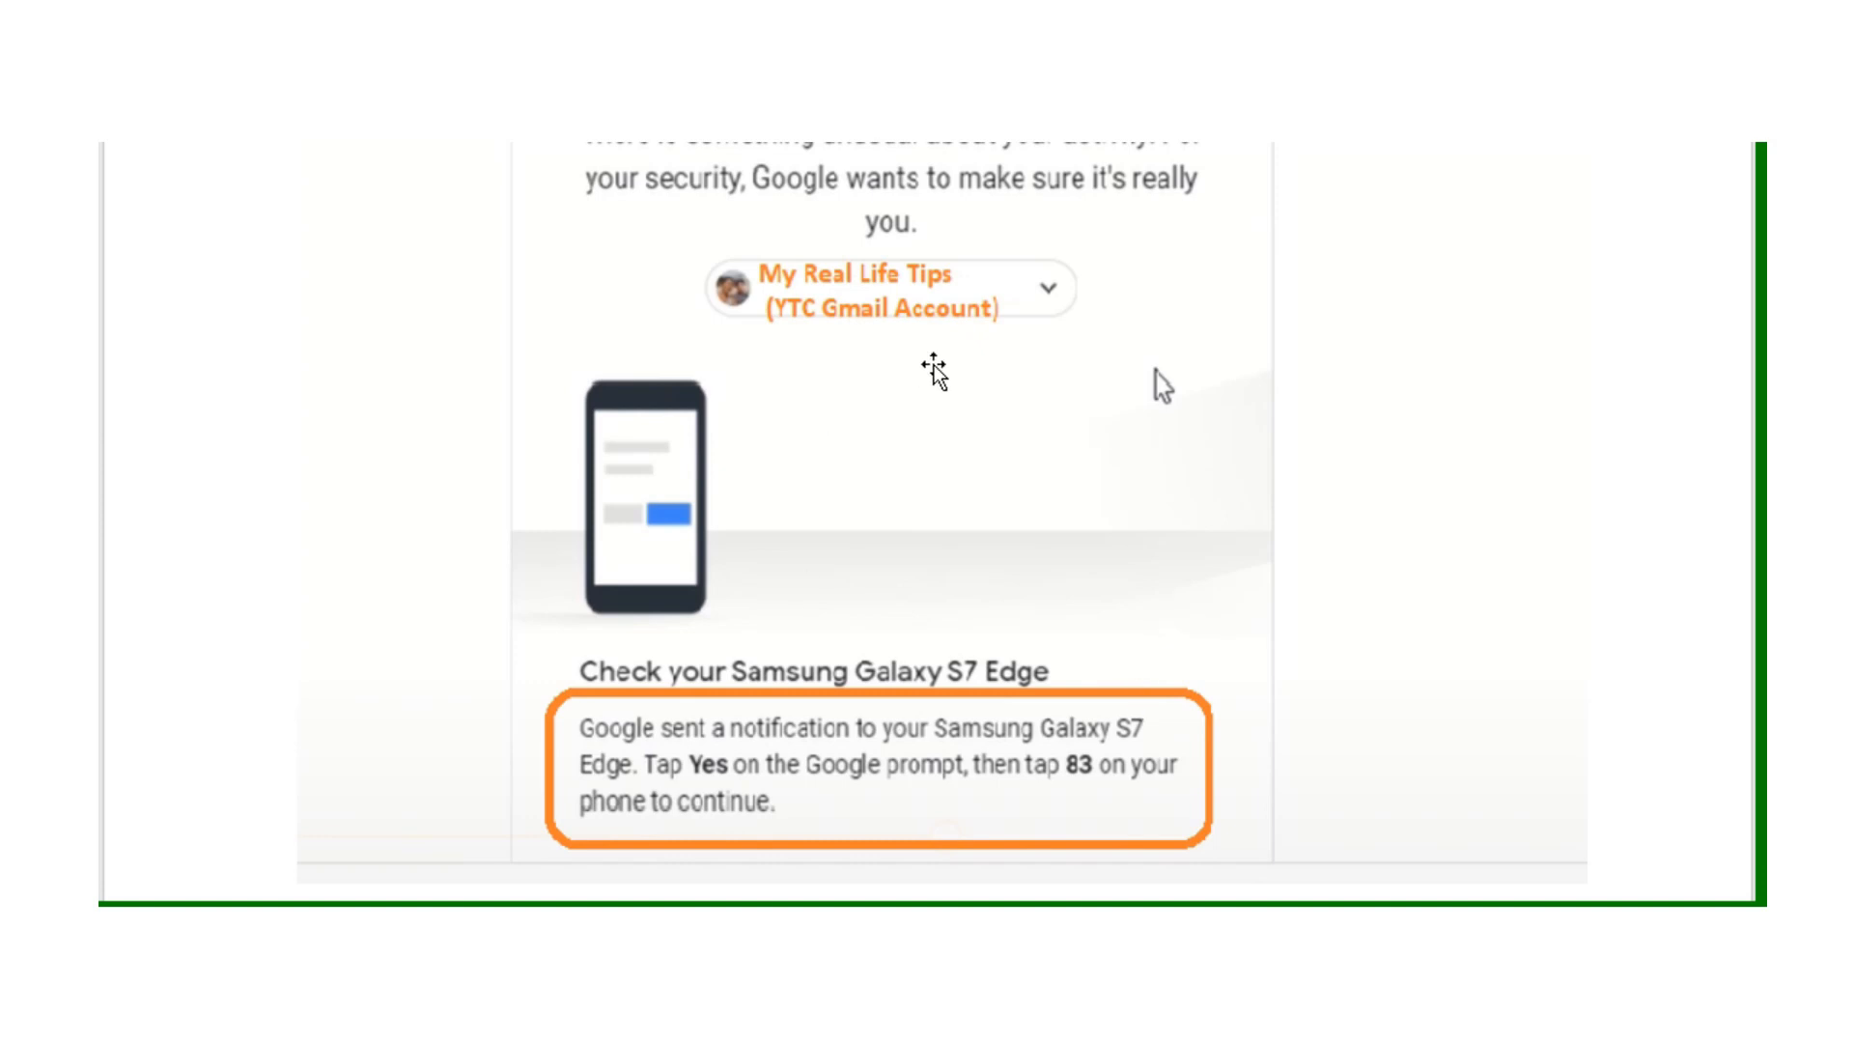
mouse_move(996, 645)
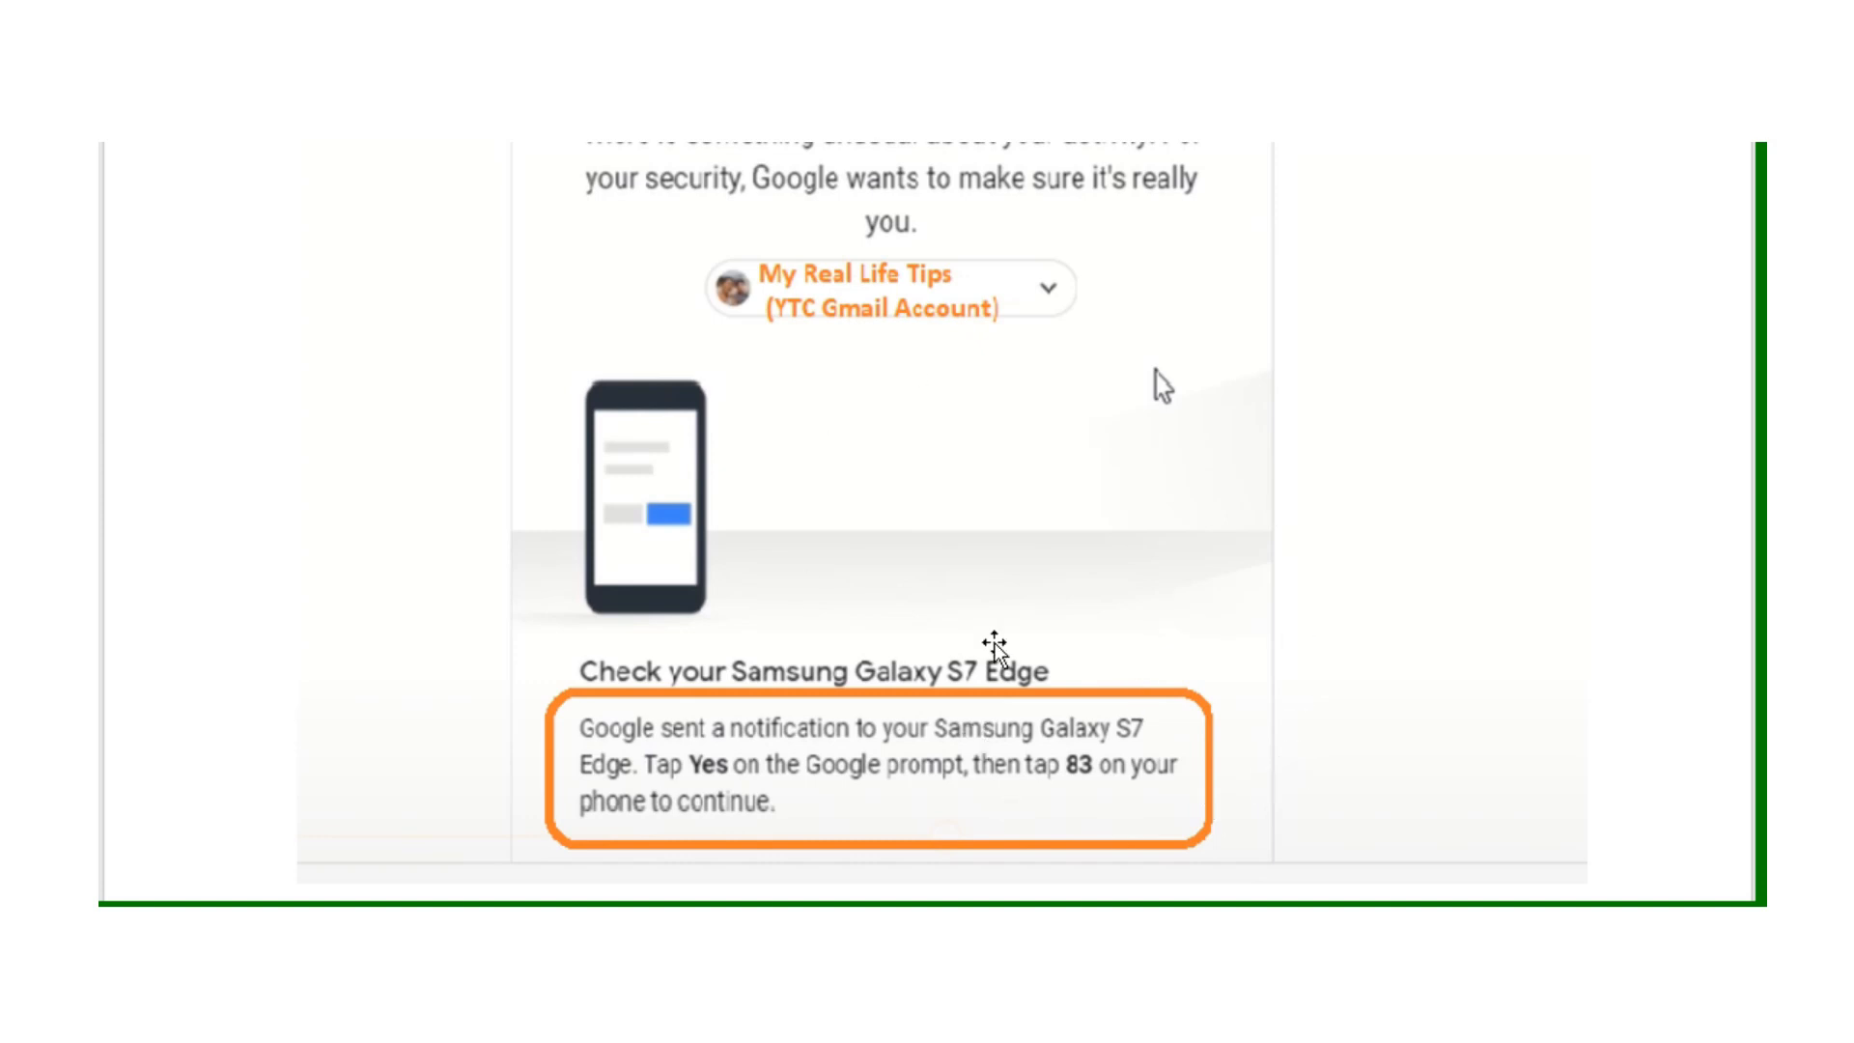
mouse_move(1130, 822)
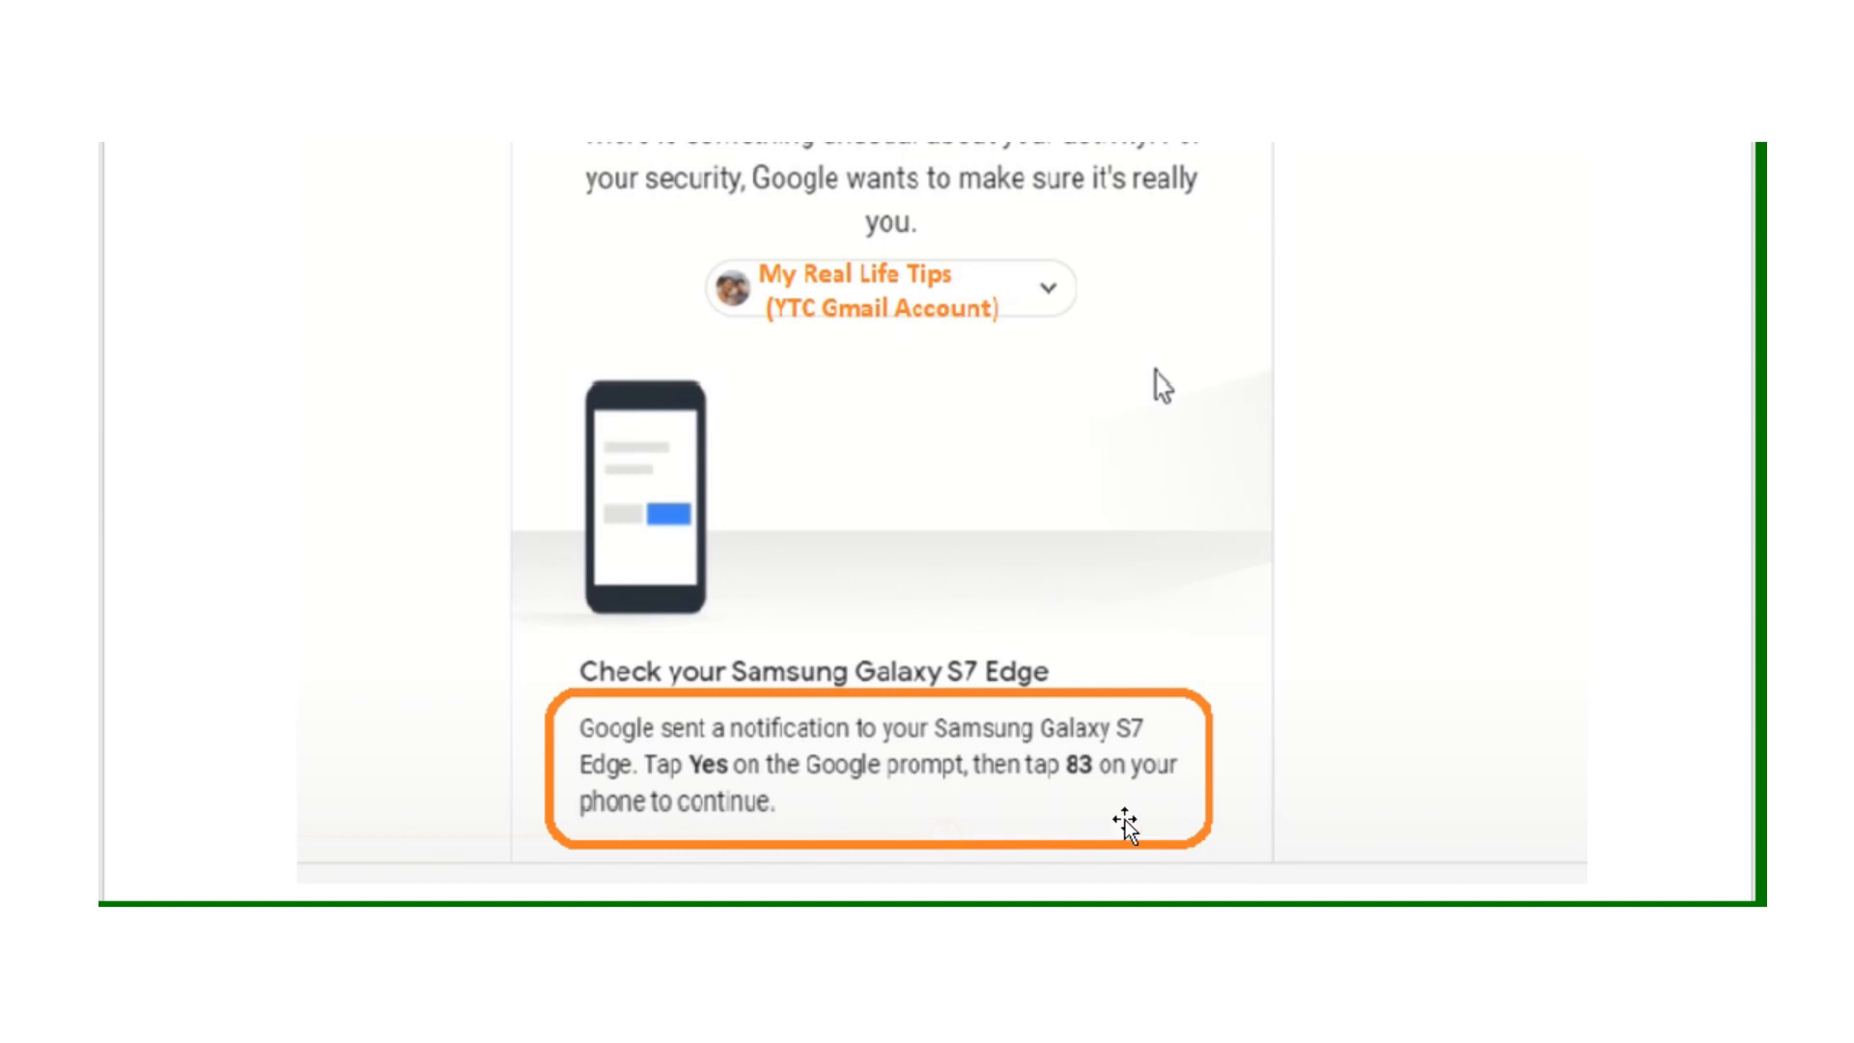
scroll("down", 3)
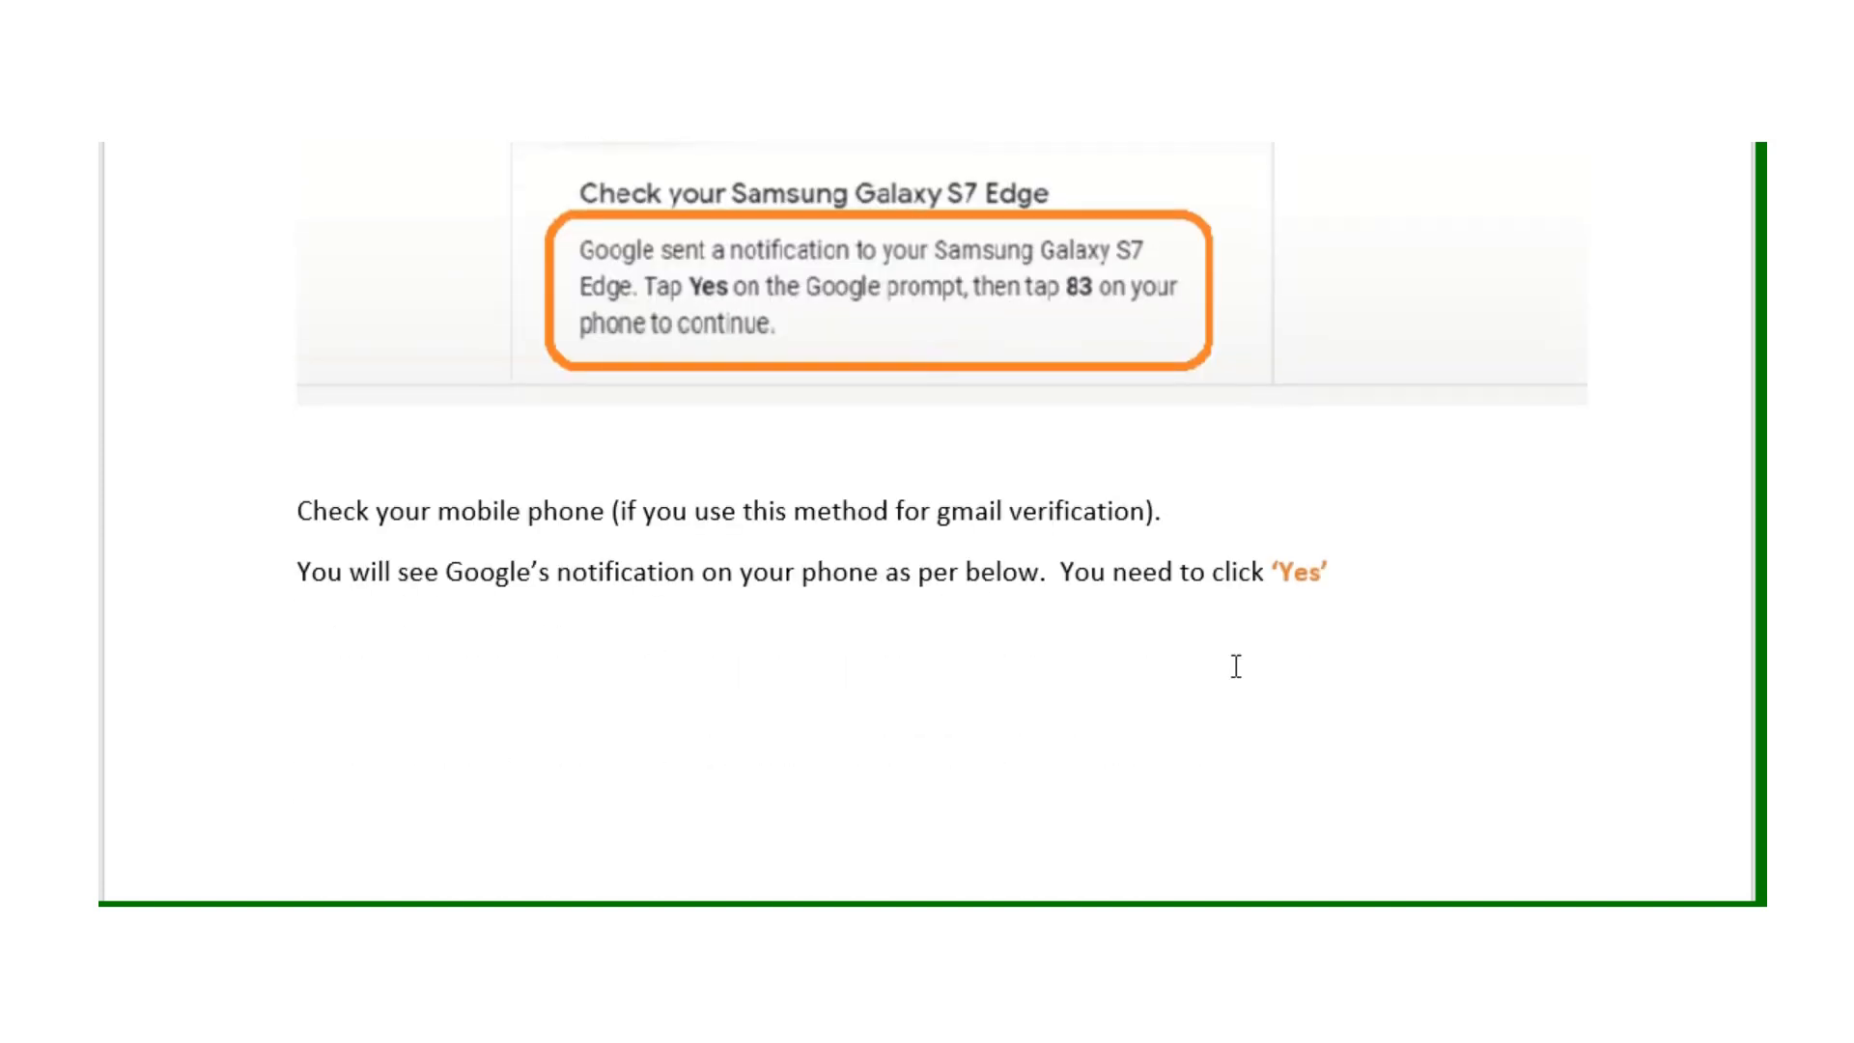
mouse_move(1195, 506)
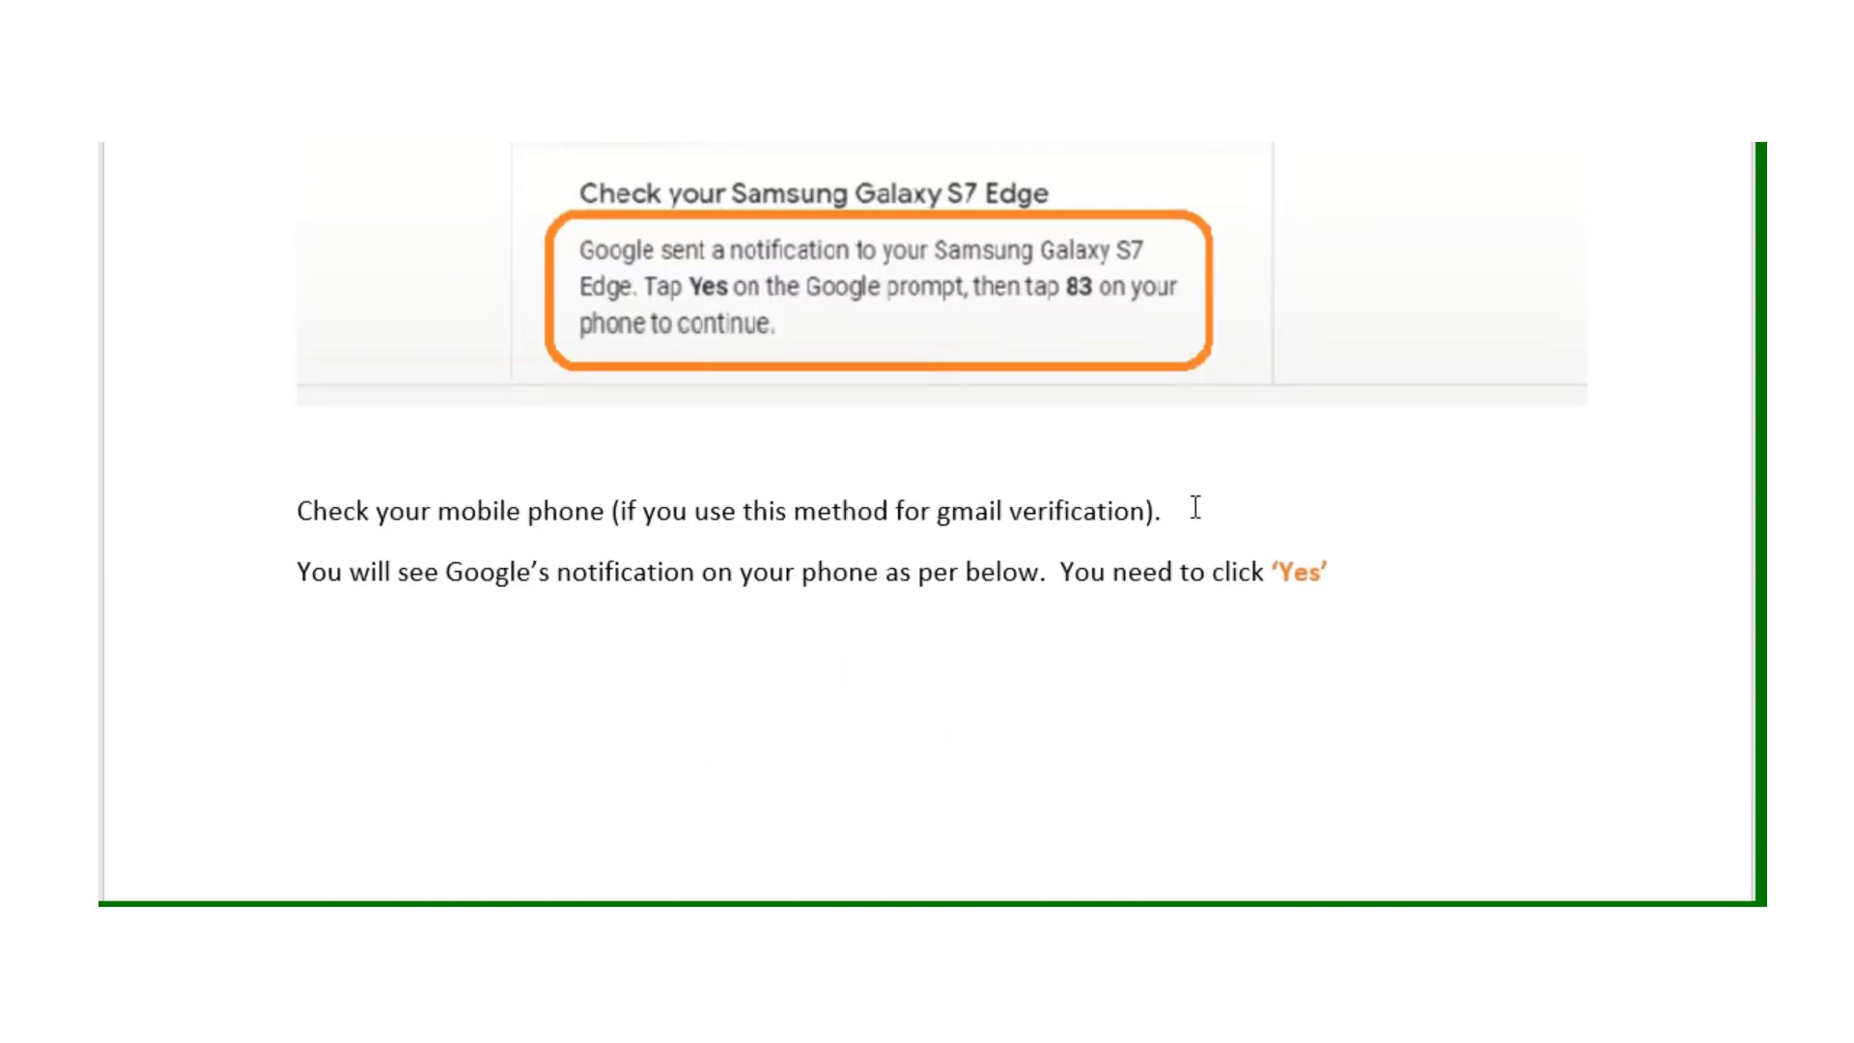
mouse_move(1205, 550)
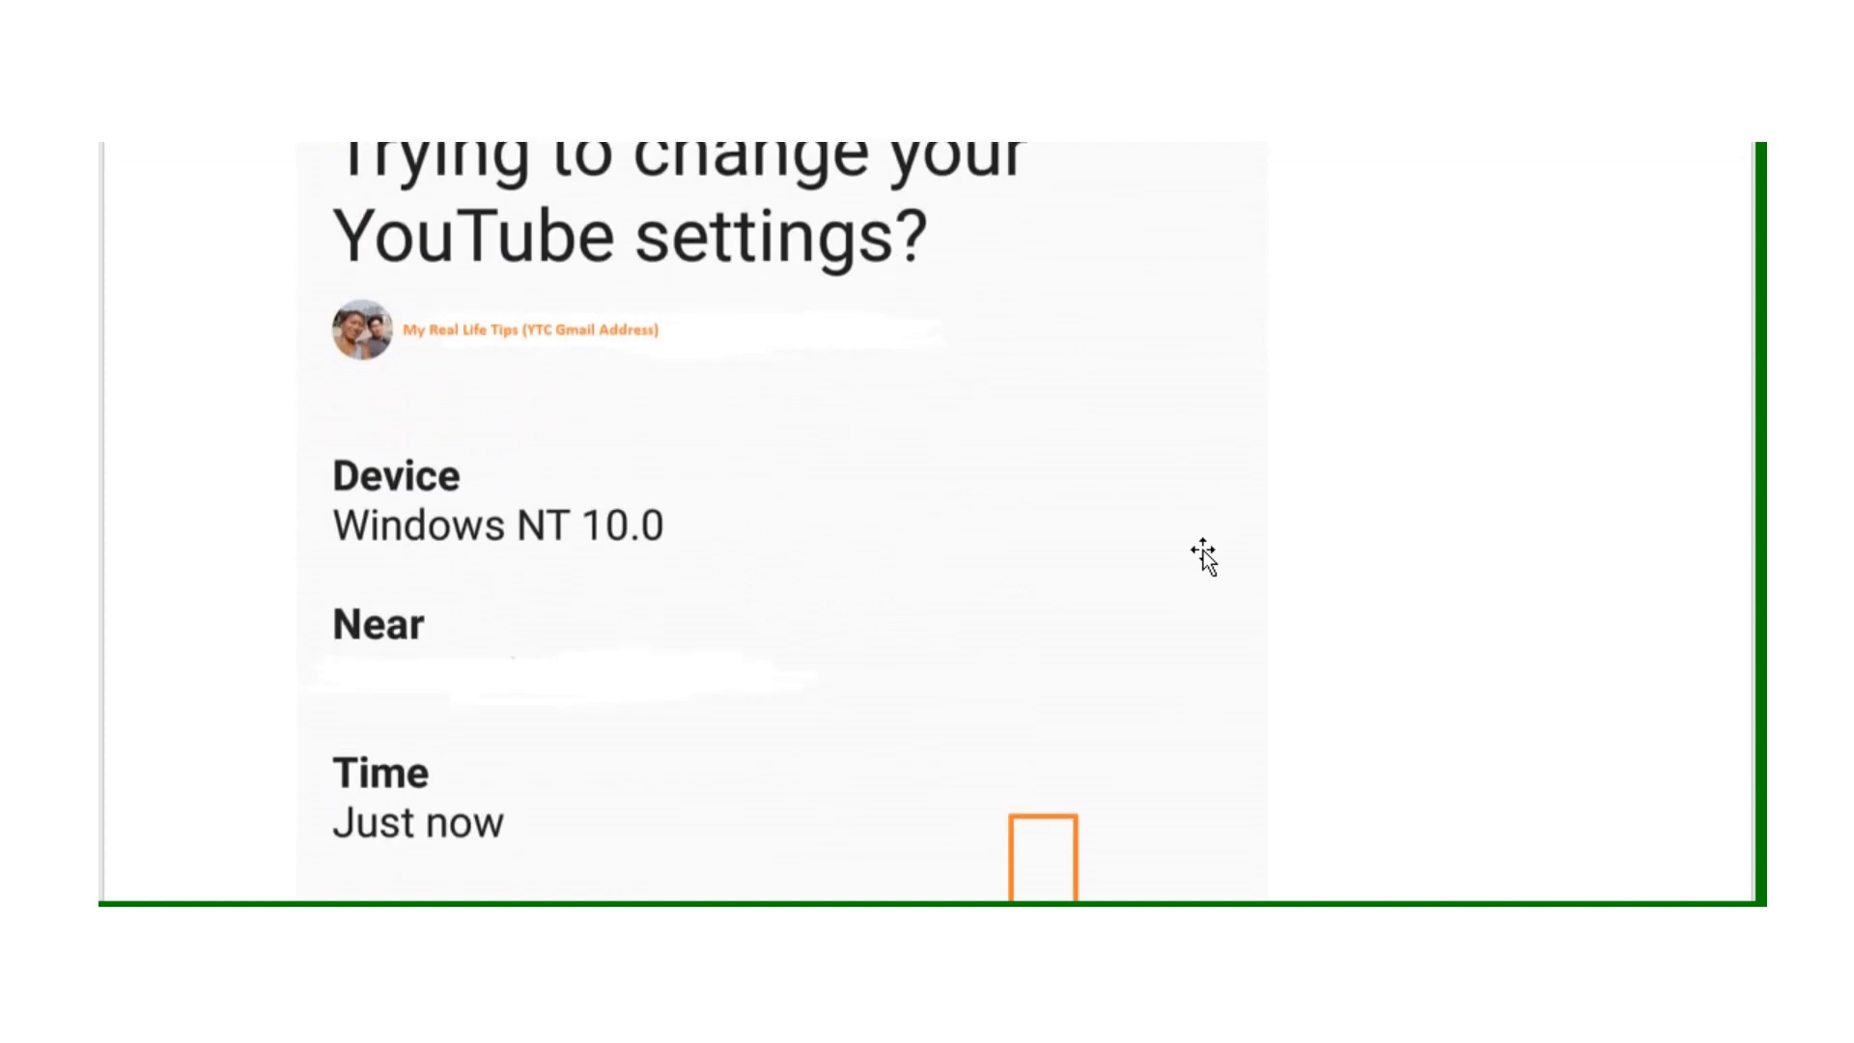
scroll("down", 3)
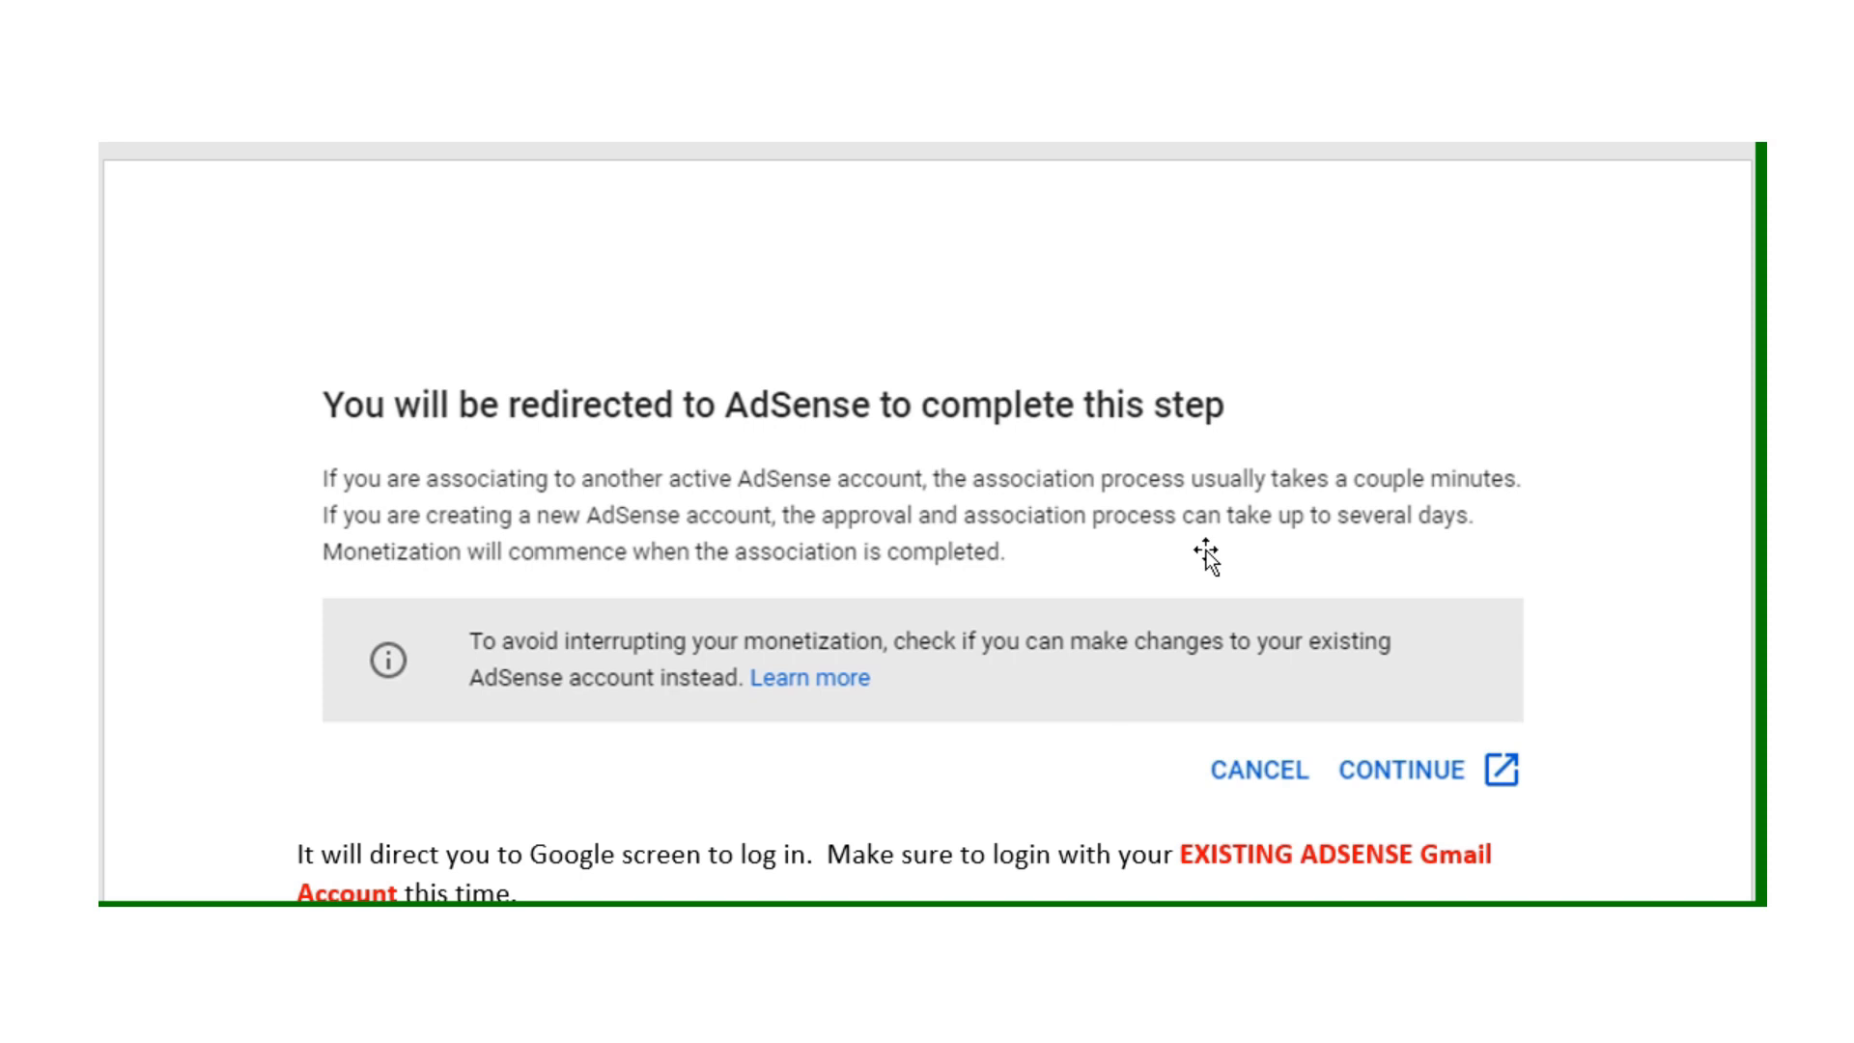
scroll("down", 3)
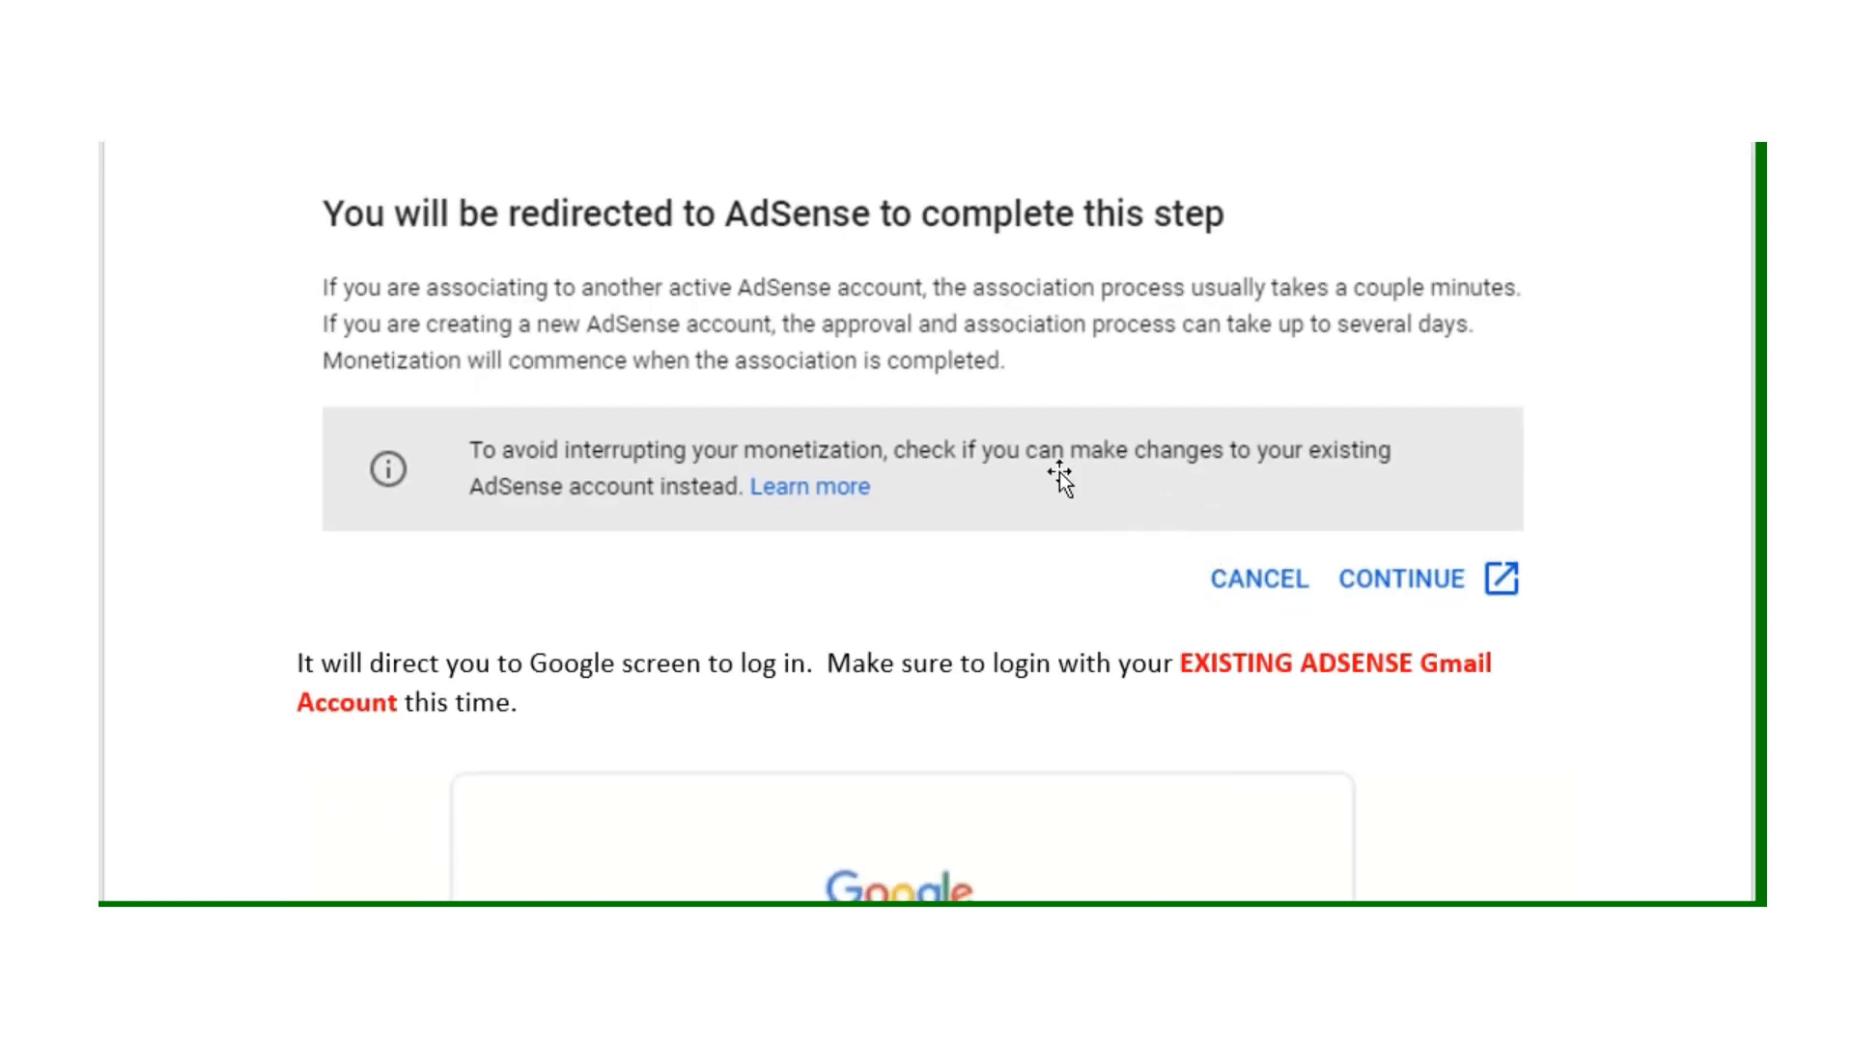
mouse_move(1513, 608)
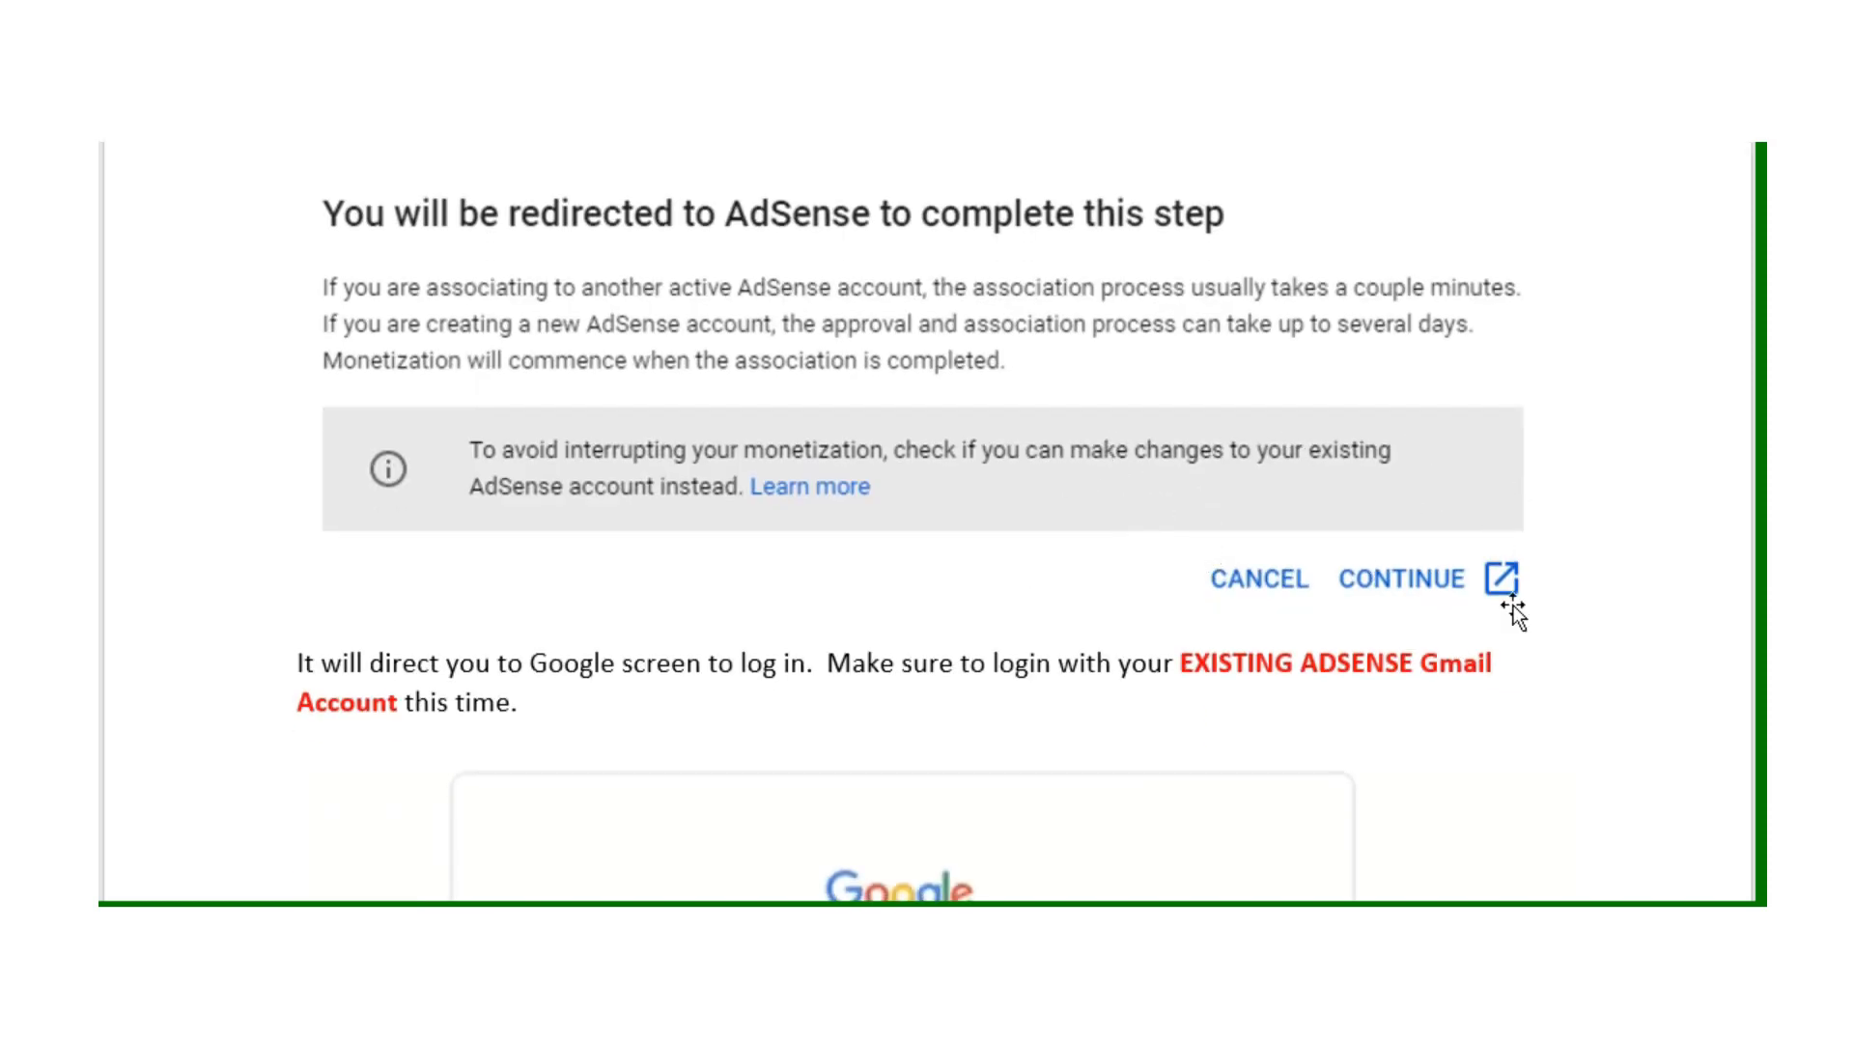
mouse_move(1425, 502)
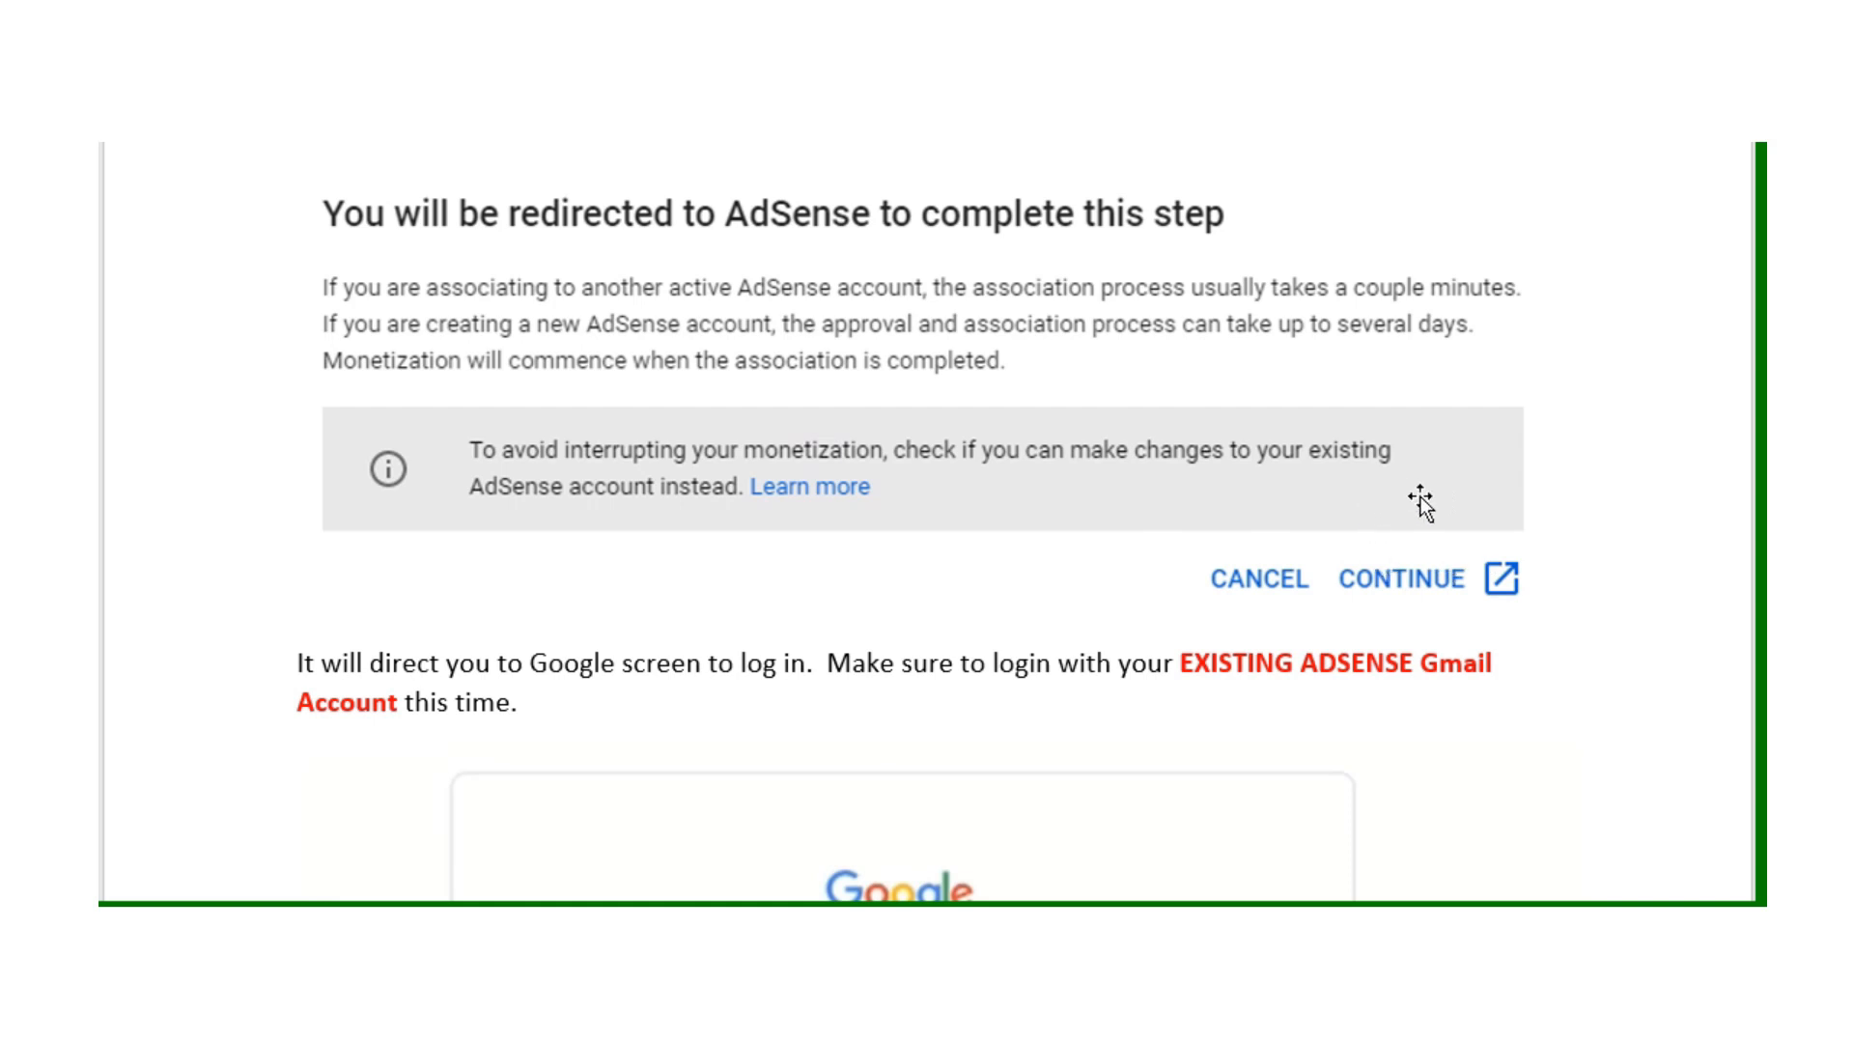
scroll("down", 3)
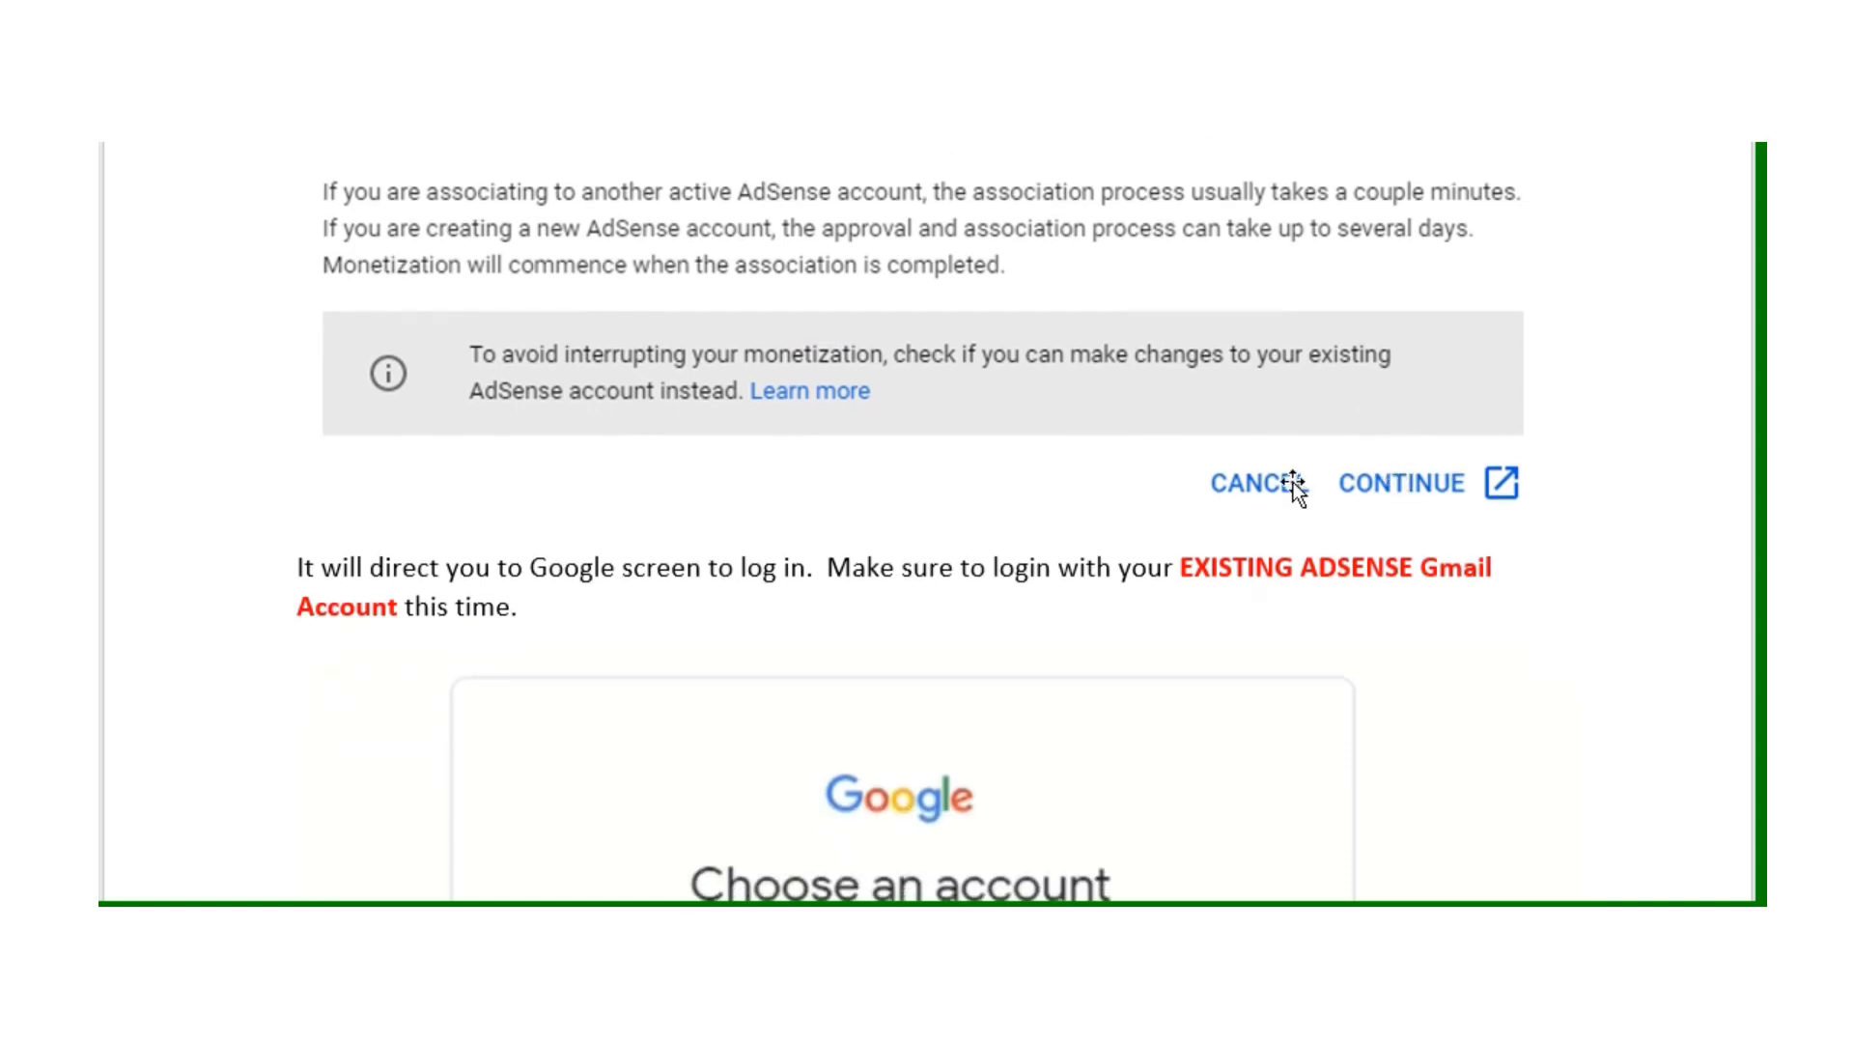
mouse_move(1026, 460)
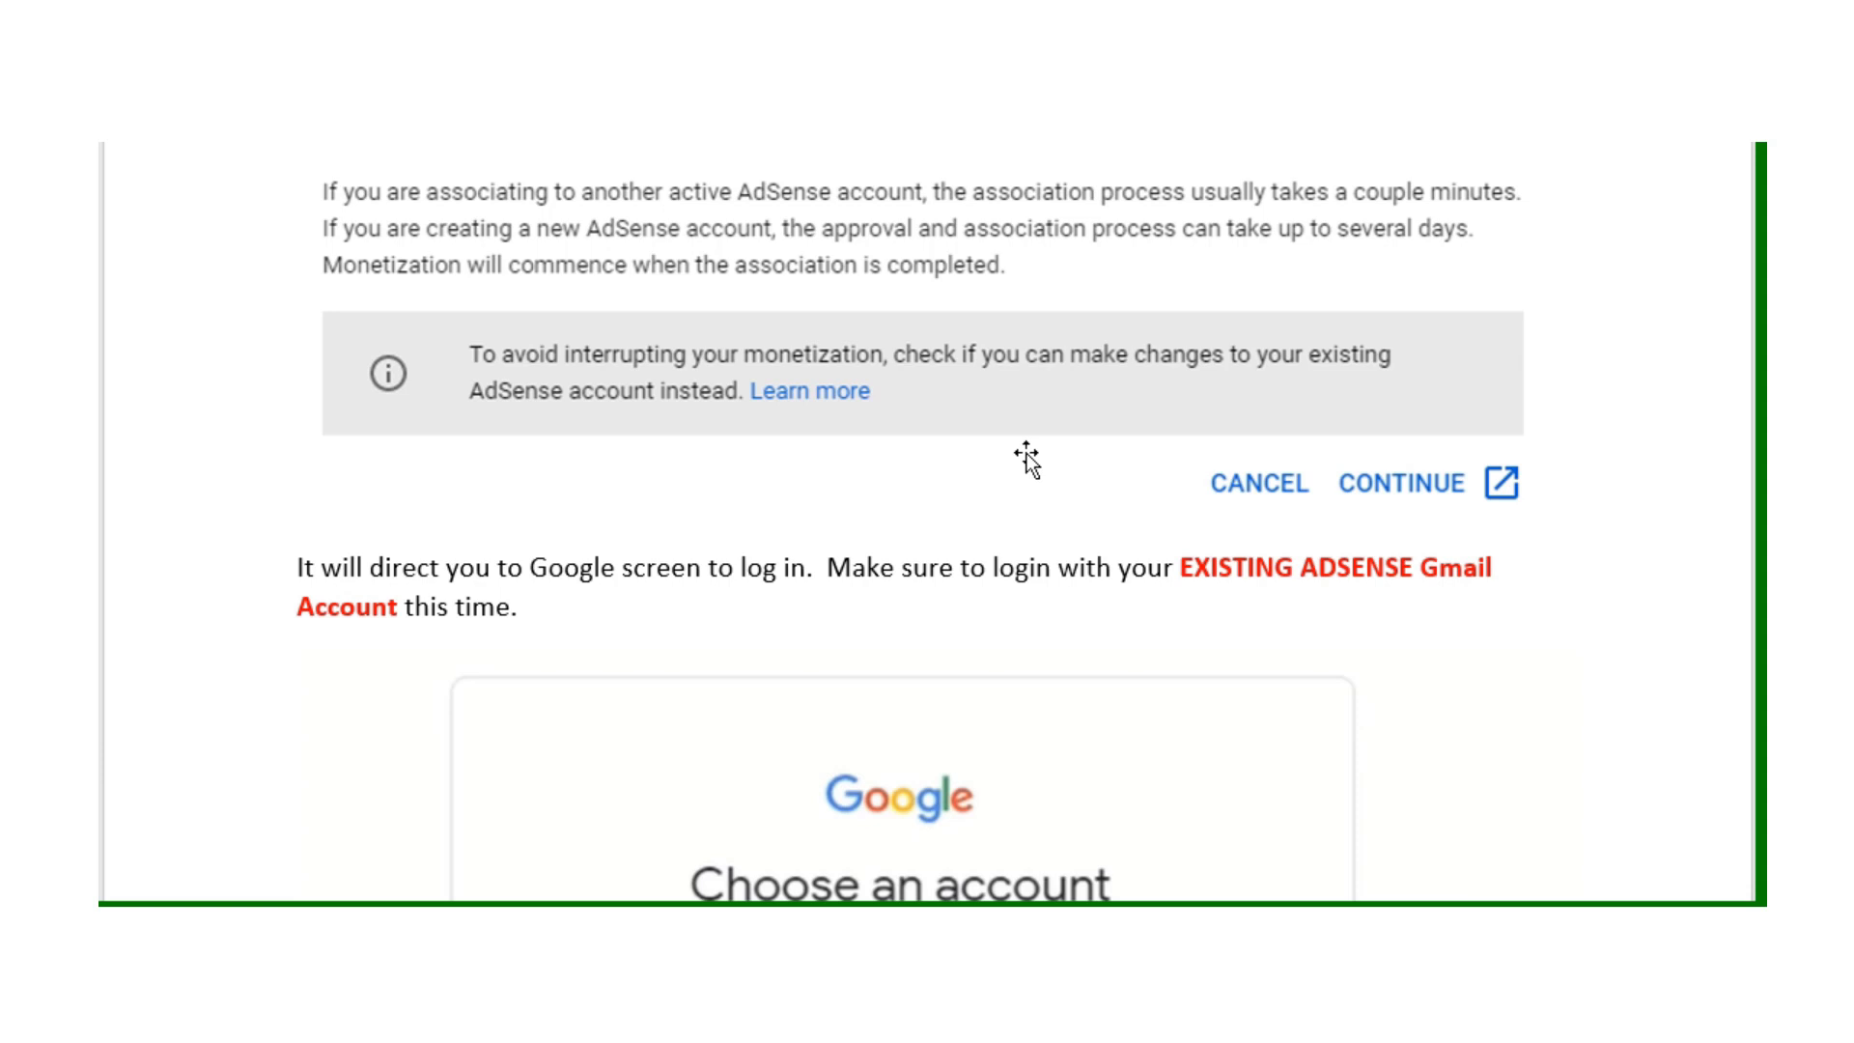
scroll("down", 3)
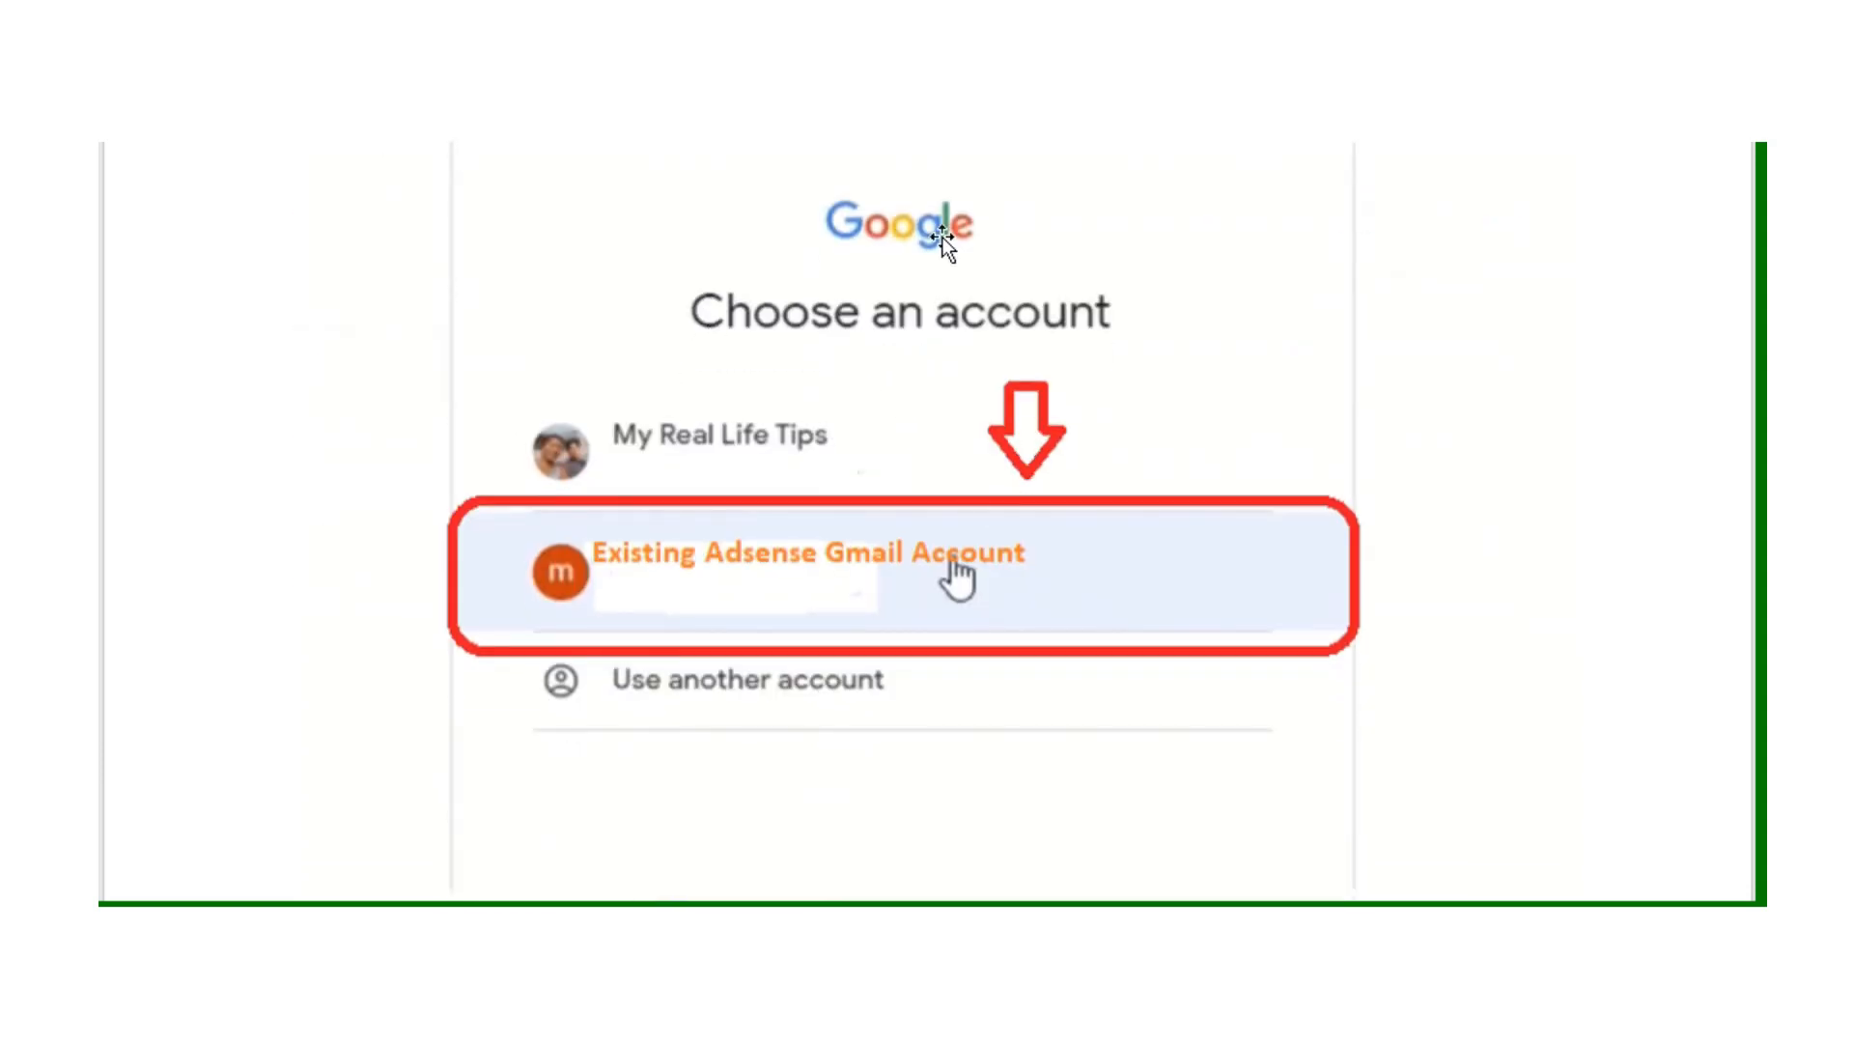
mouse_move(703, 673)
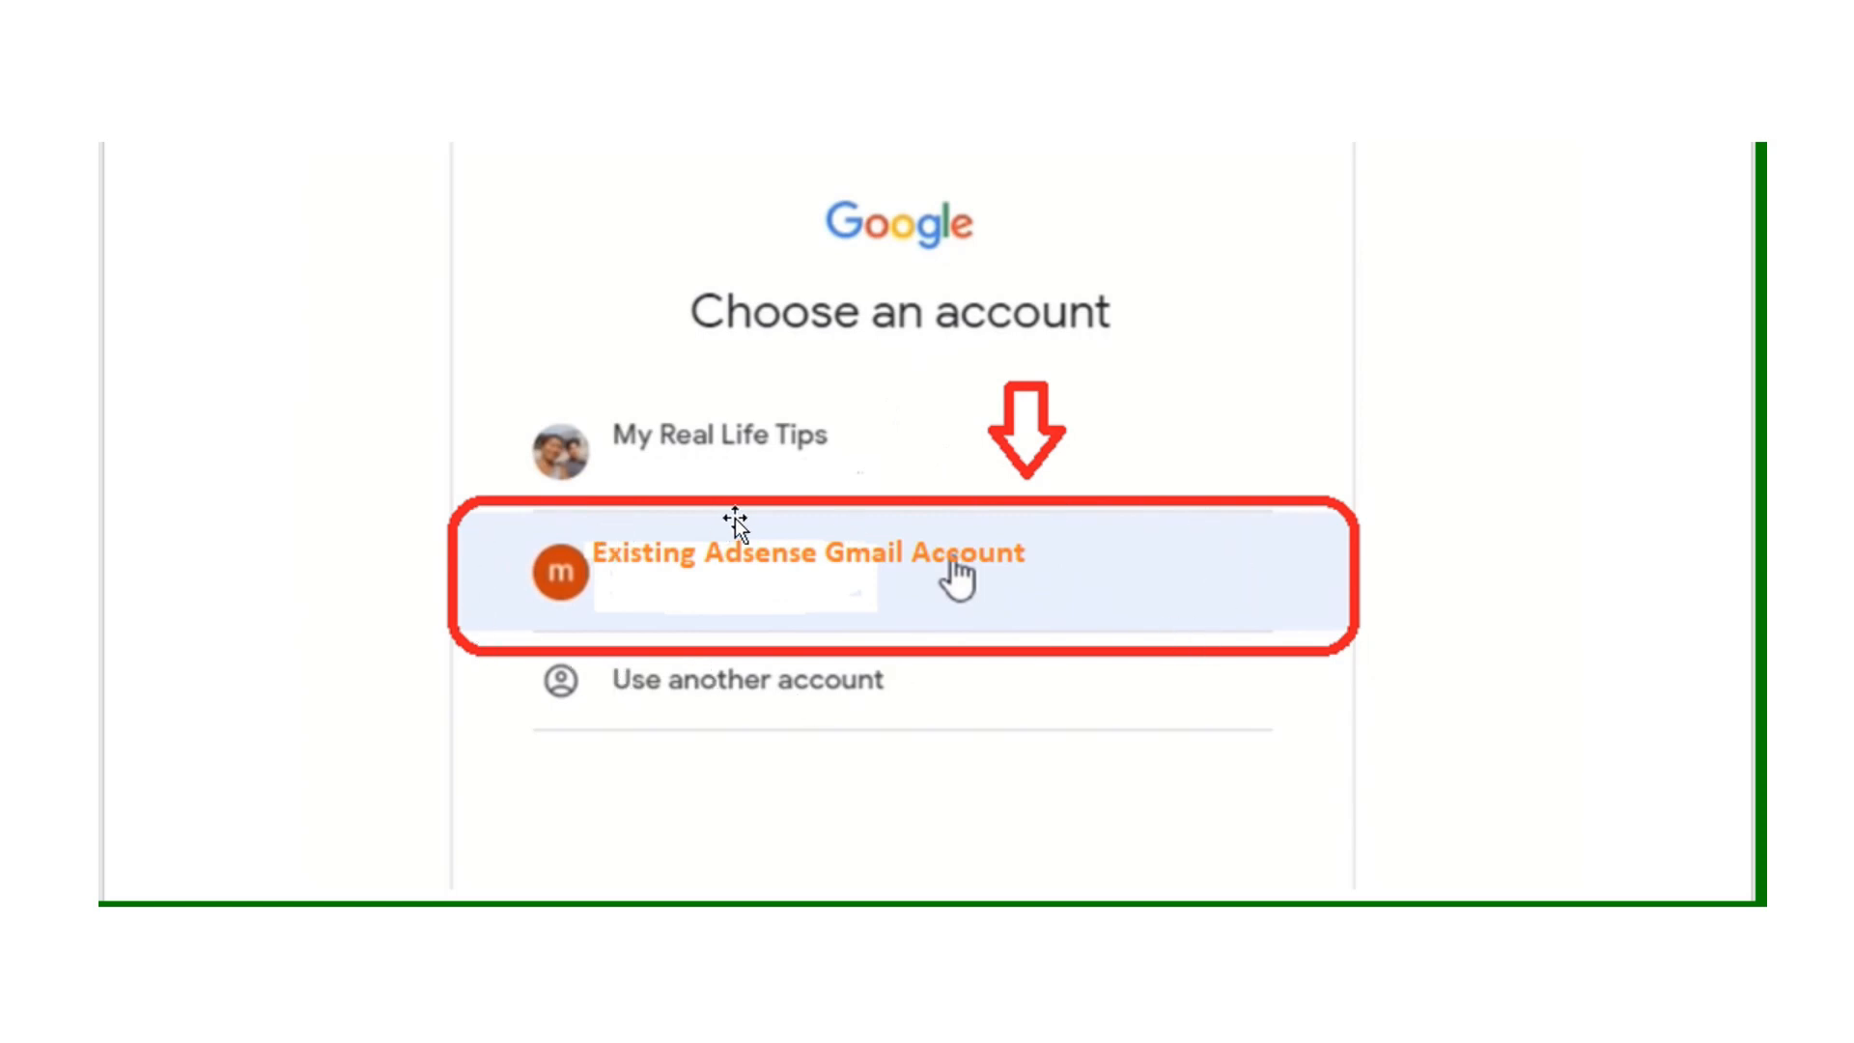
scroll("down", 3)
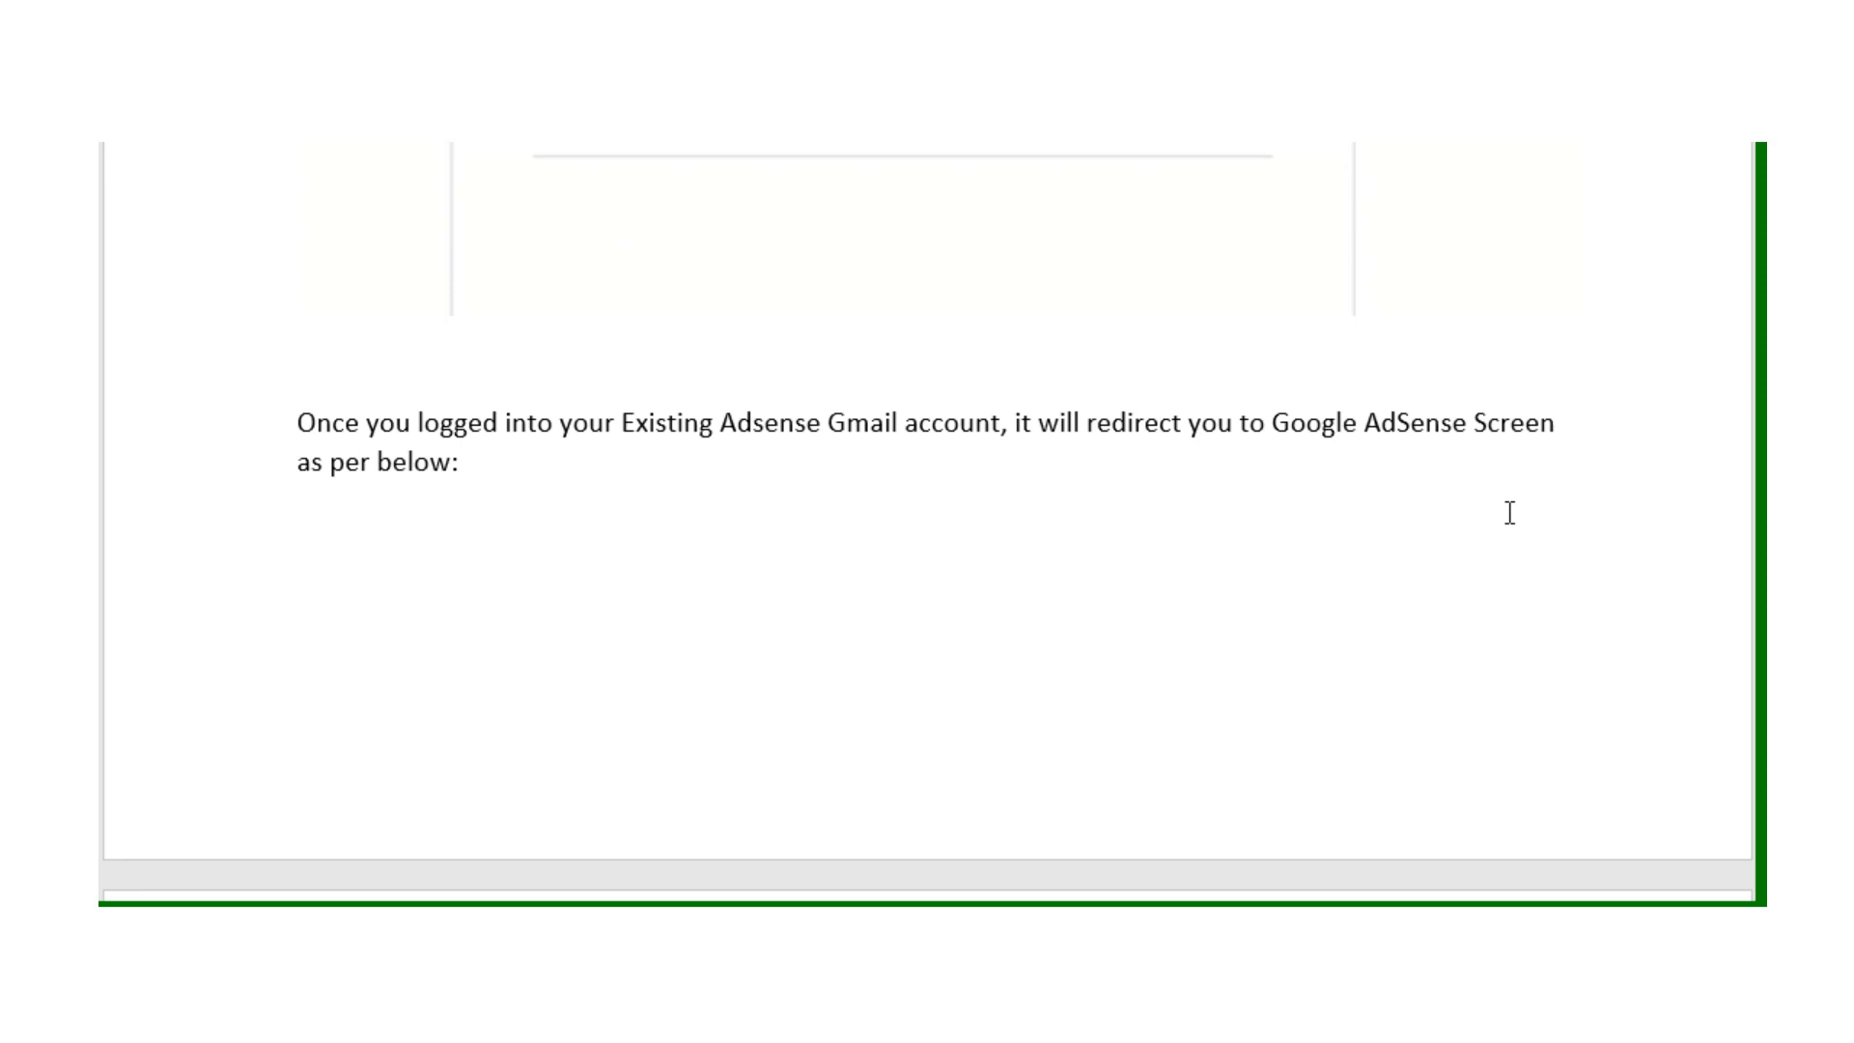
scroll("down", 3)
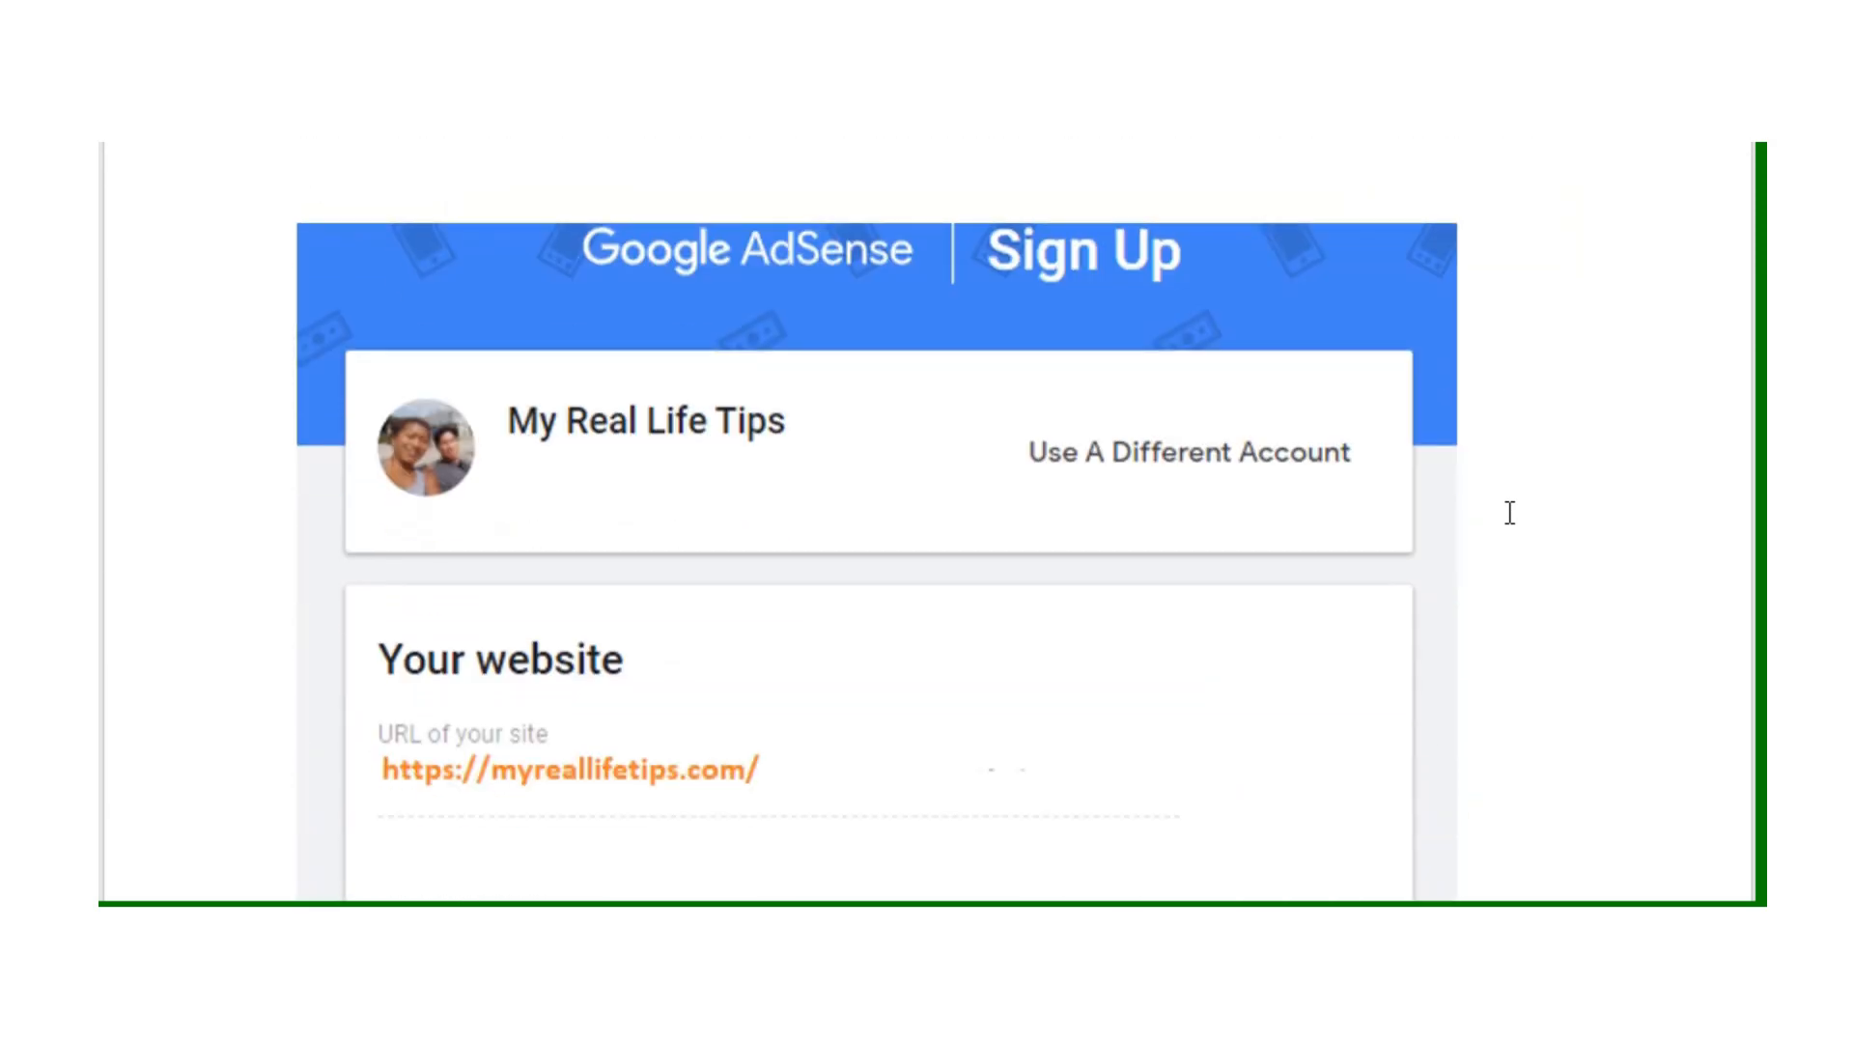
scroll("down", 3)
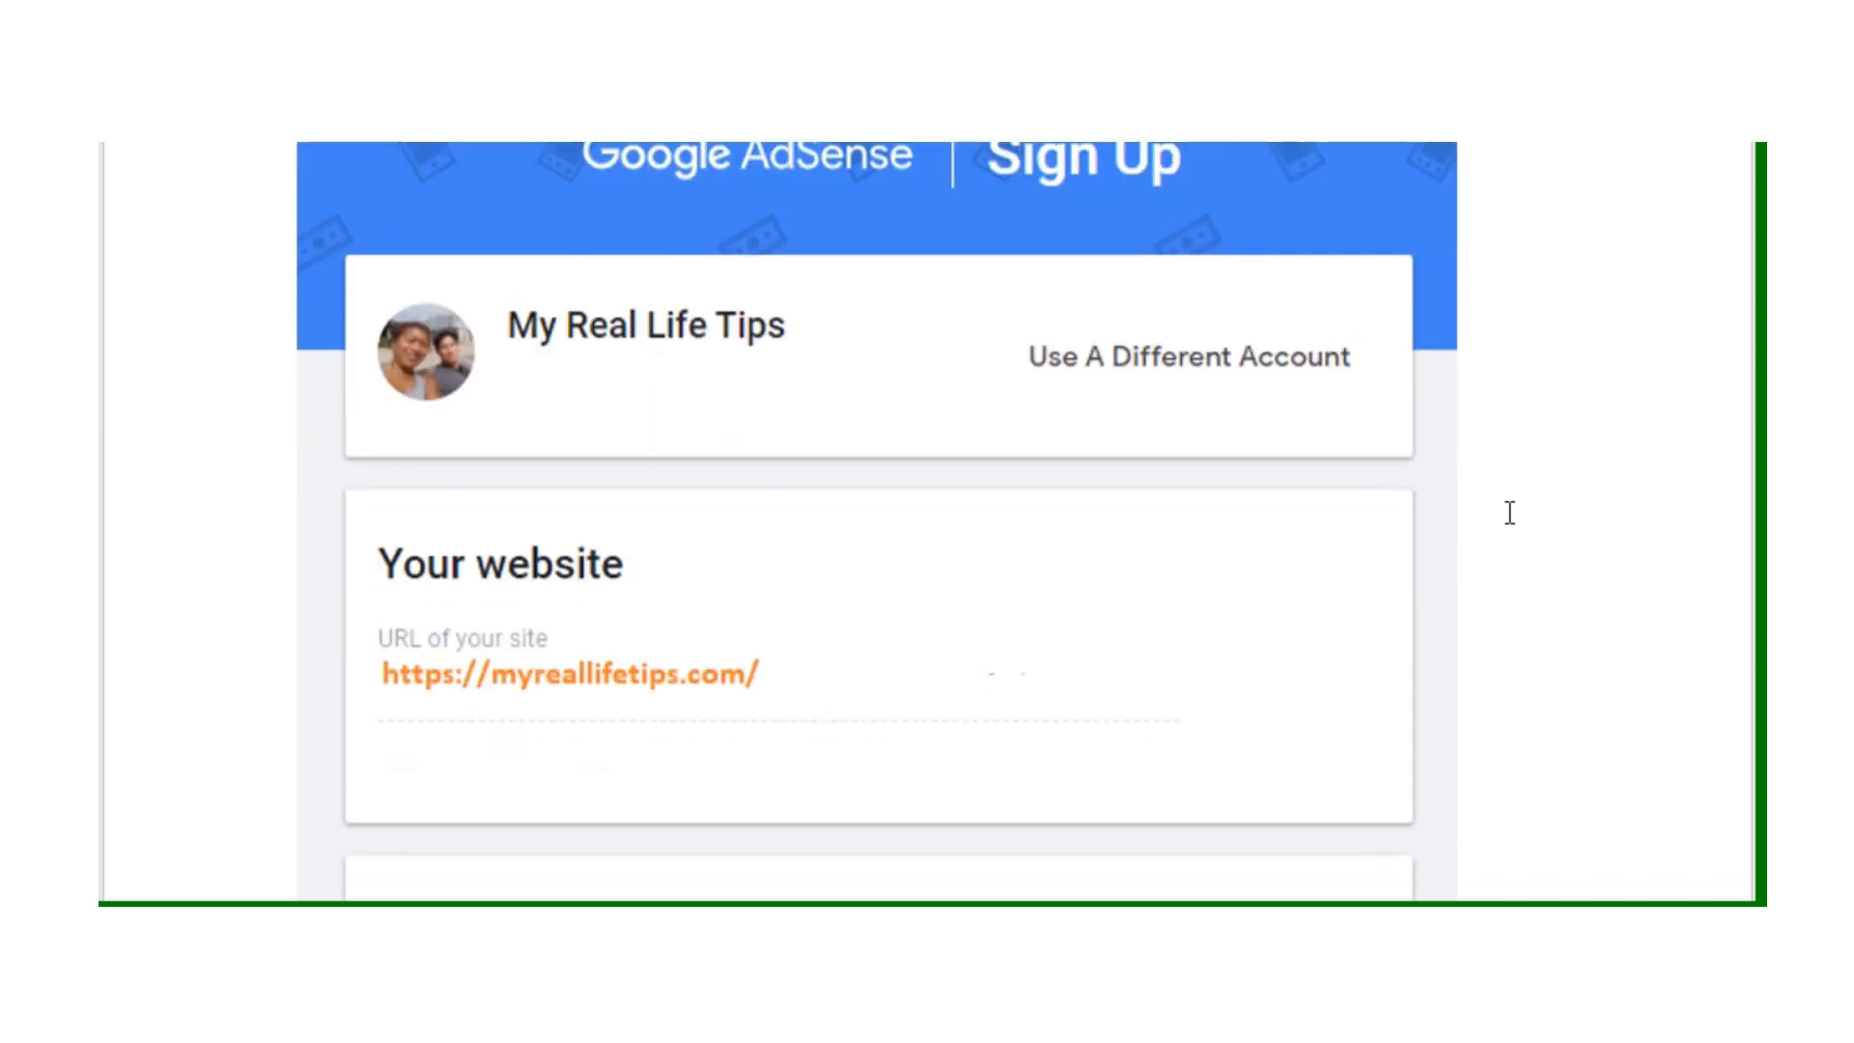
scroll("down", 3)
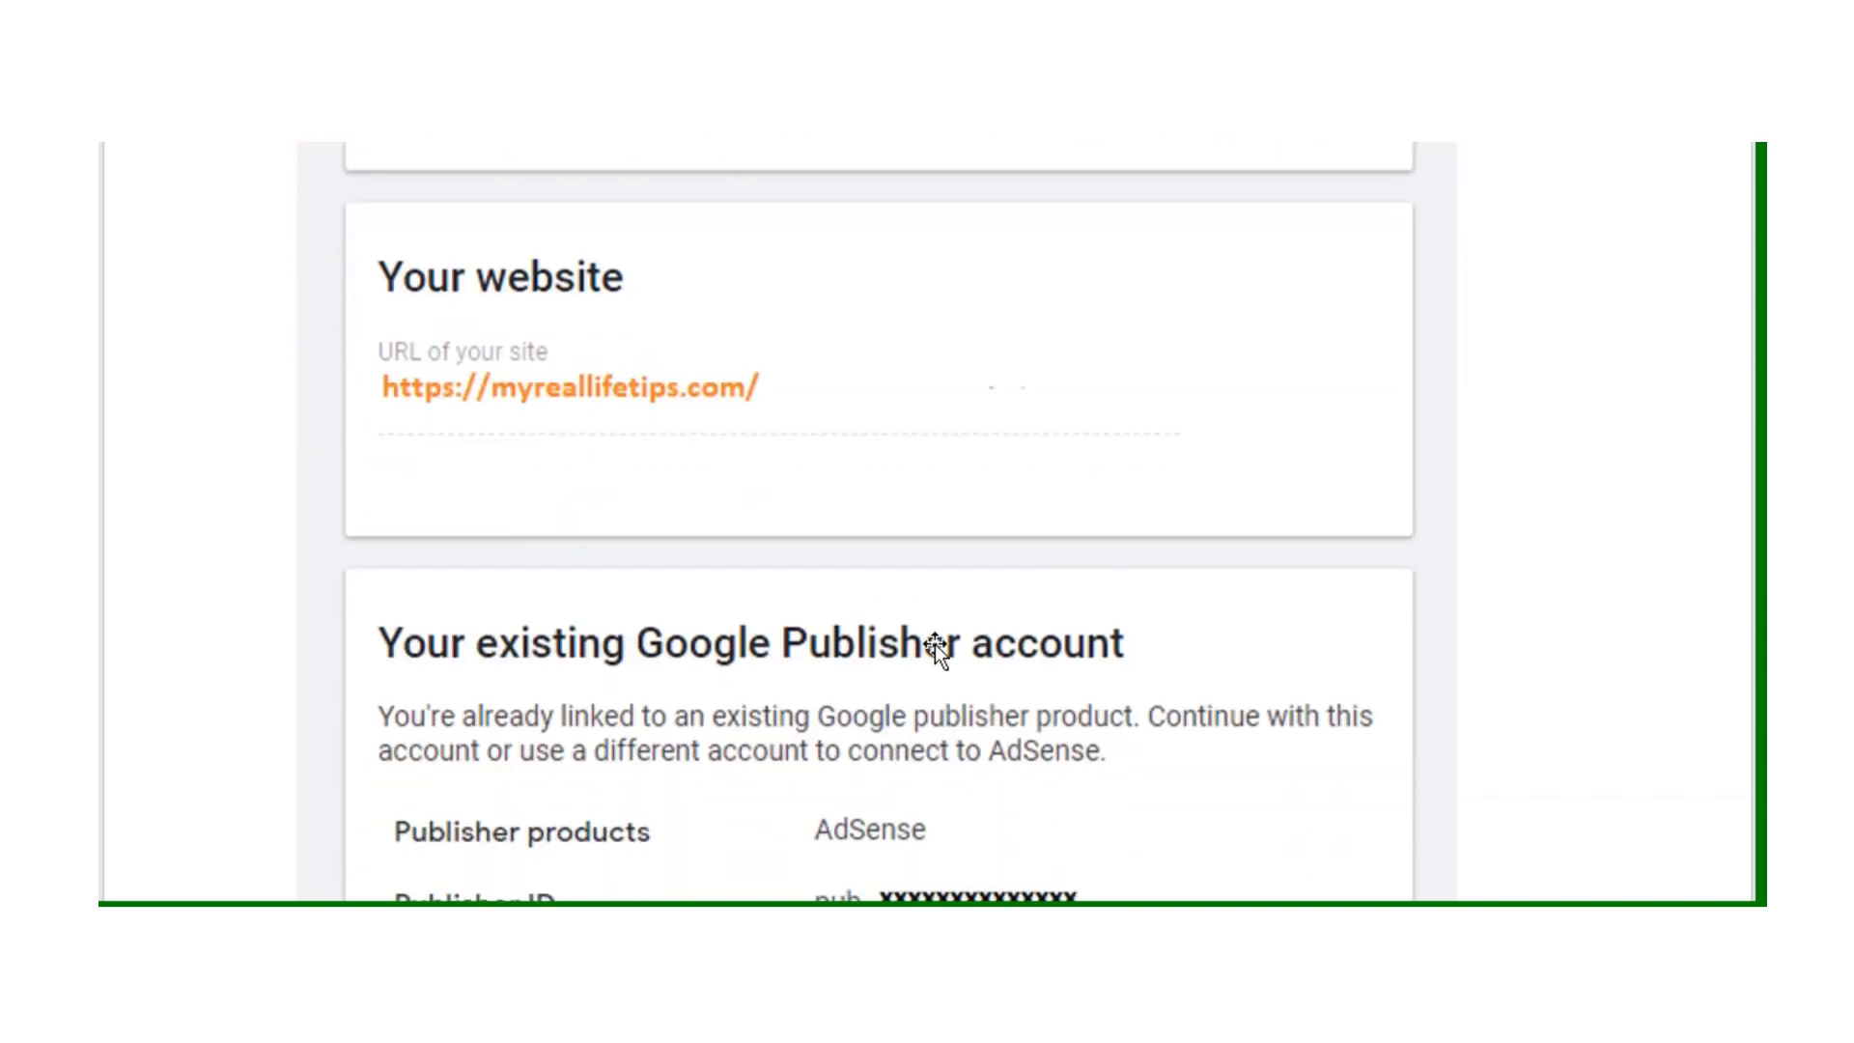
mouse_move(734, 444)
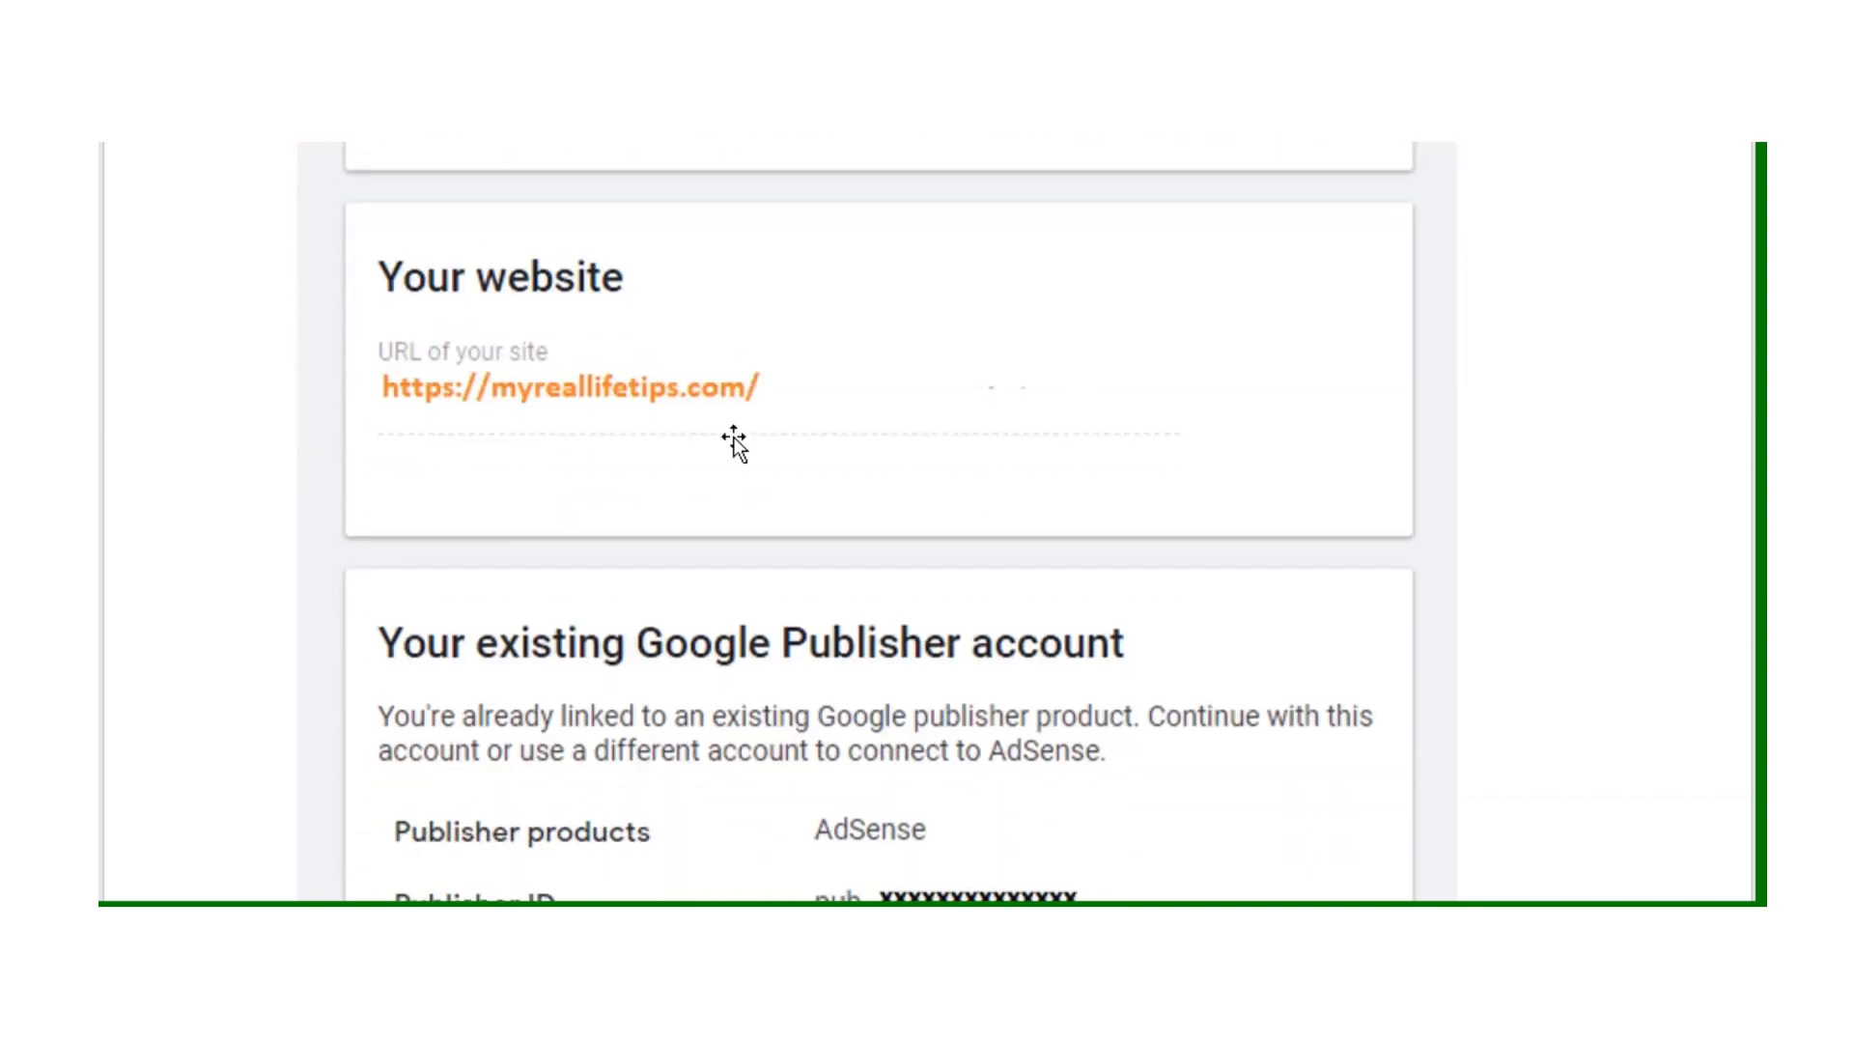
scroll("down", 3)
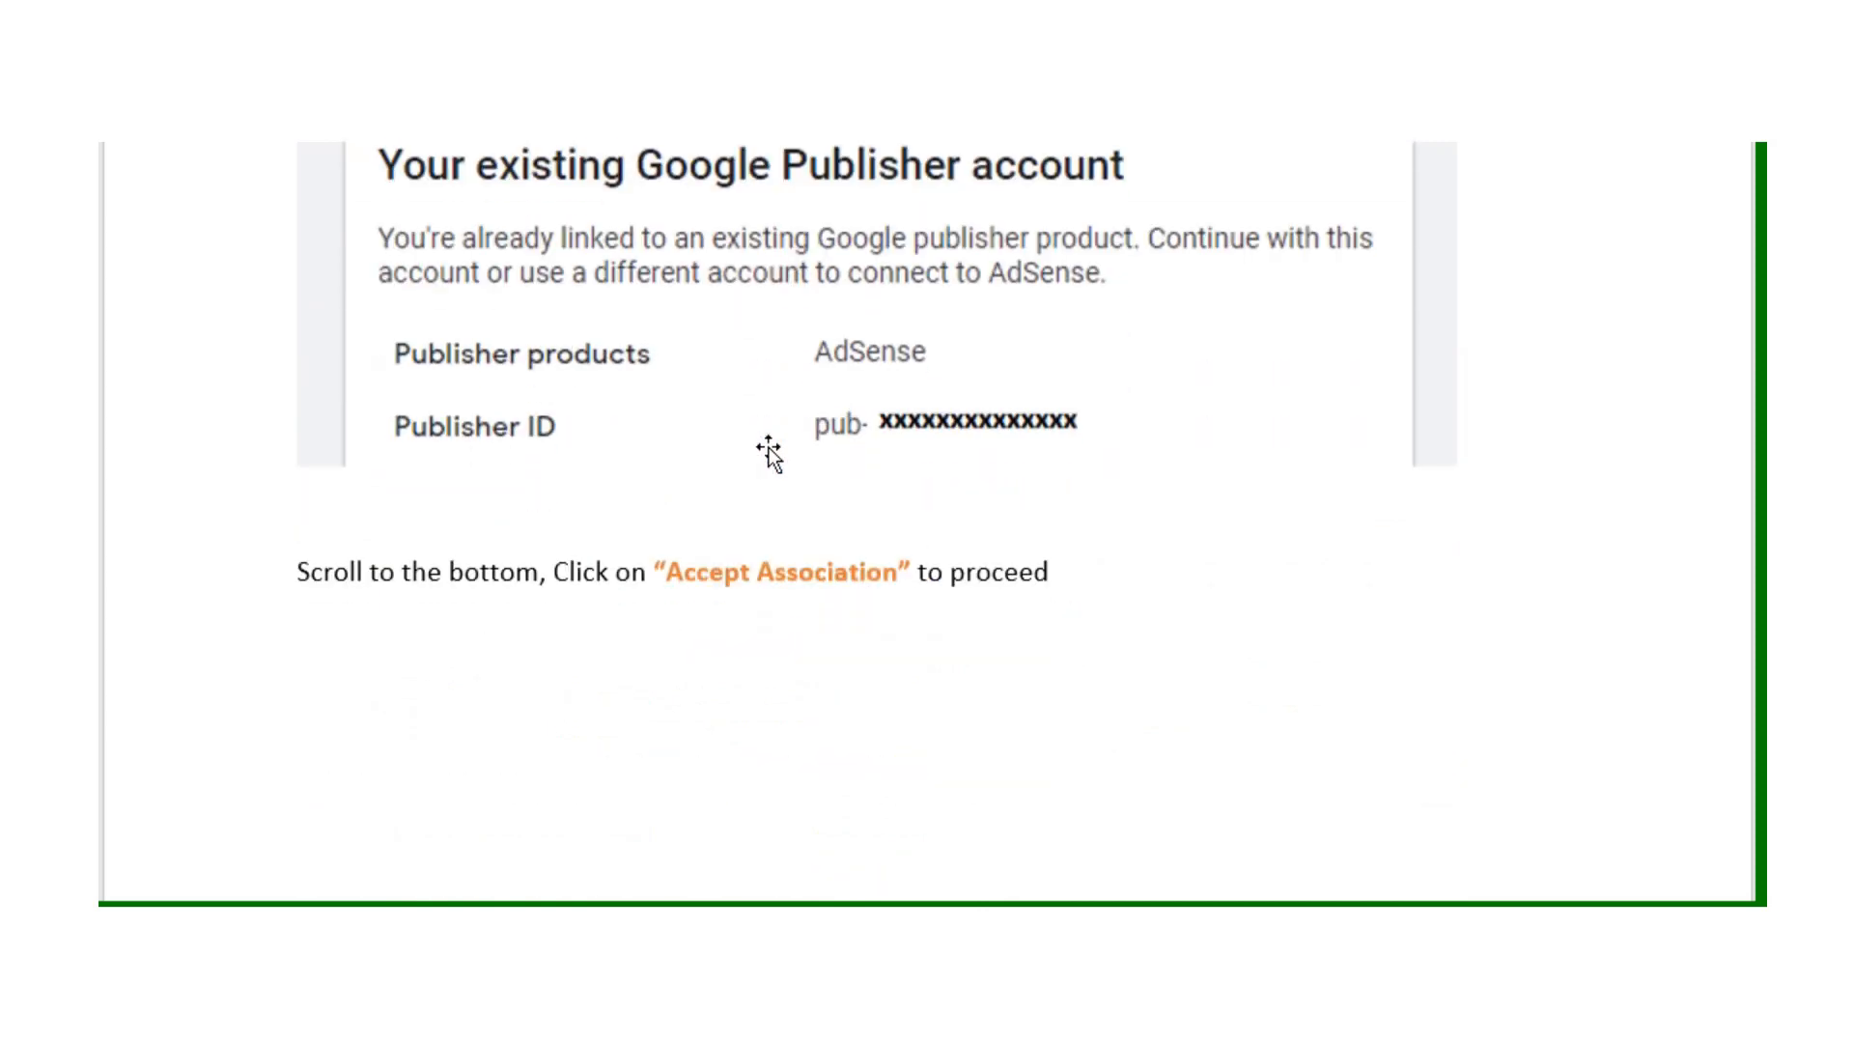
scroll("down", 3)
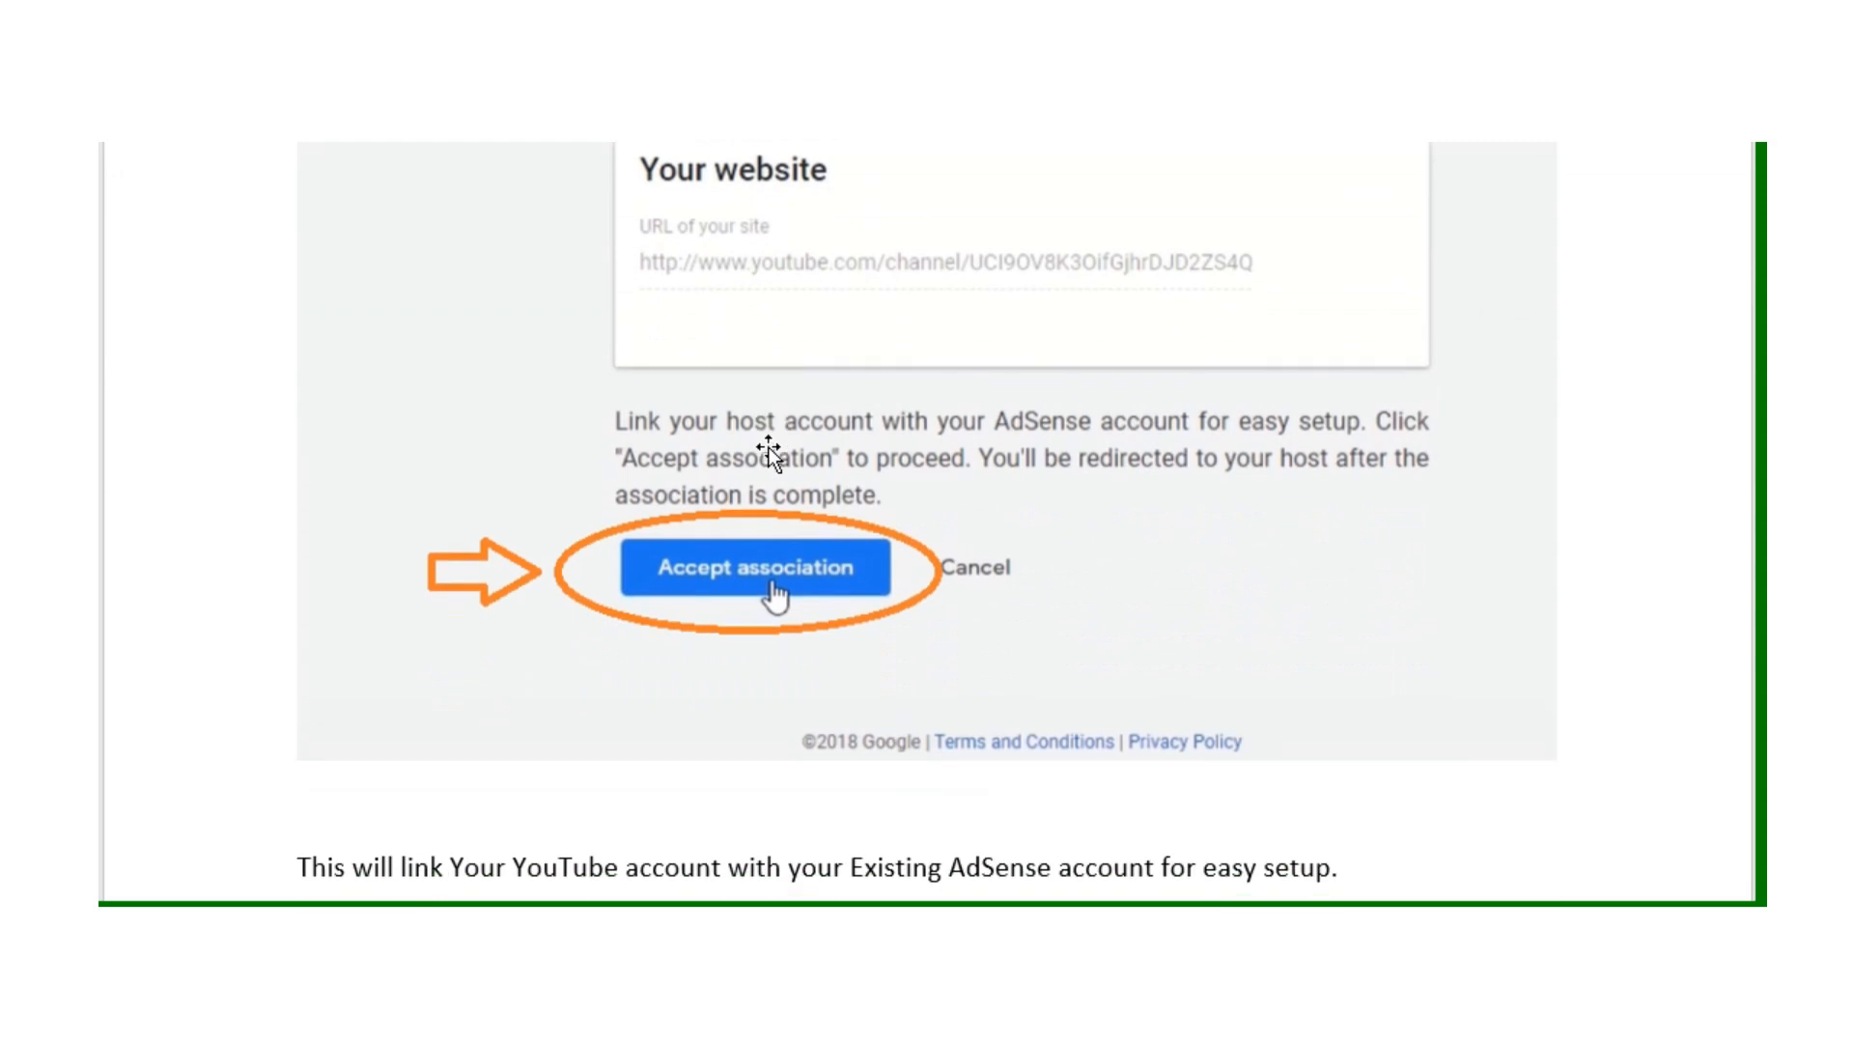
mouse_move(1210, 284)
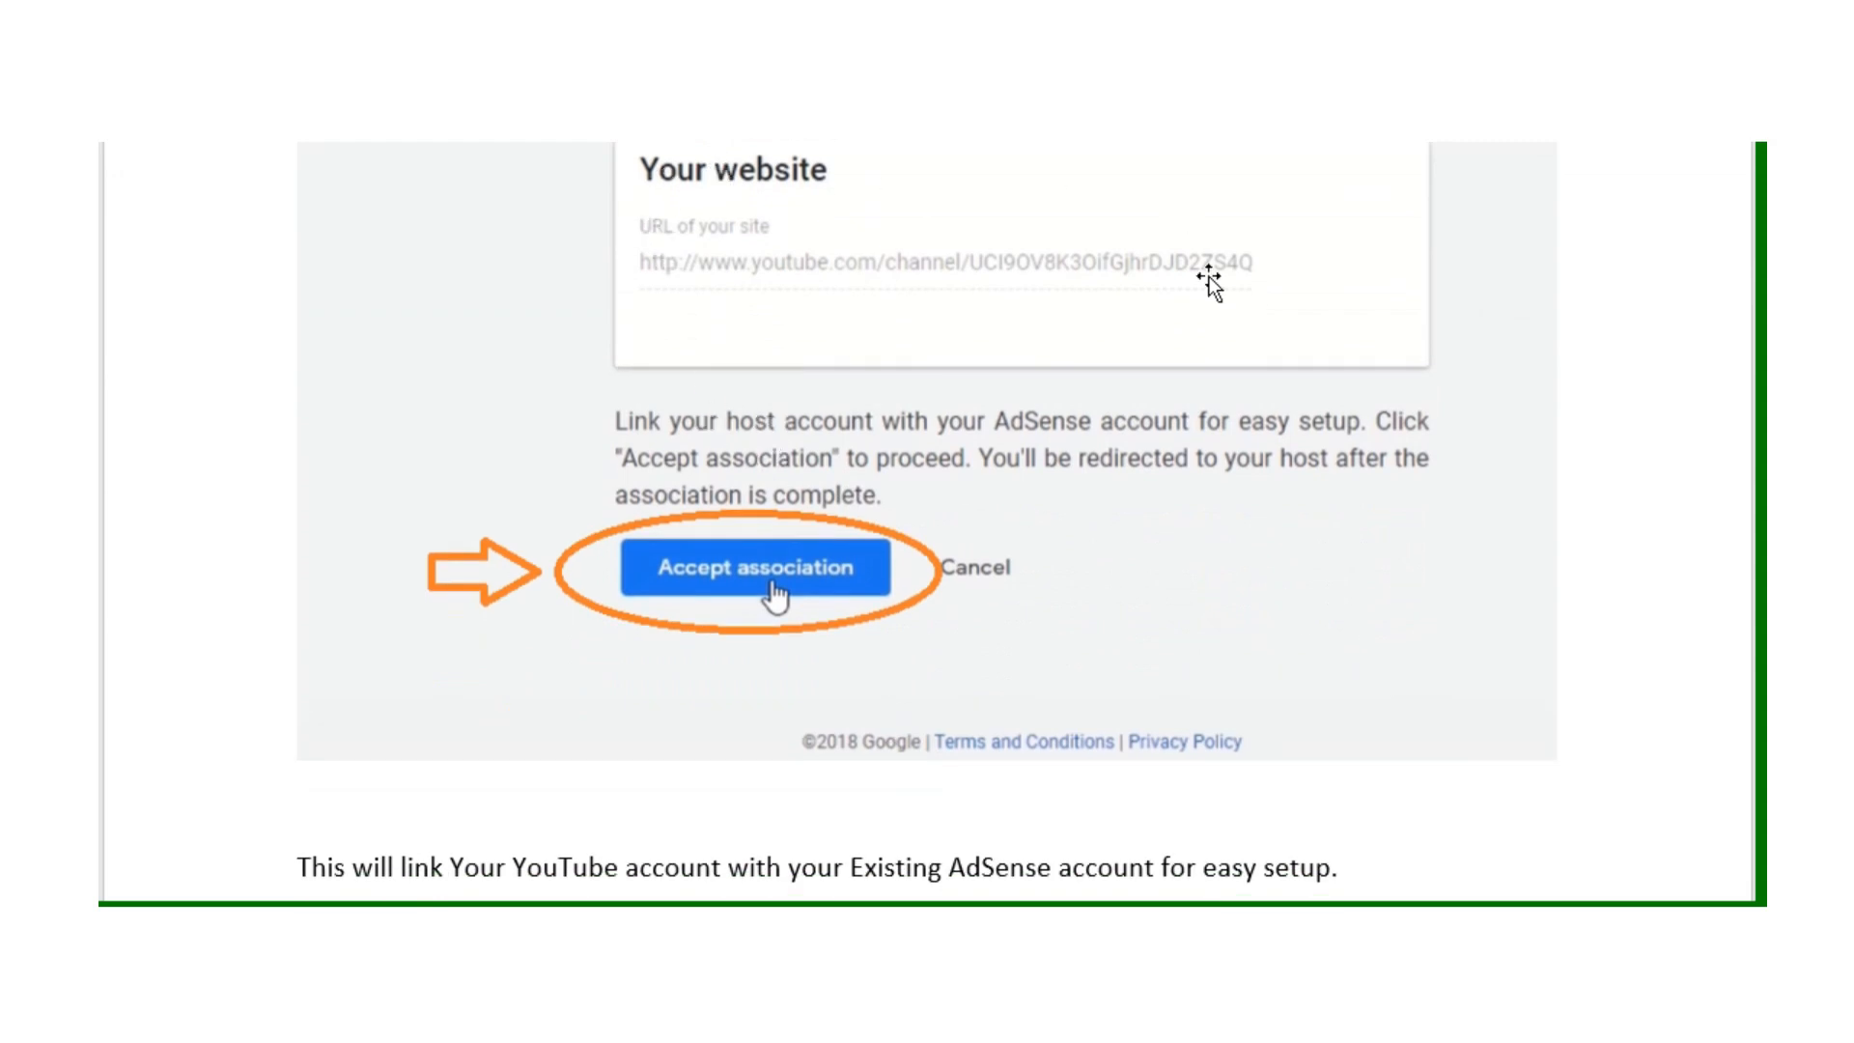
mouse_move(865, 156)
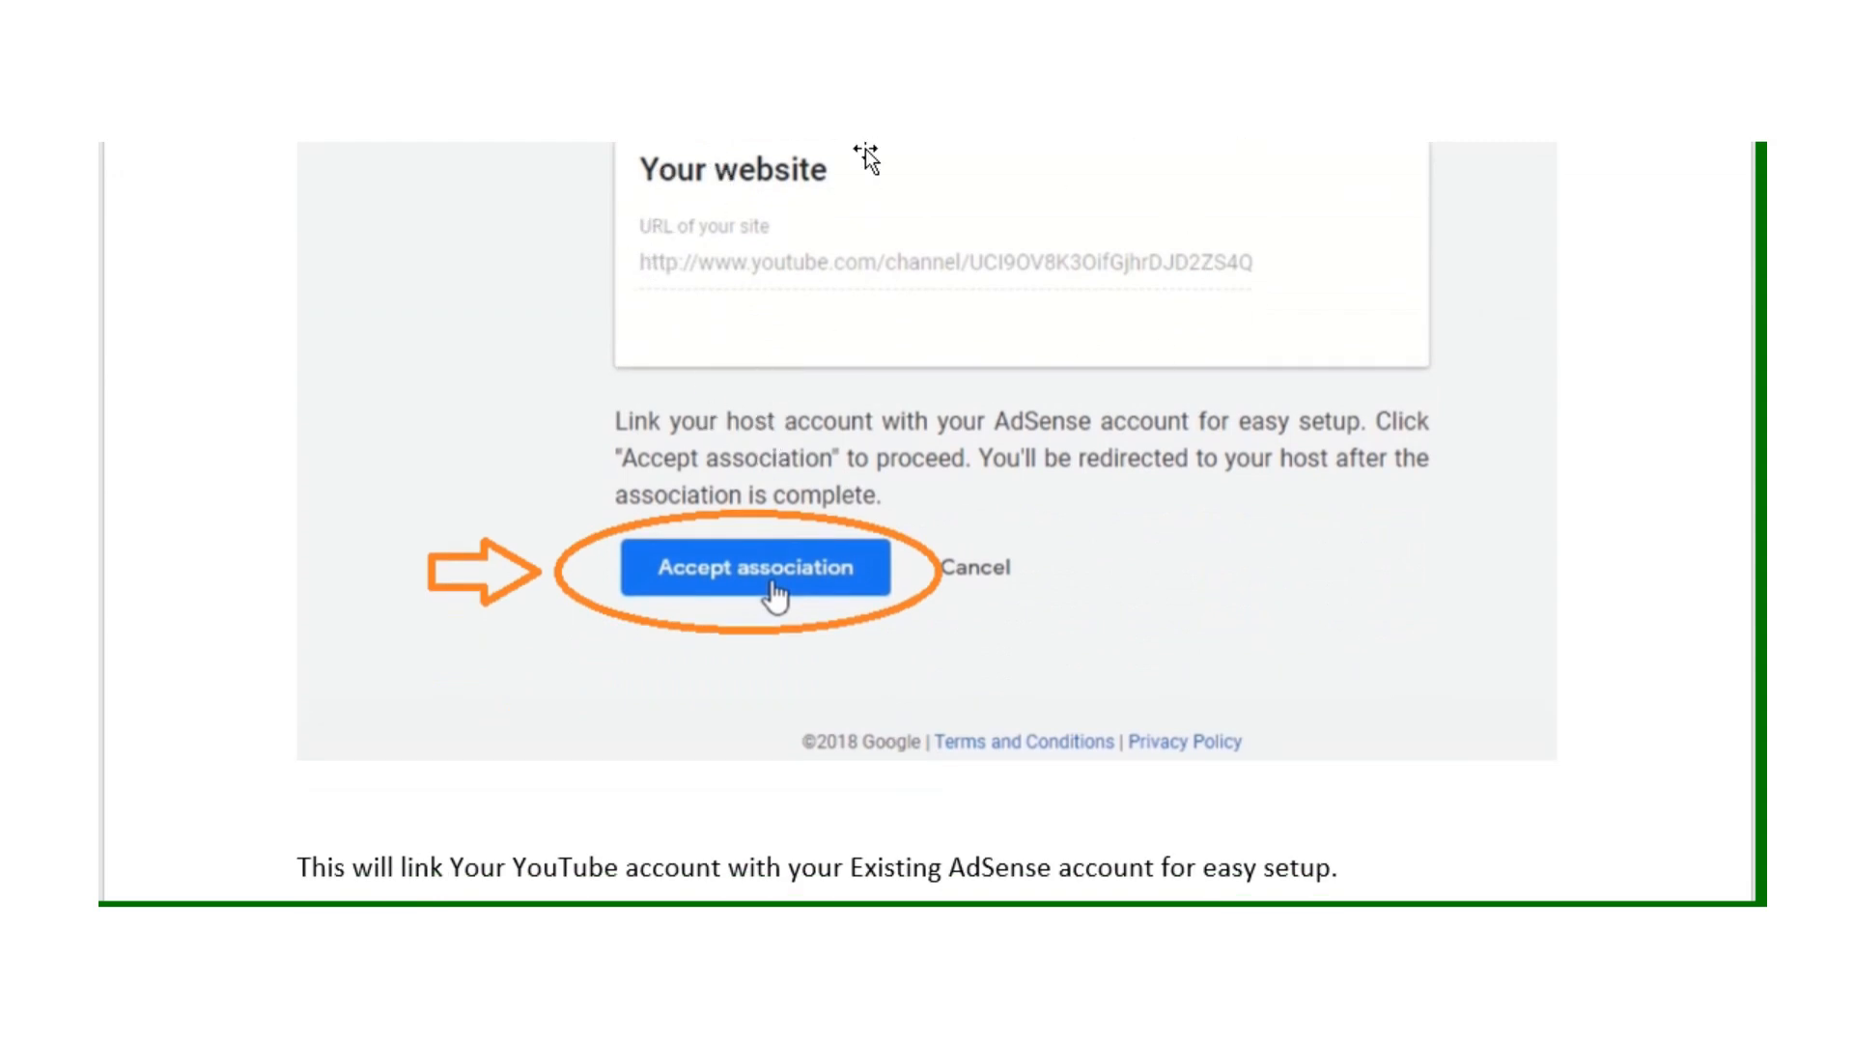
mouse_move(728, 674)
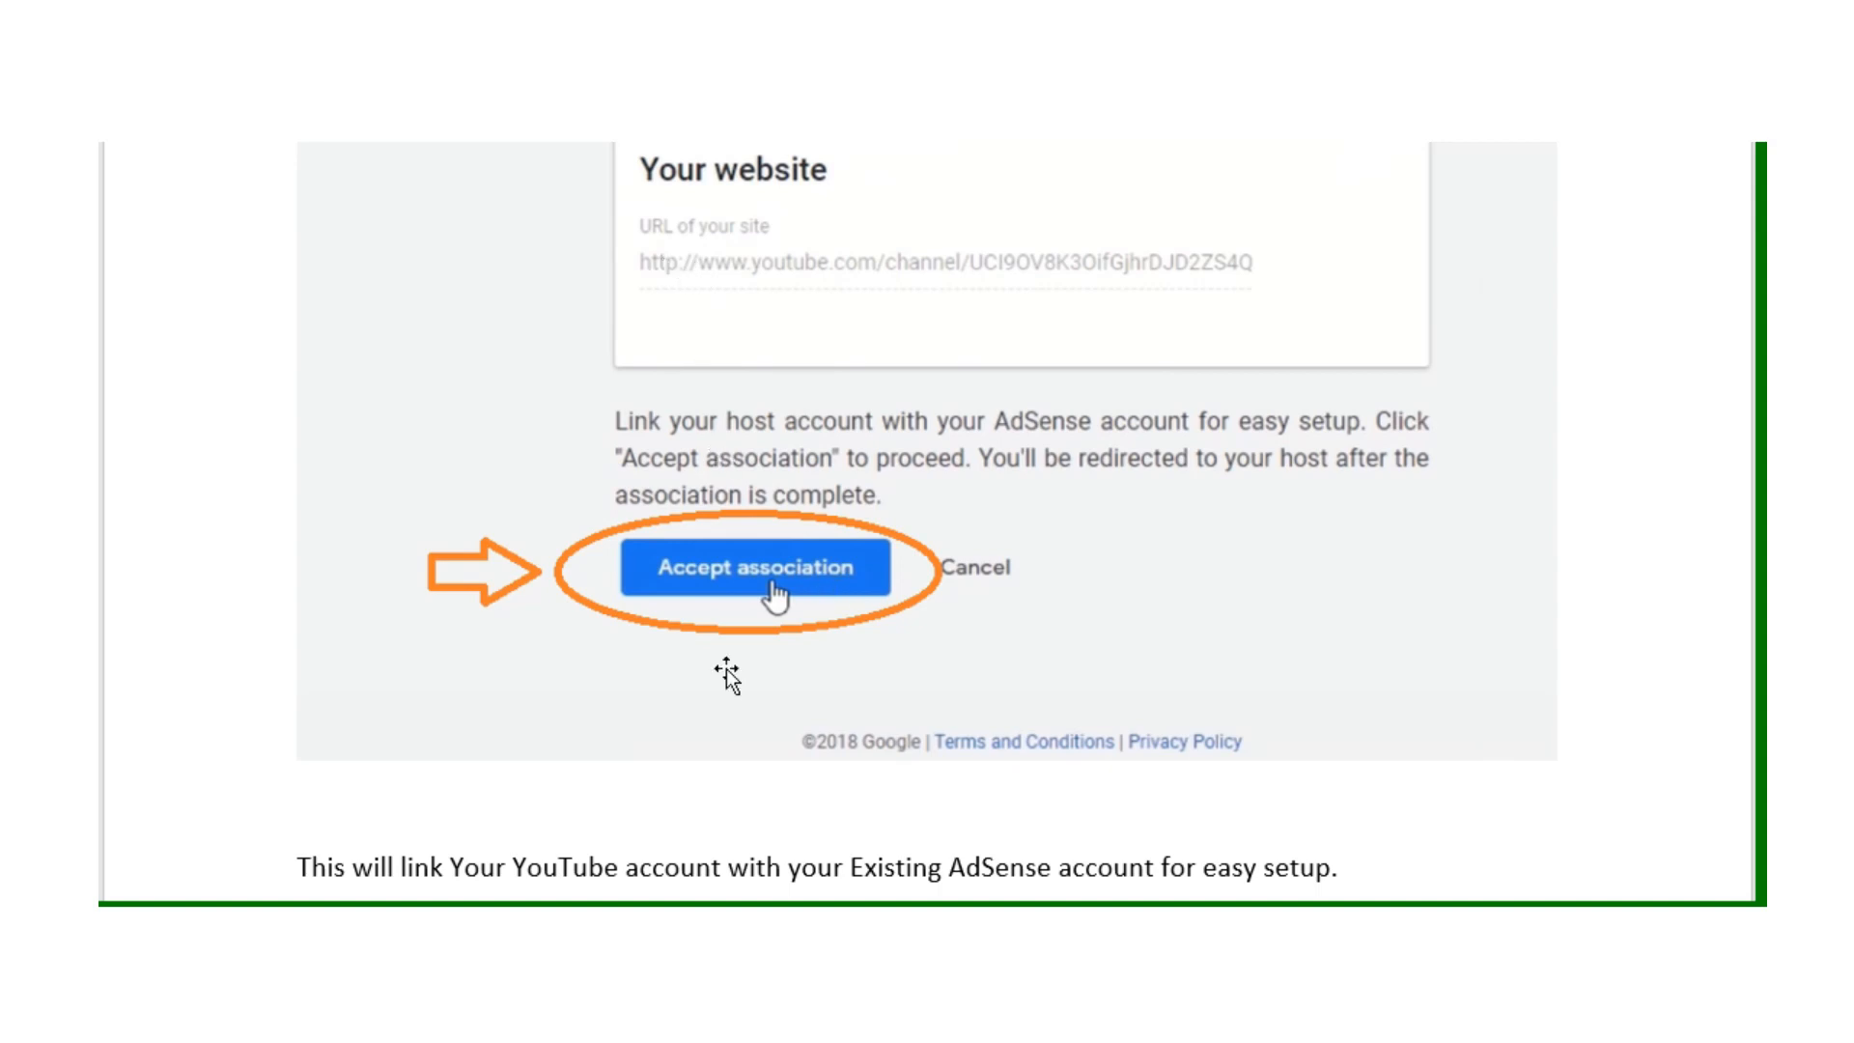
mouse_move(874, 618)
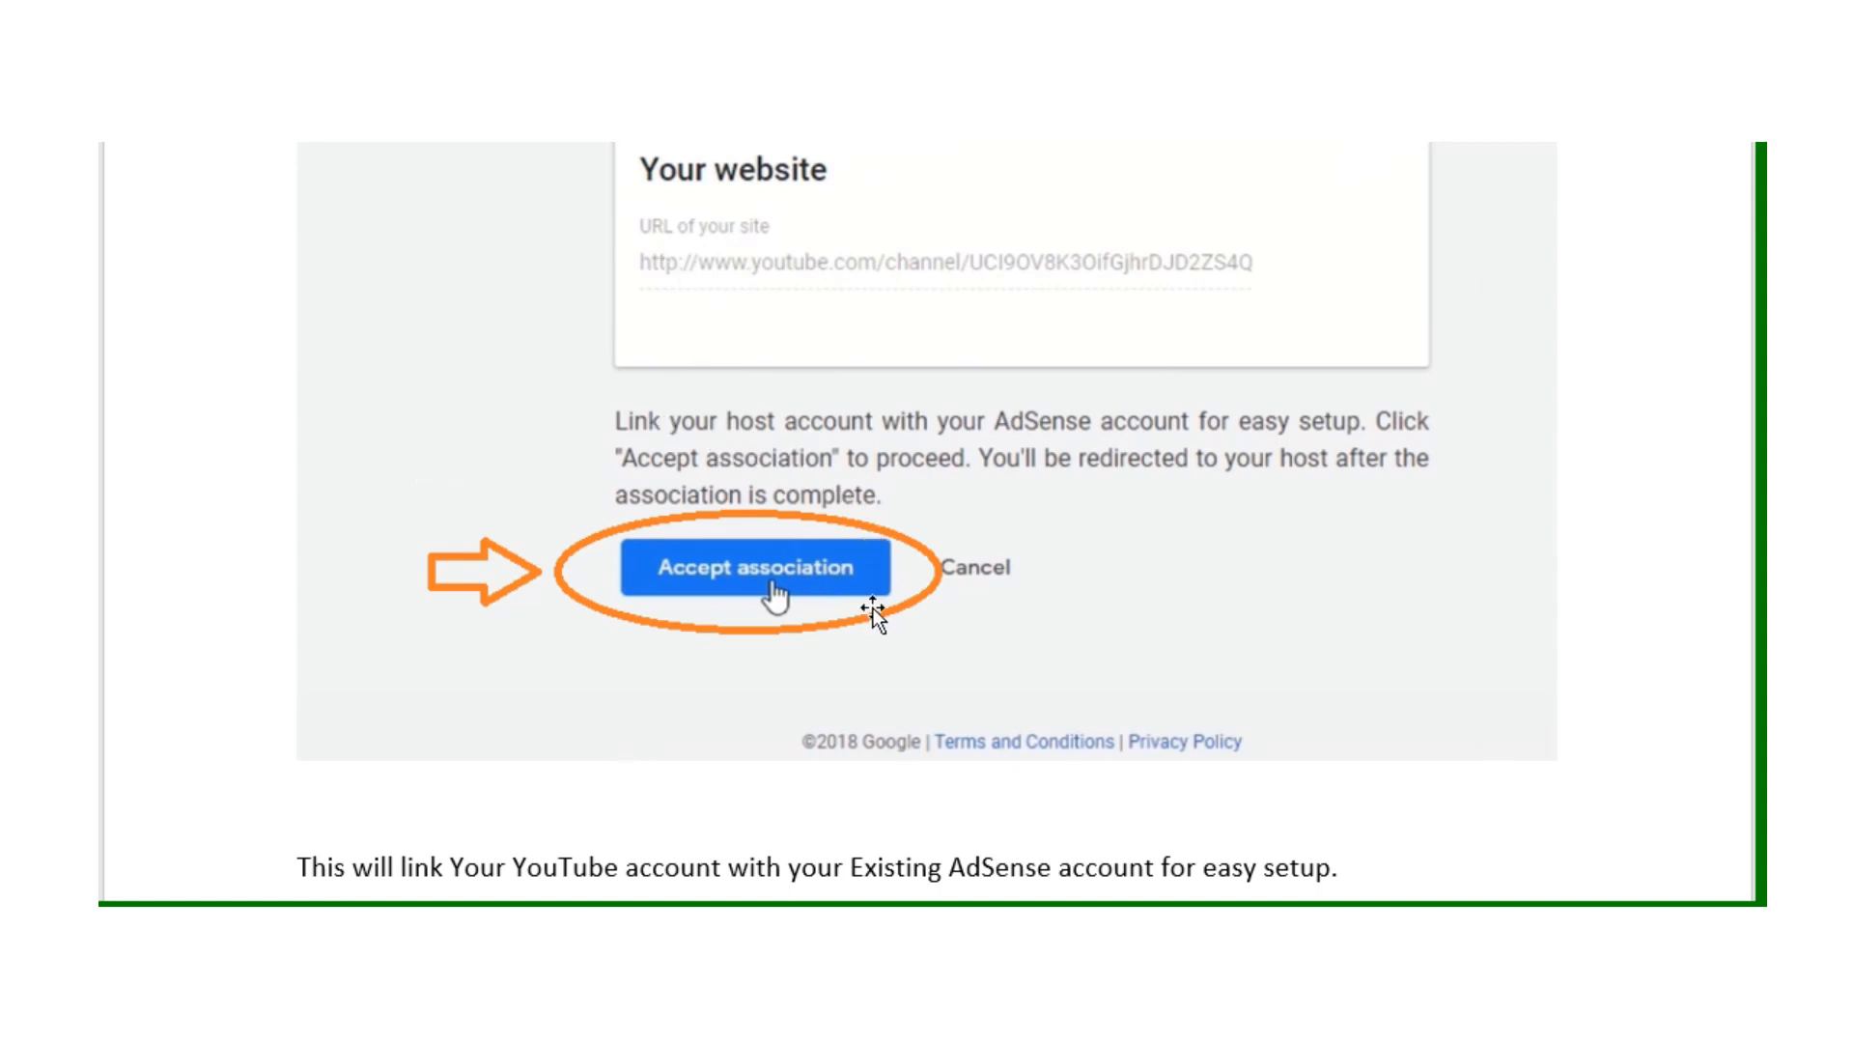
mouse_move(849, 661)
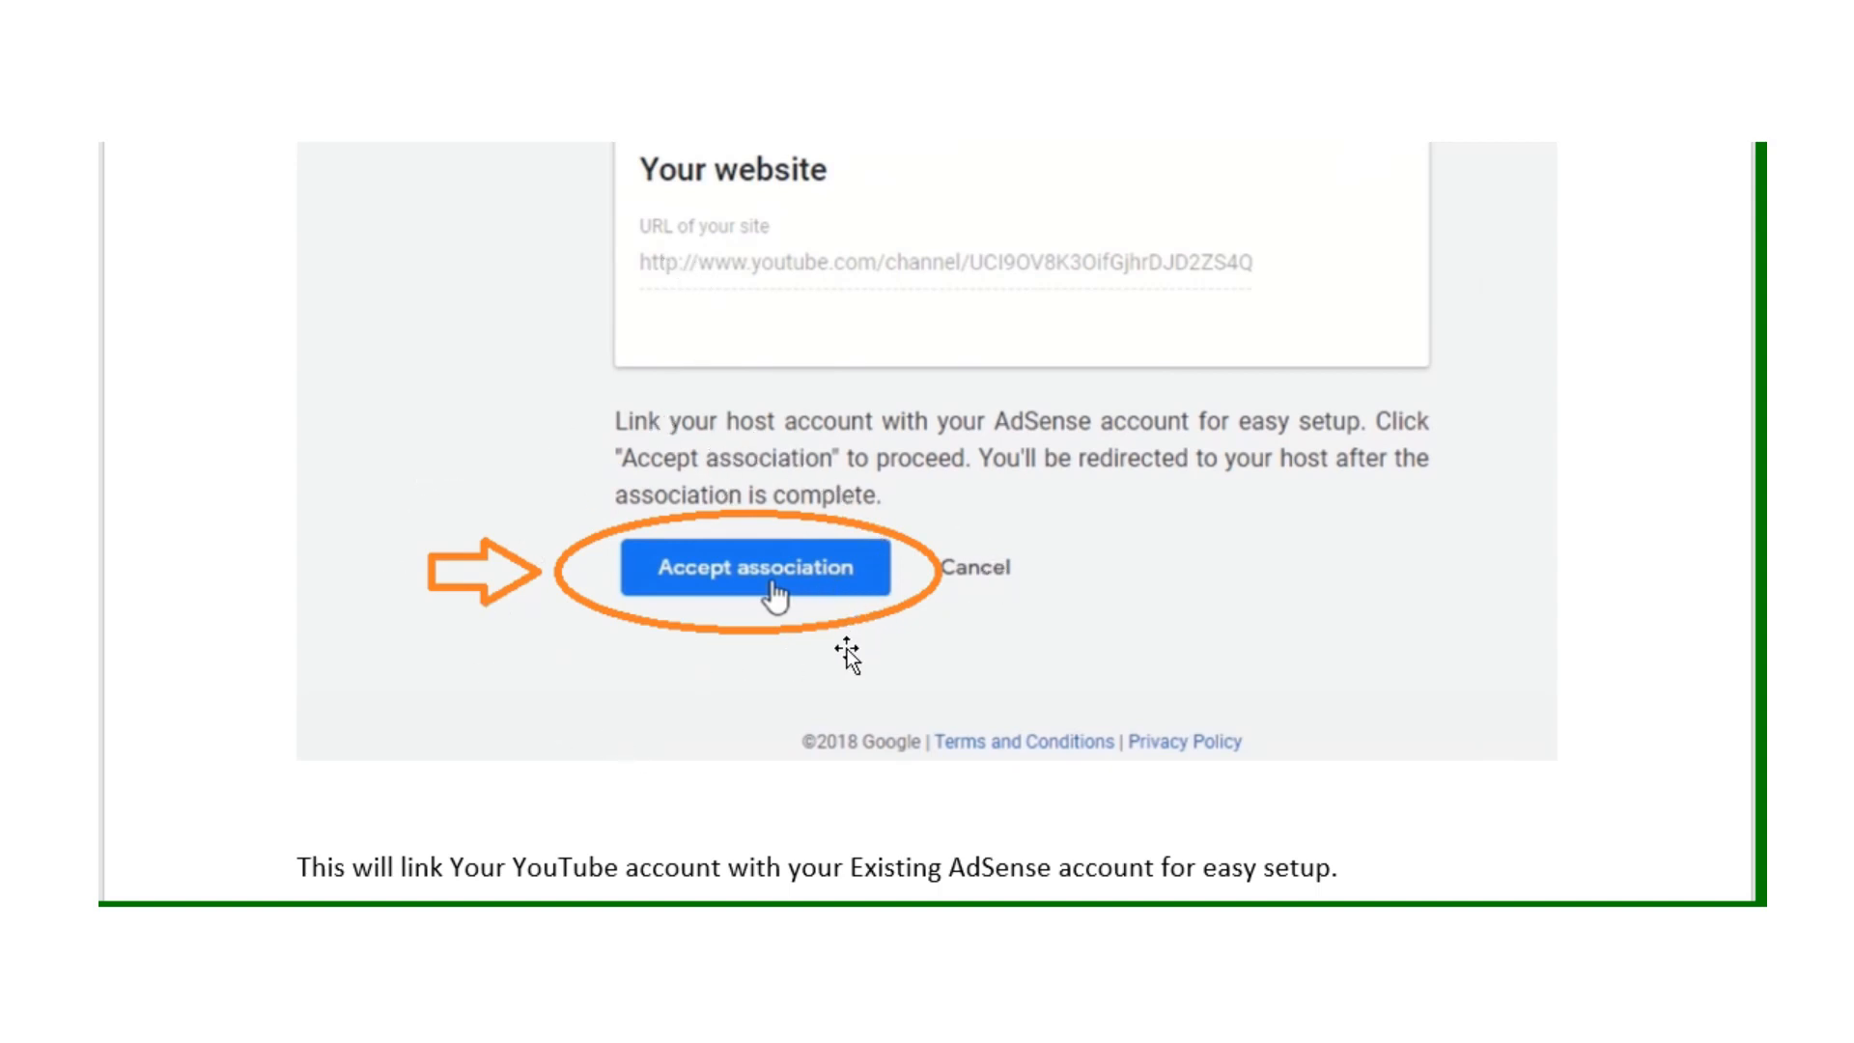
scroll("down", 3)
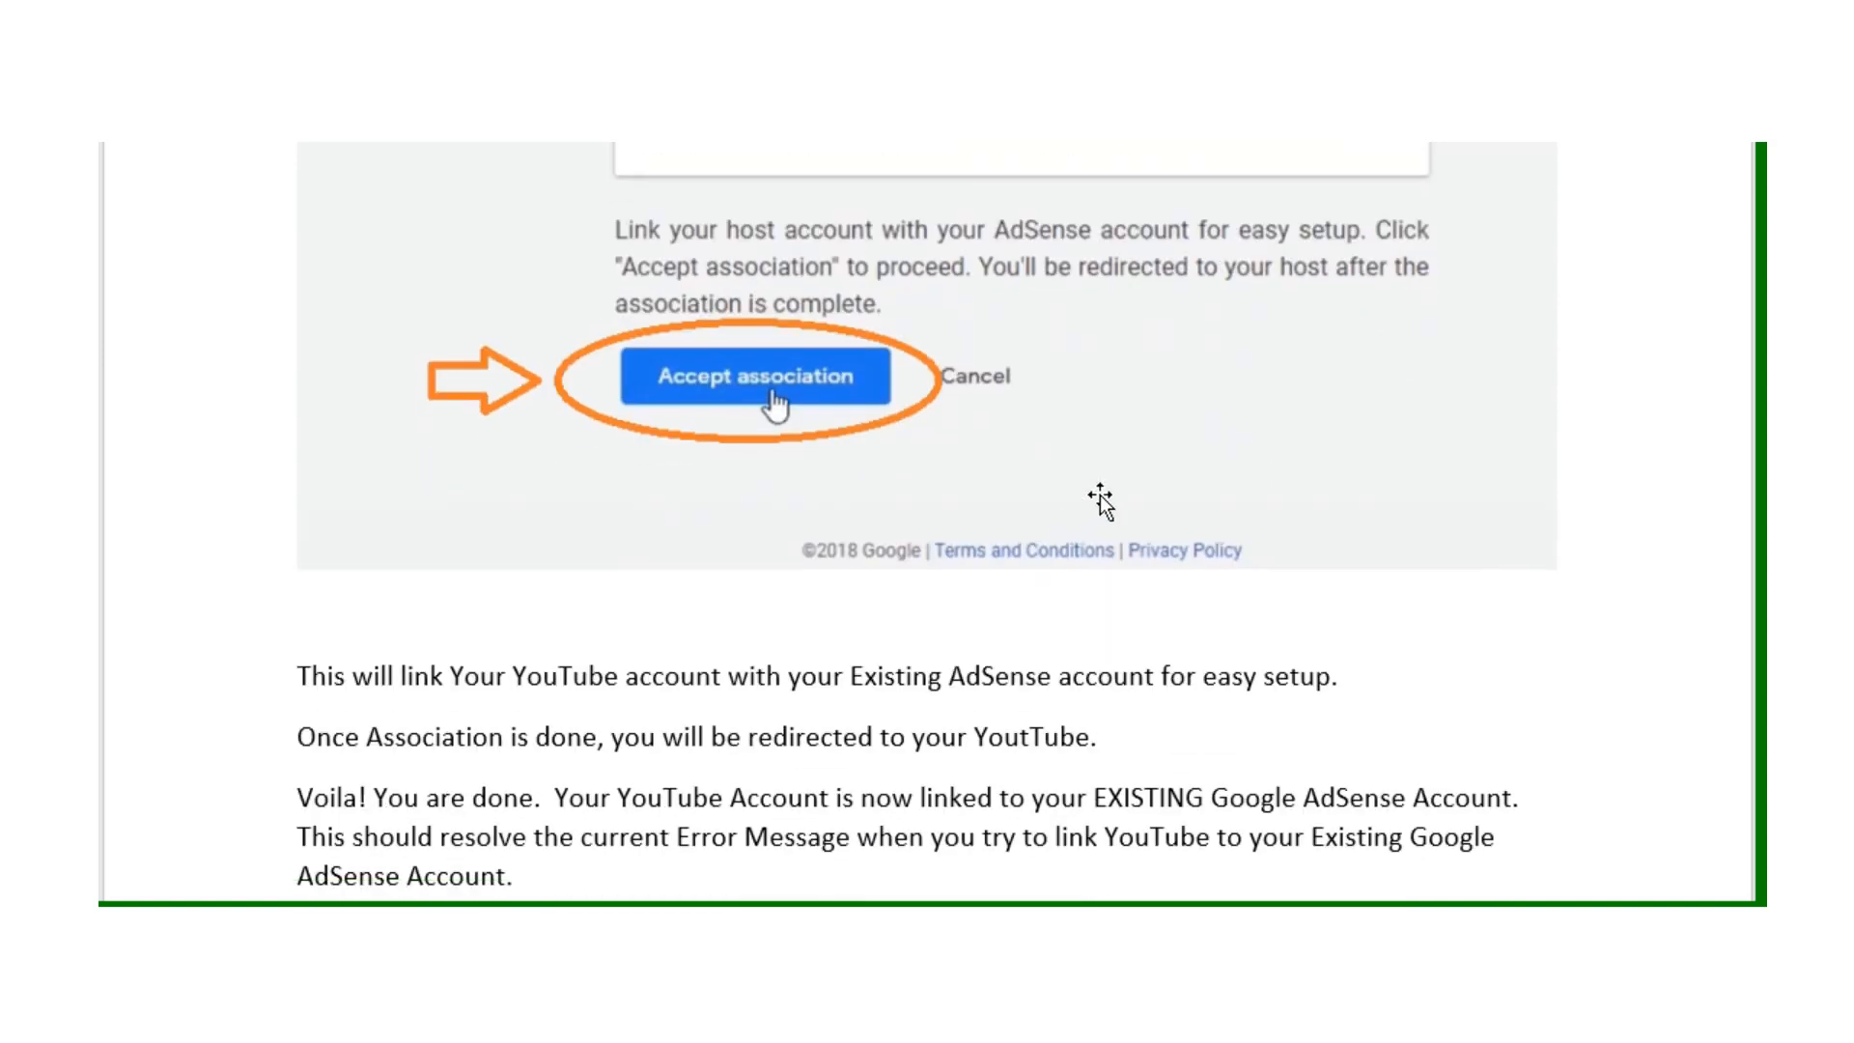
mouse_move(1203, 520)
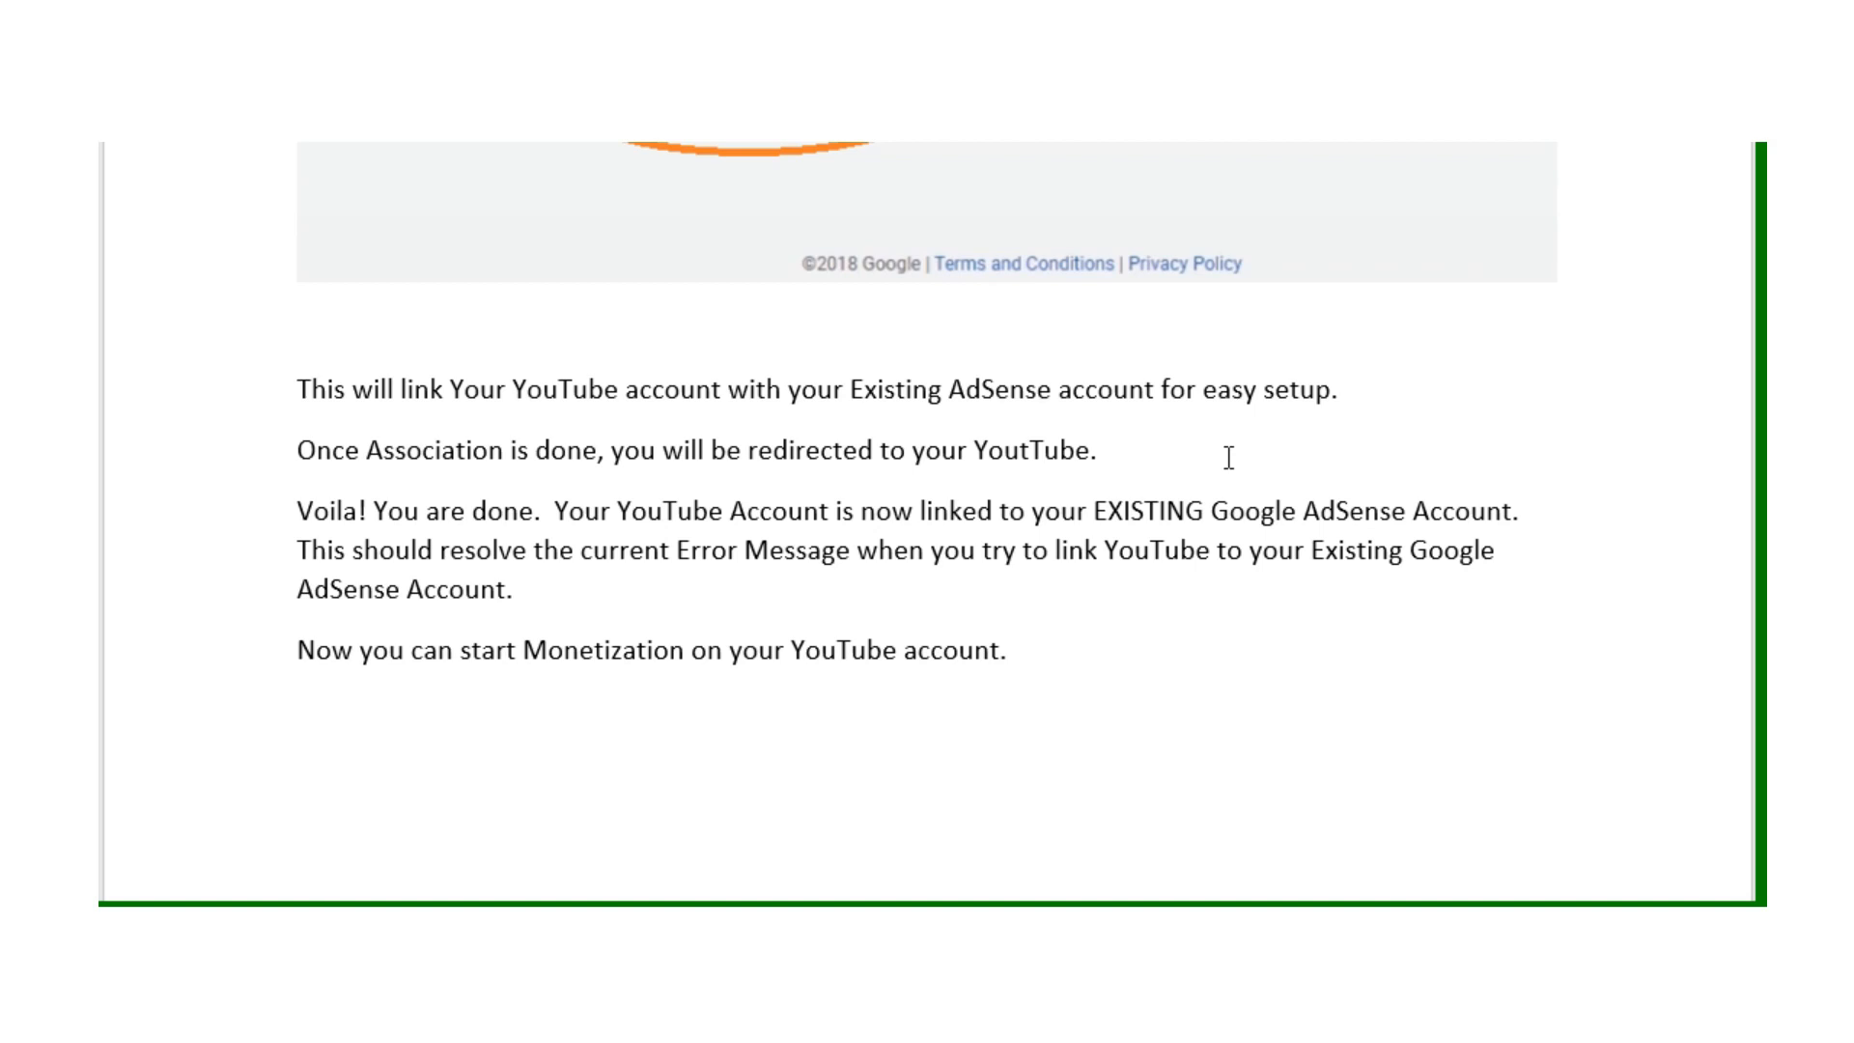
scroll("down", 3)
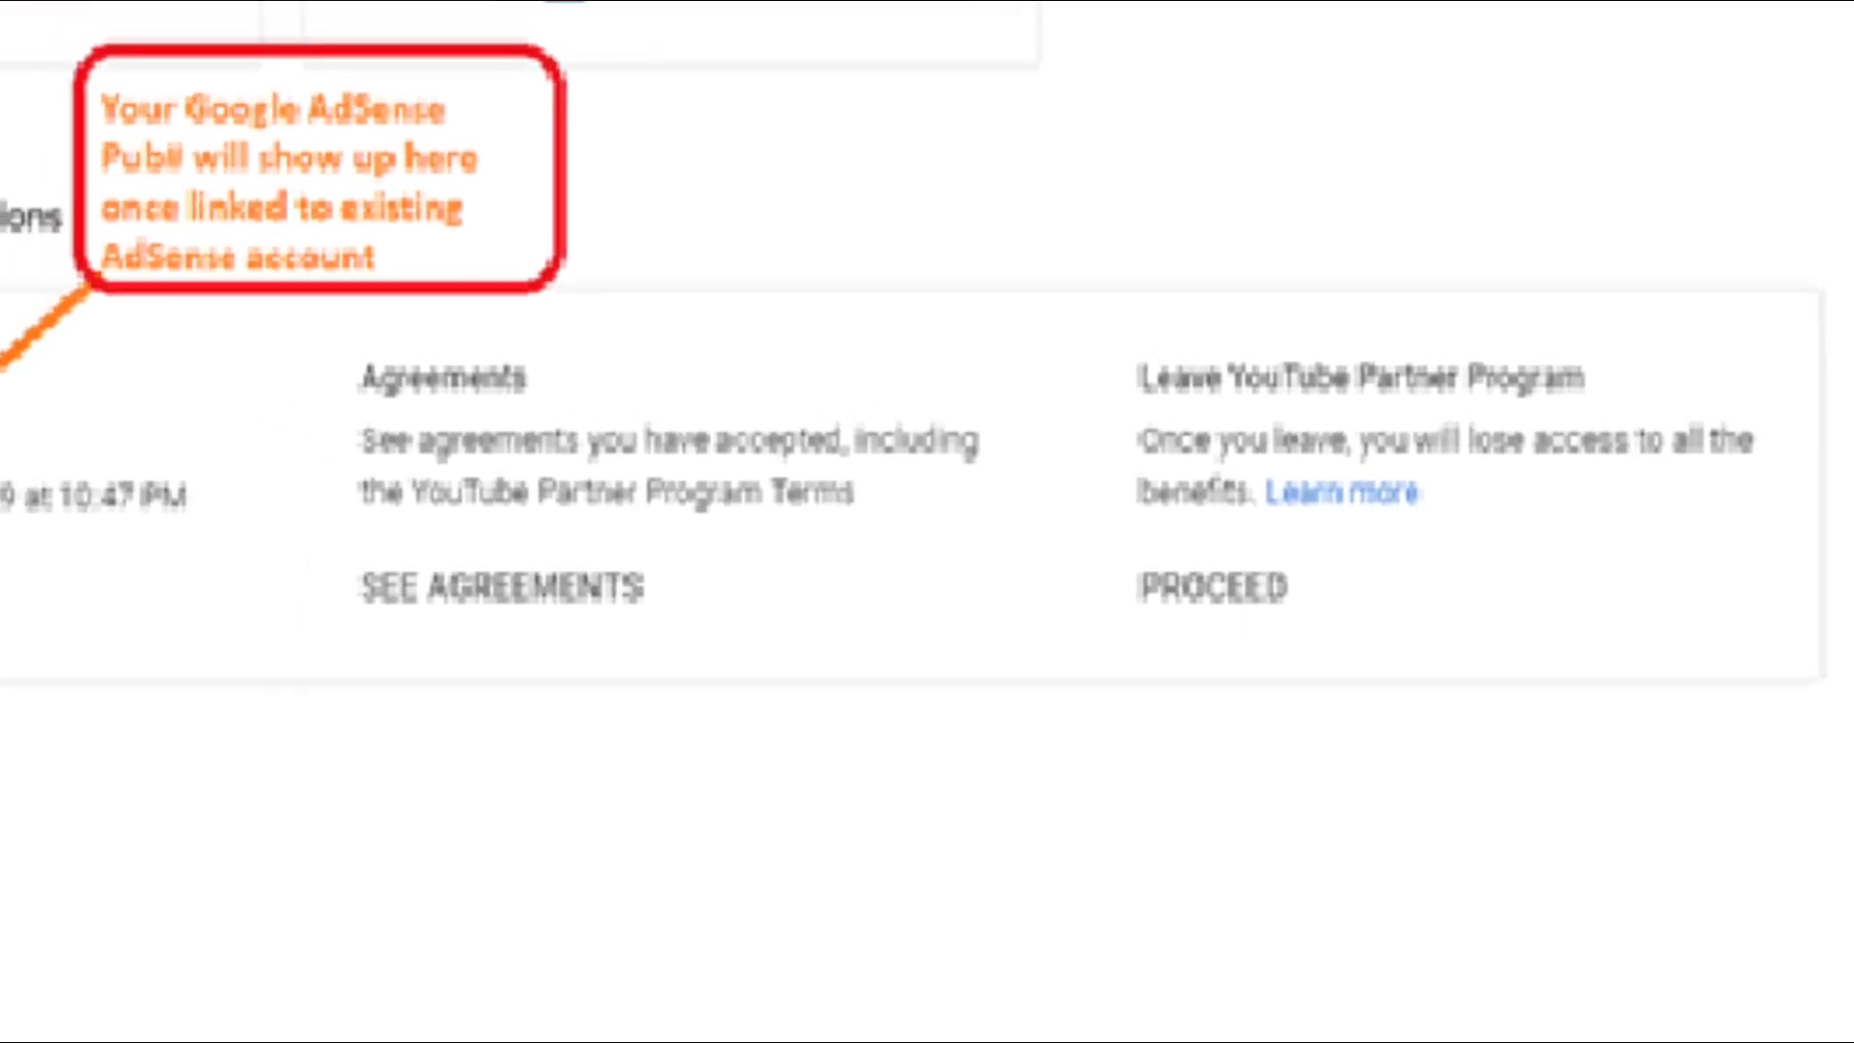
scroll("up", 3)
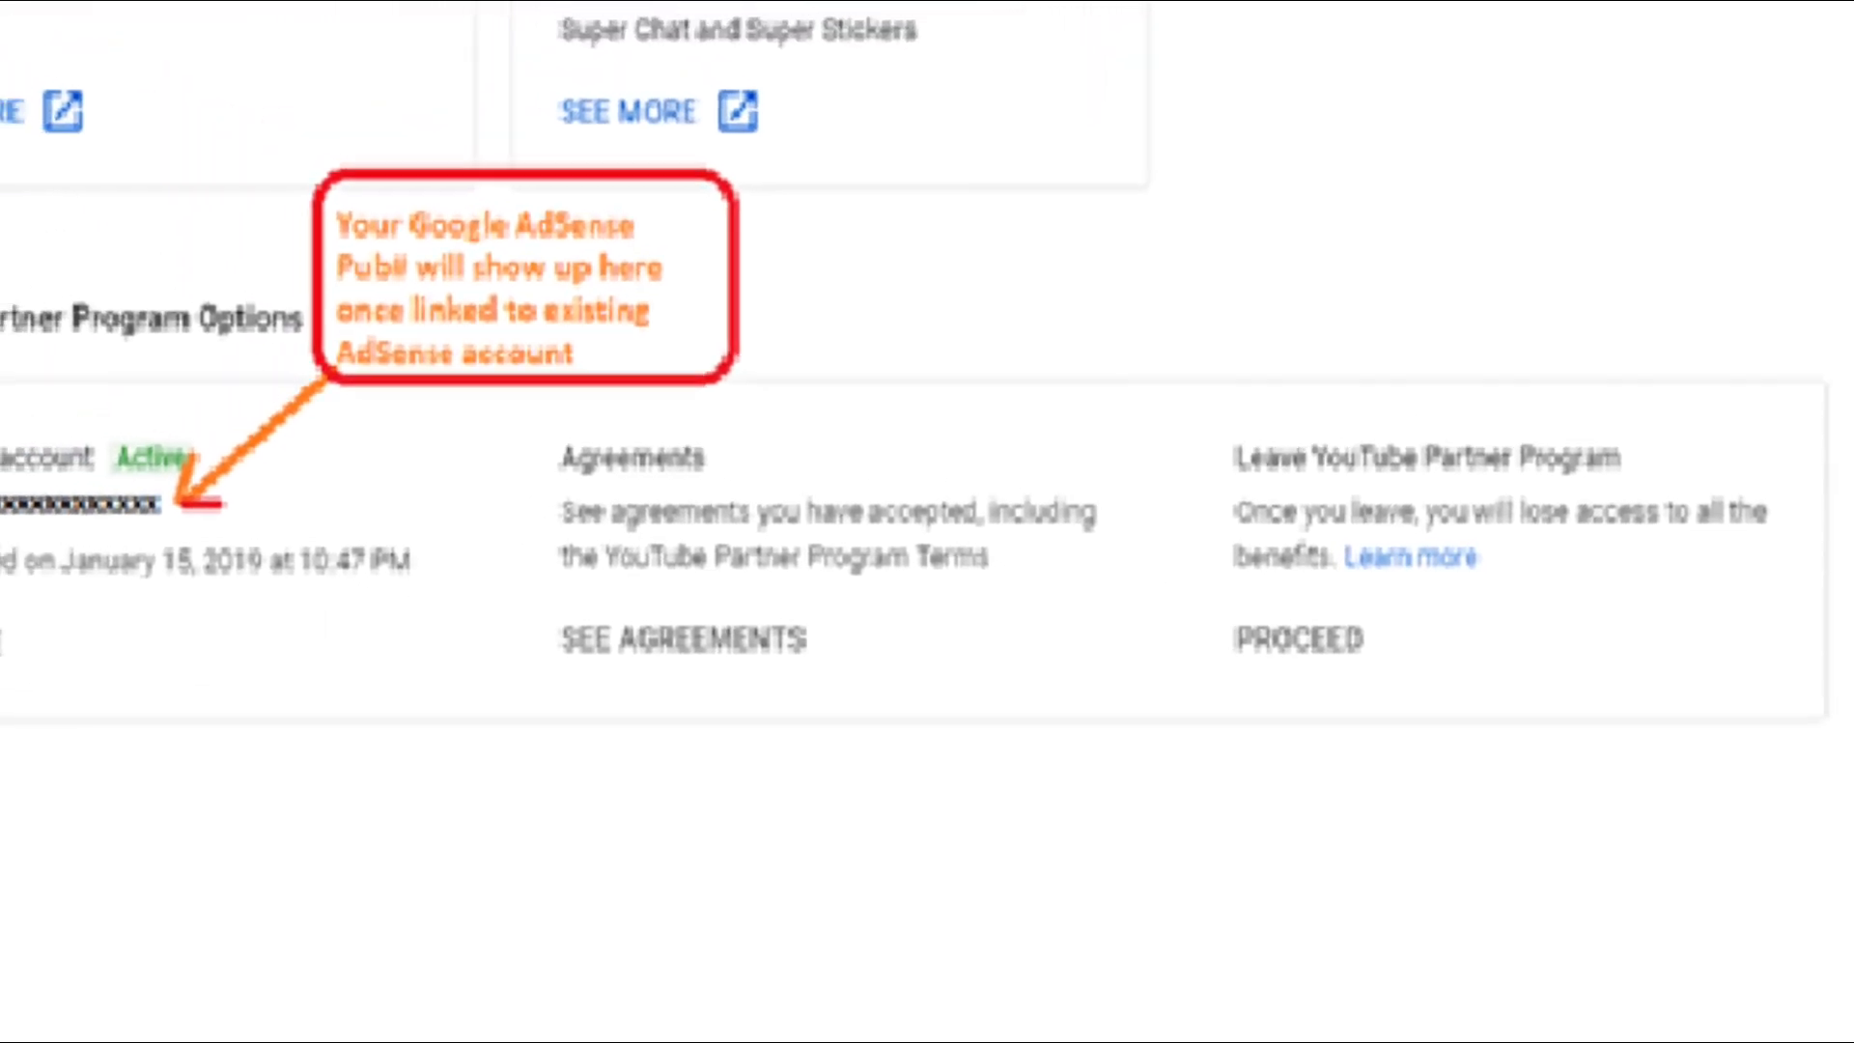